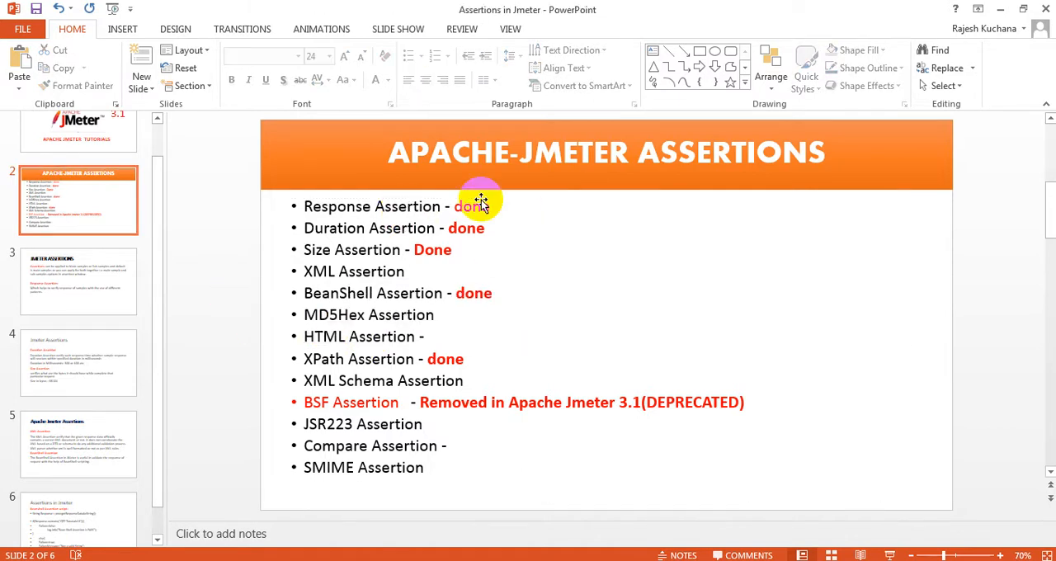
mouse_move(341, 254)
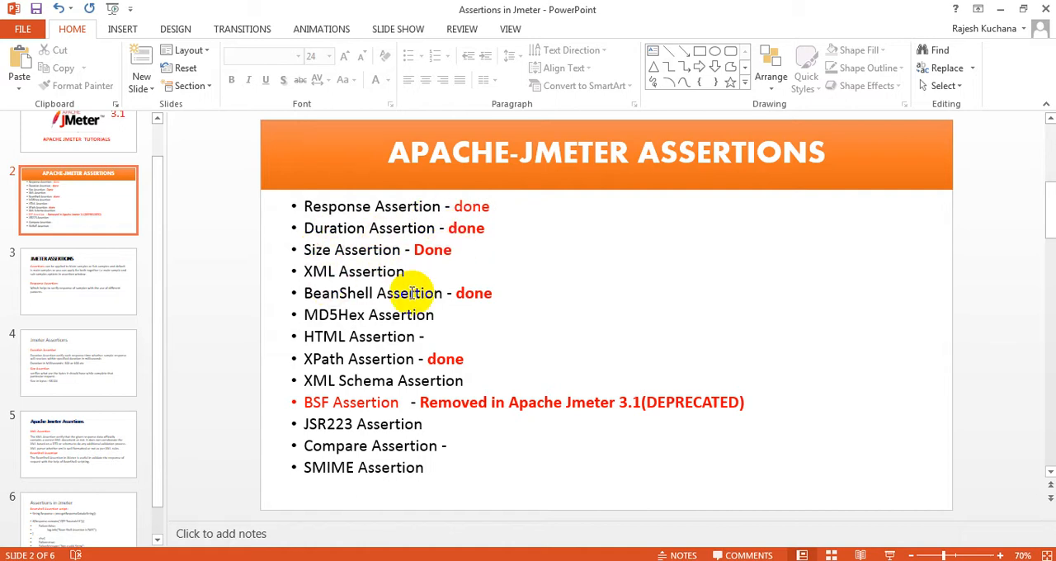
mouse_move(396, 353)
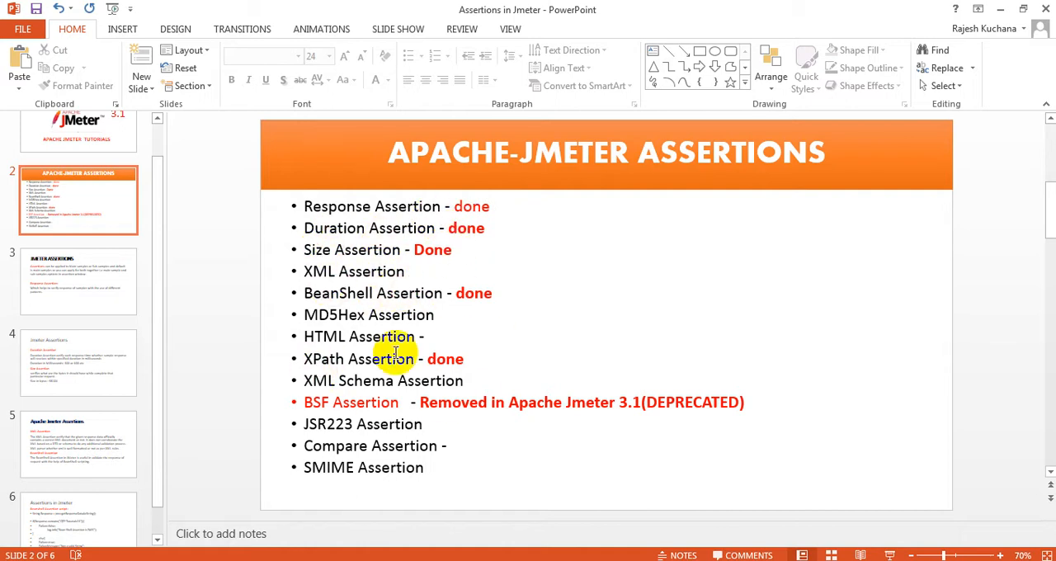
mouse_move(363, 402)
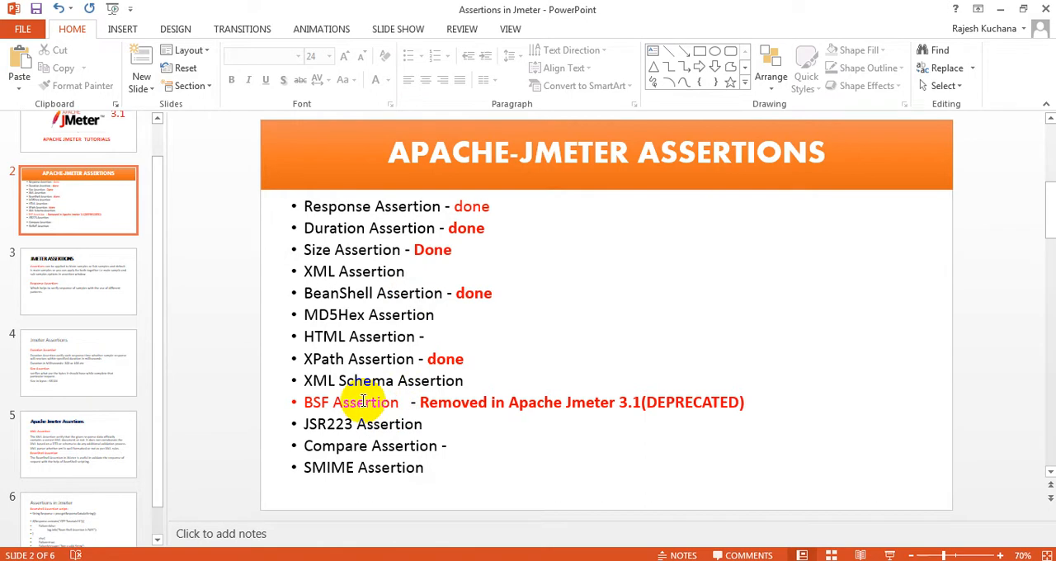
mouse_move(507, 425)
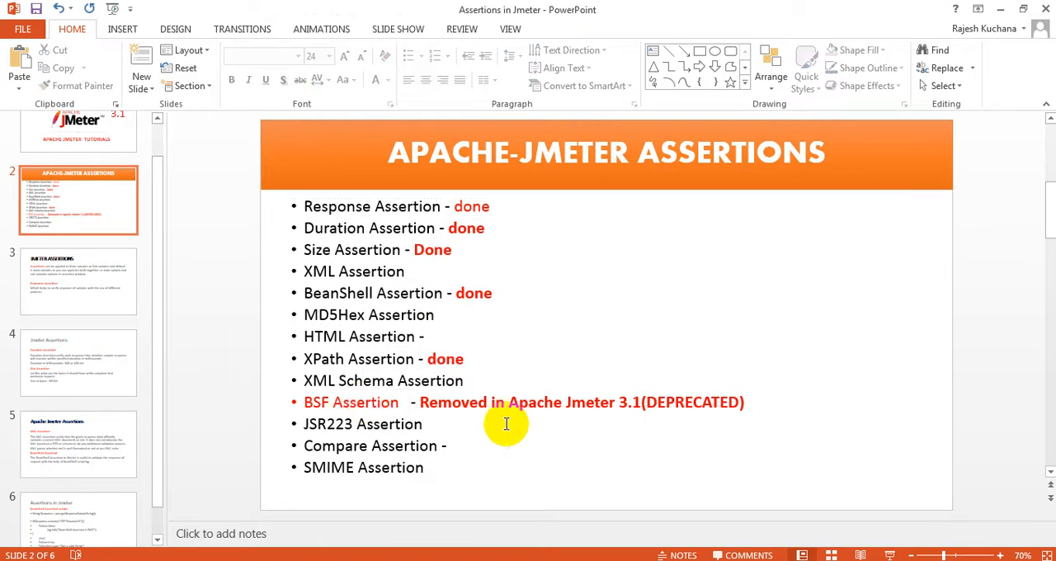
mouse_move(627, 403)
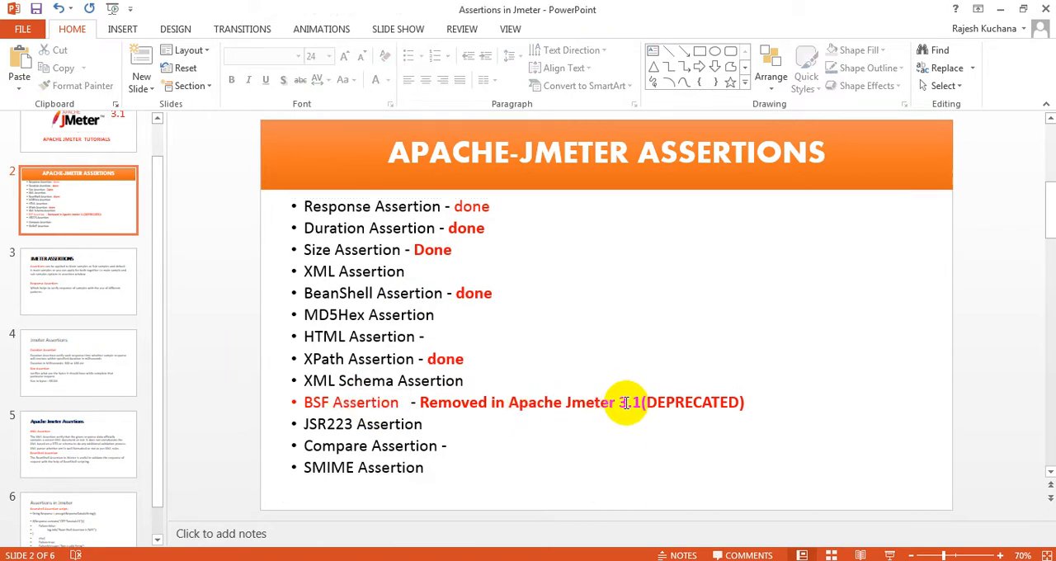
mouse_move(507, 417)
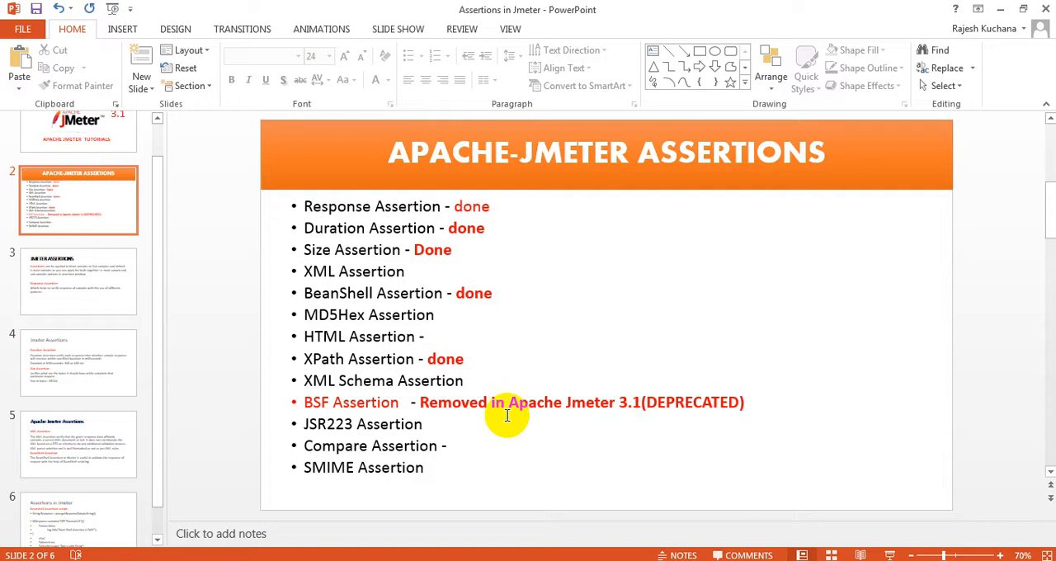
Select words in the definition text by double-clicking them
click(453, 446)
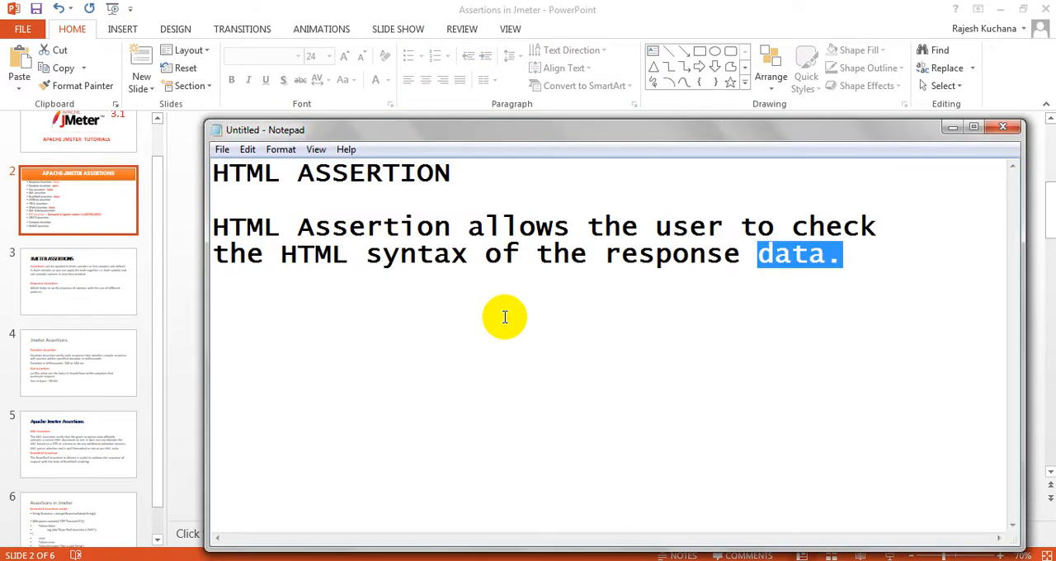
mouse_move(557, 229)
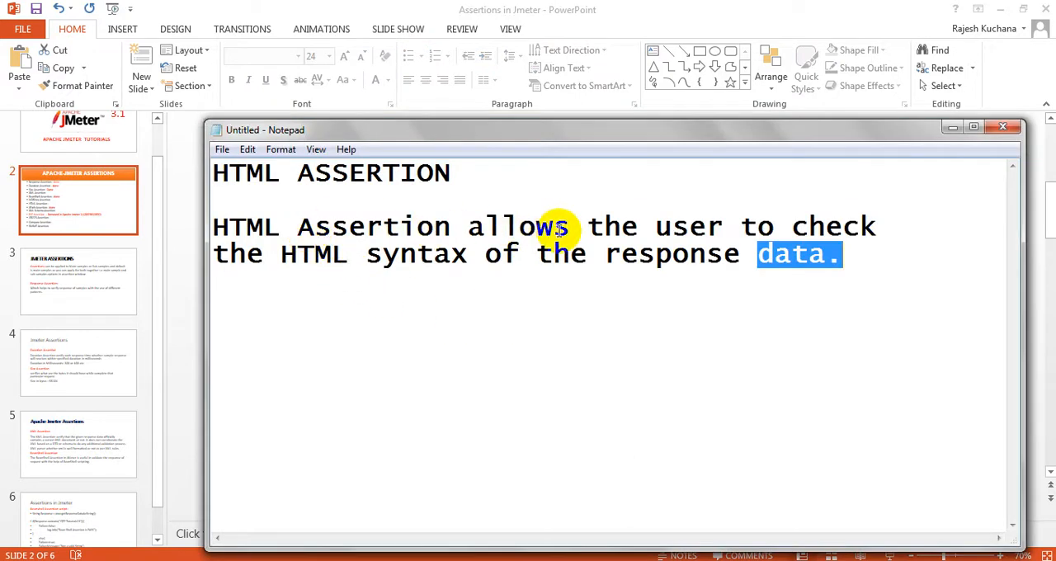
mouse_move(264, 255)
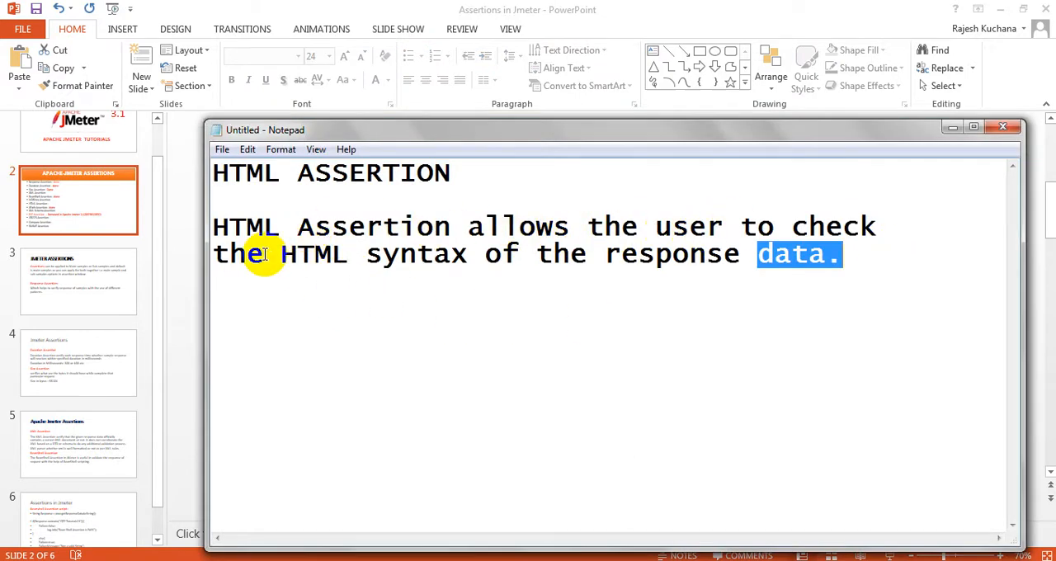
double_click(656, 253)
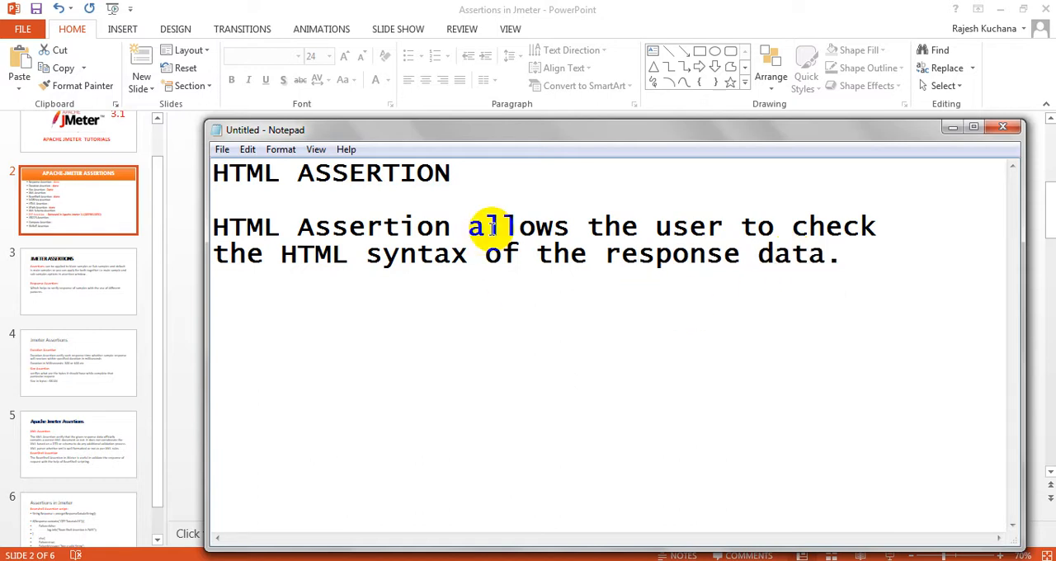
double_click(373, 173)
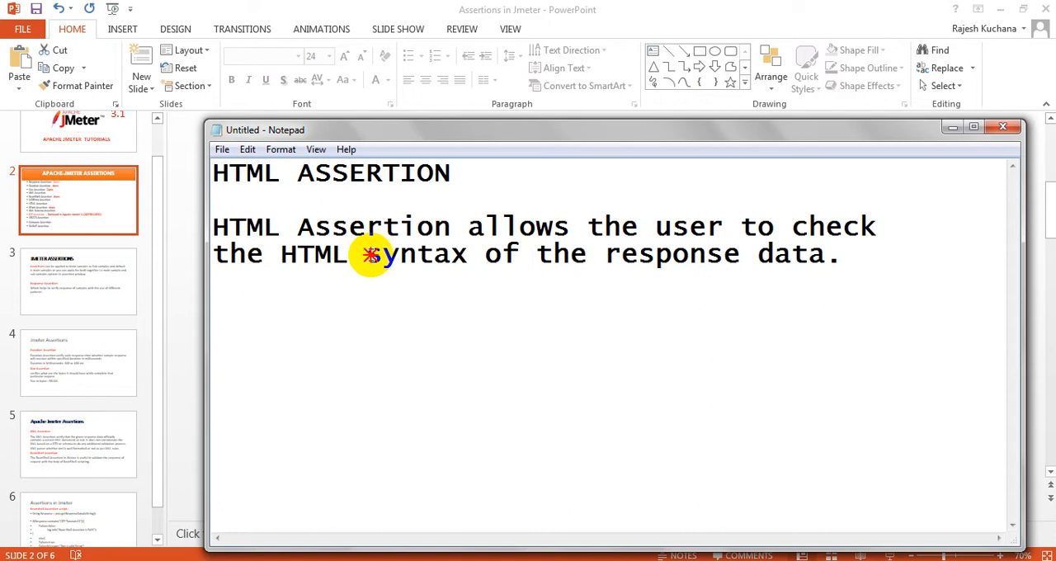
mouse_move(489, 282)
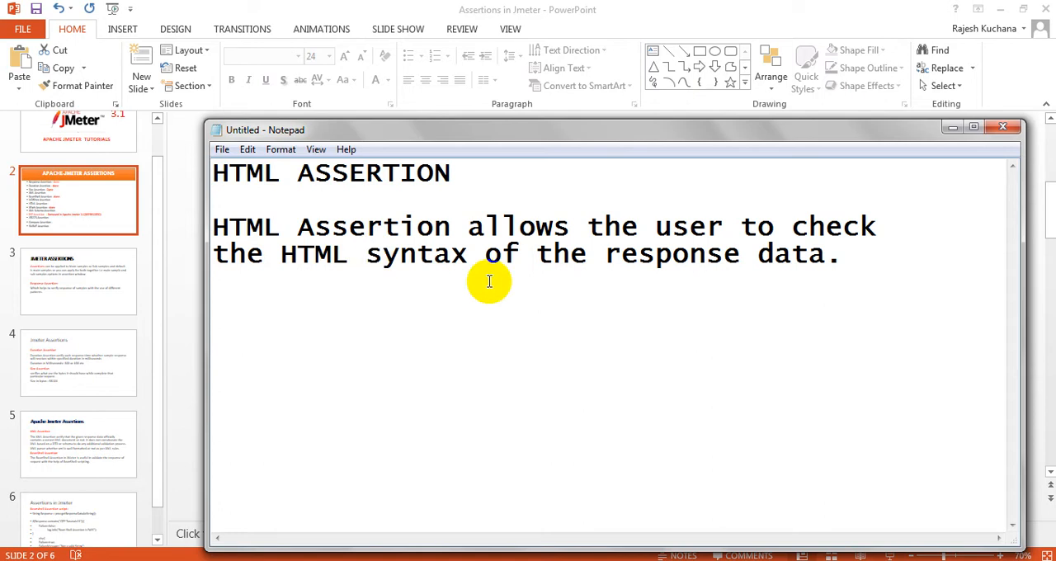
click(366, 253)
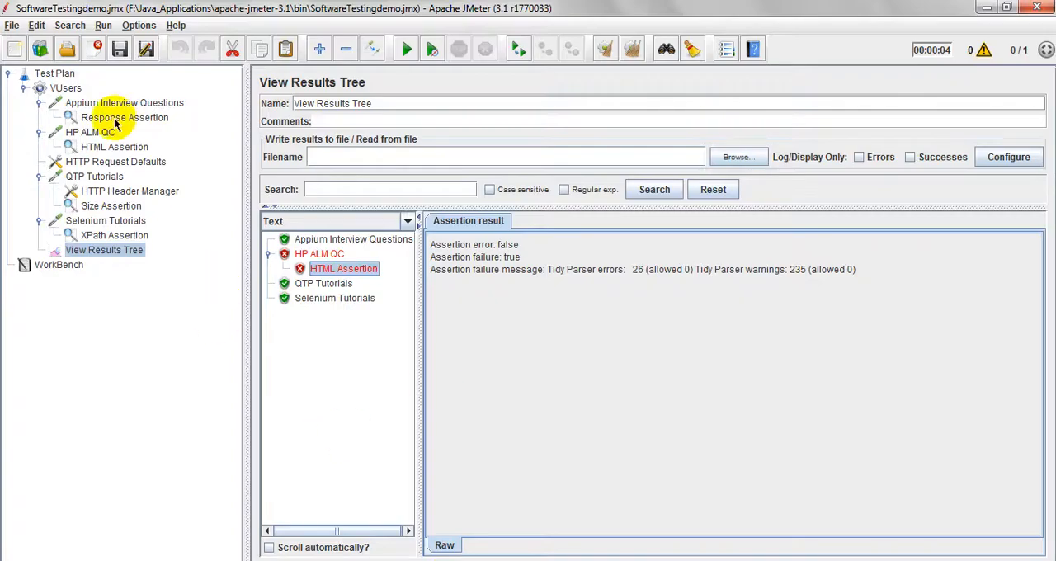
Show the HP ALM QC request and its HTML Assertion, then dismiss the context menu
click(91, 132)
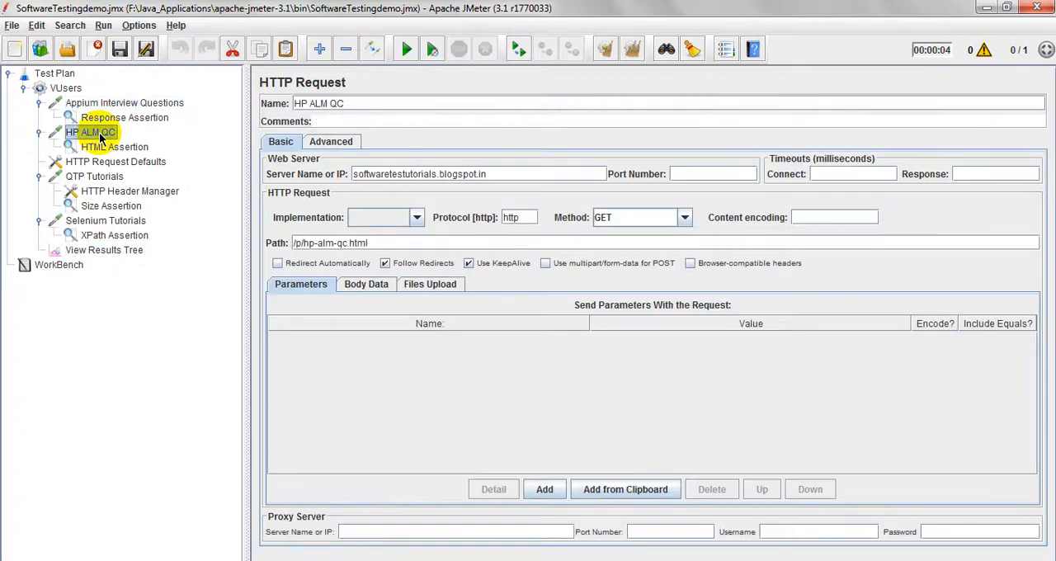
click(114, 146)
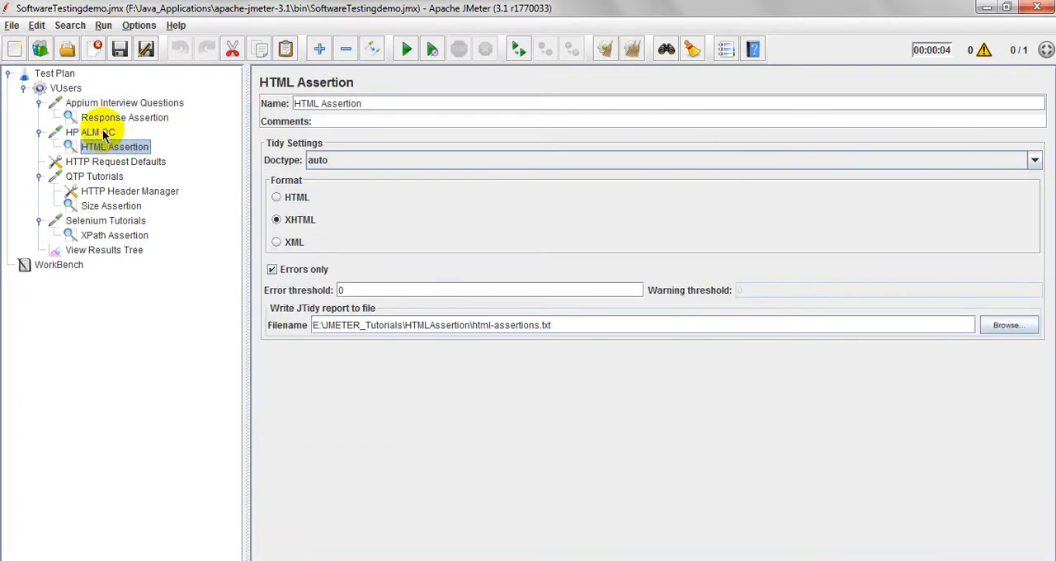
right_click(86, 132)
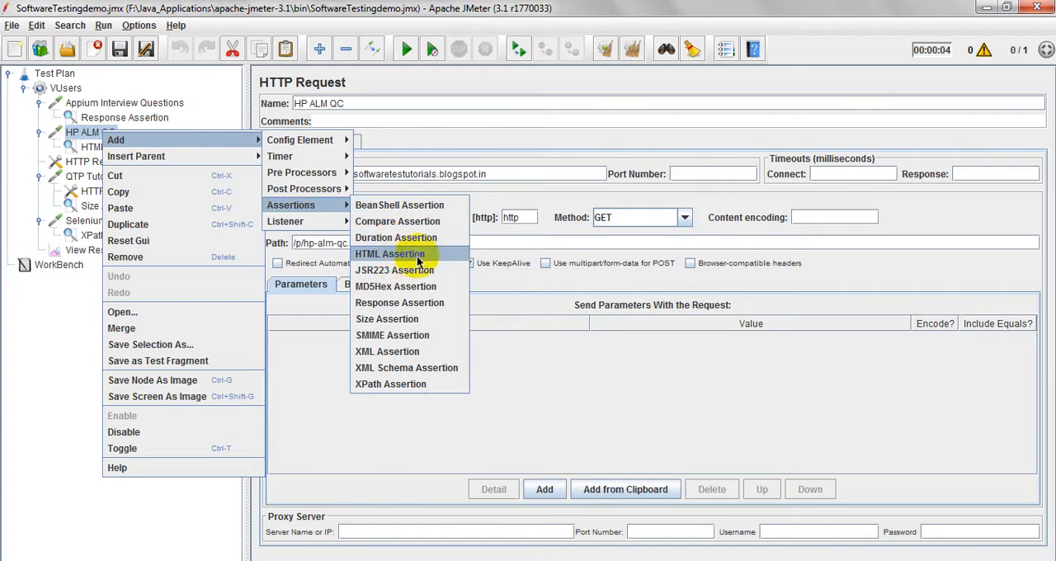
click(390, 254)
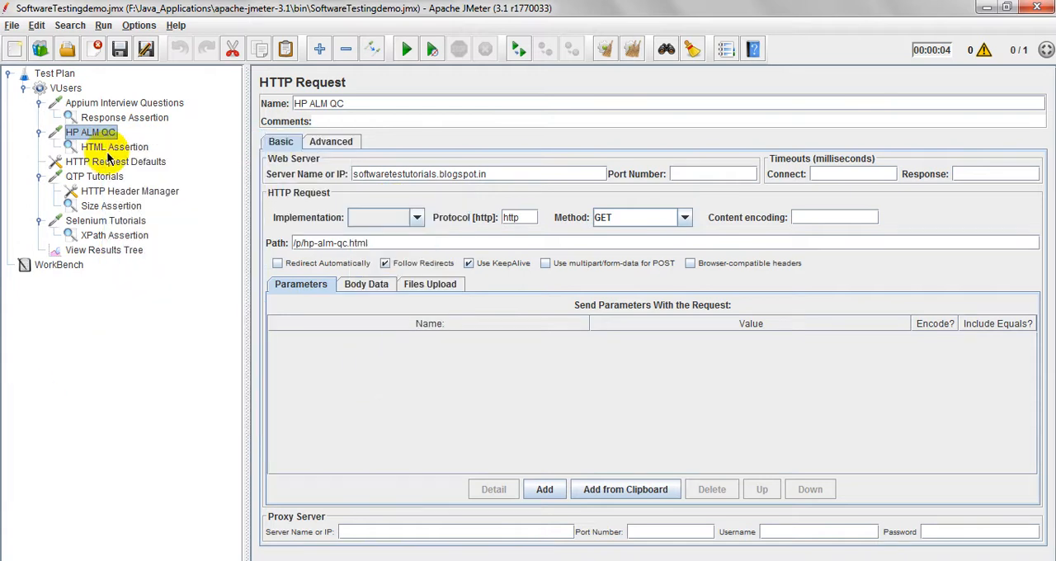
Set the HTML Assertion to omit Doctype, use HTML format, and report errors only
click(115, 147)
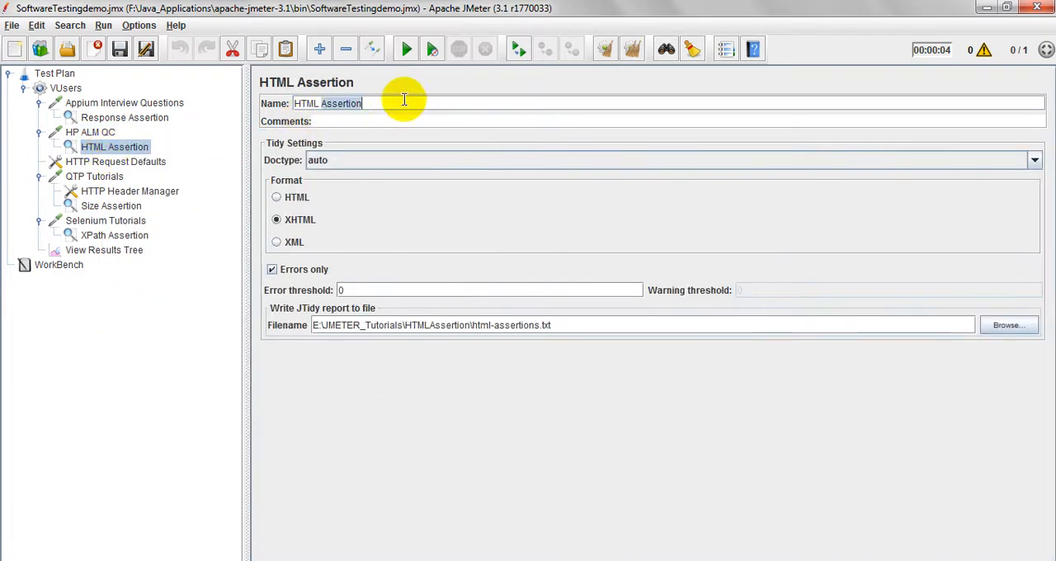
mouse_move(355, 151)
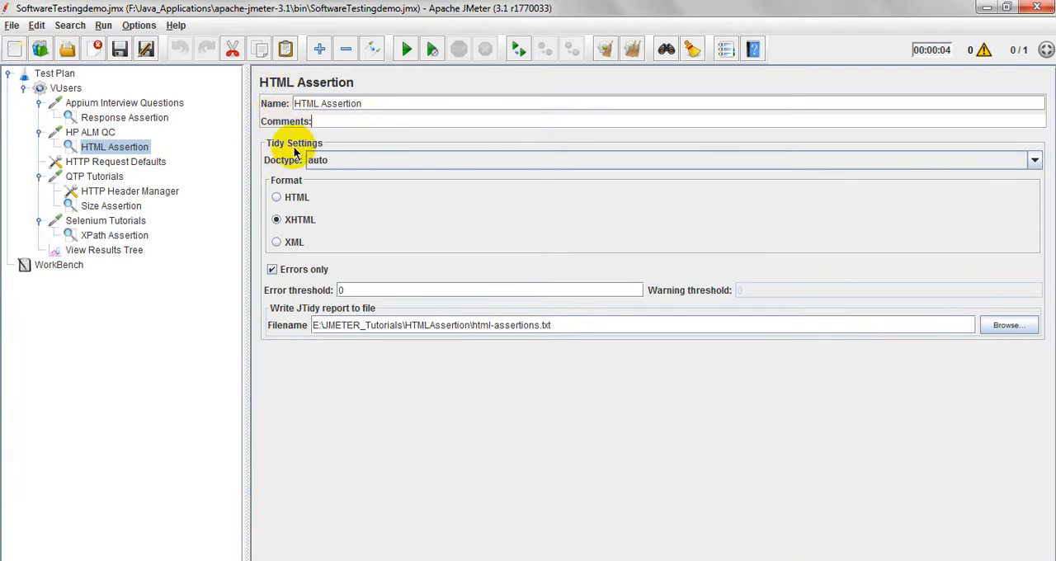
mouse_move(350, 160)
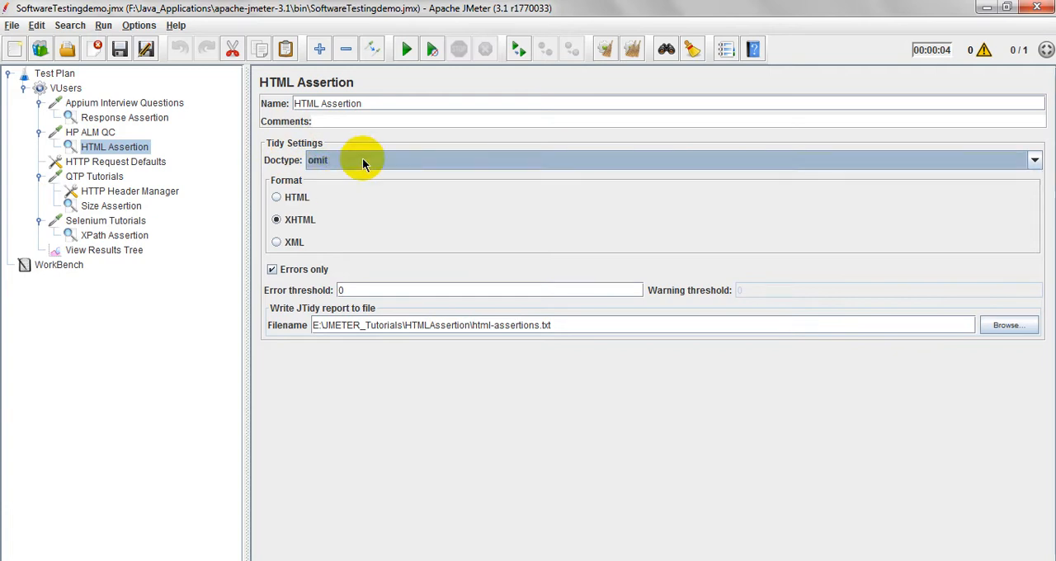
click(1034, 160)
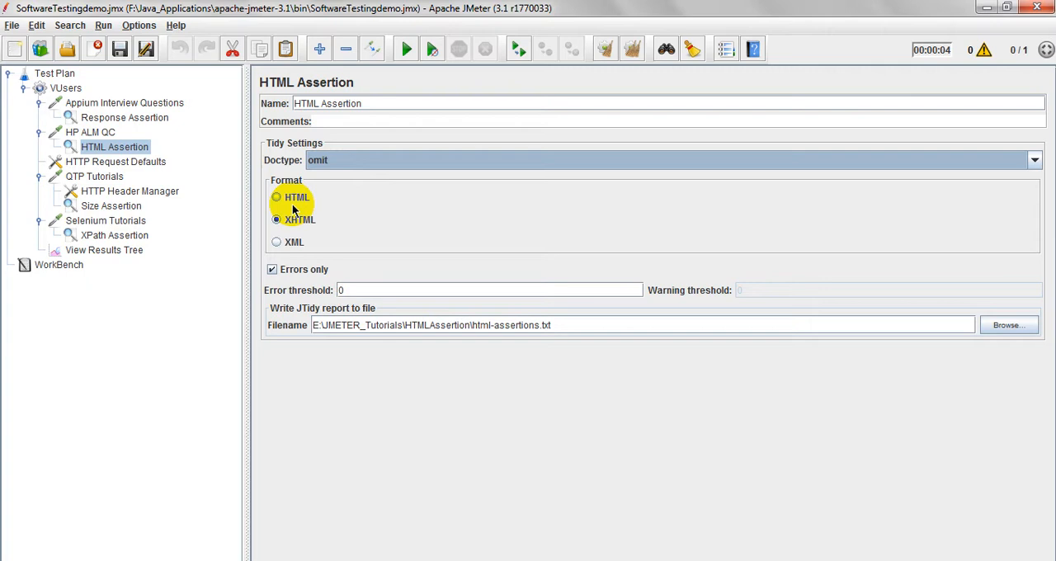
click(277, 197)
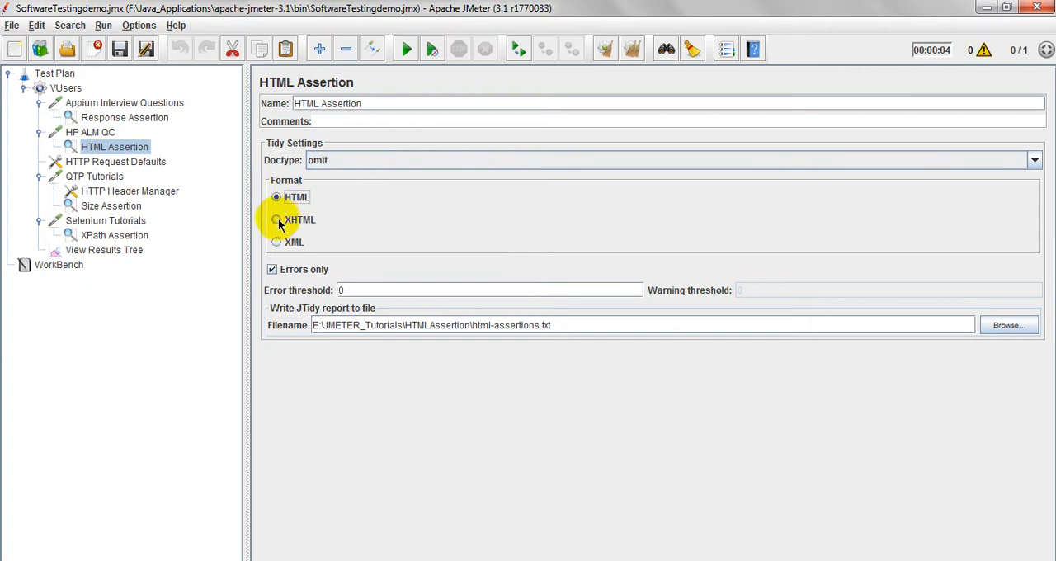
click(276, 219)
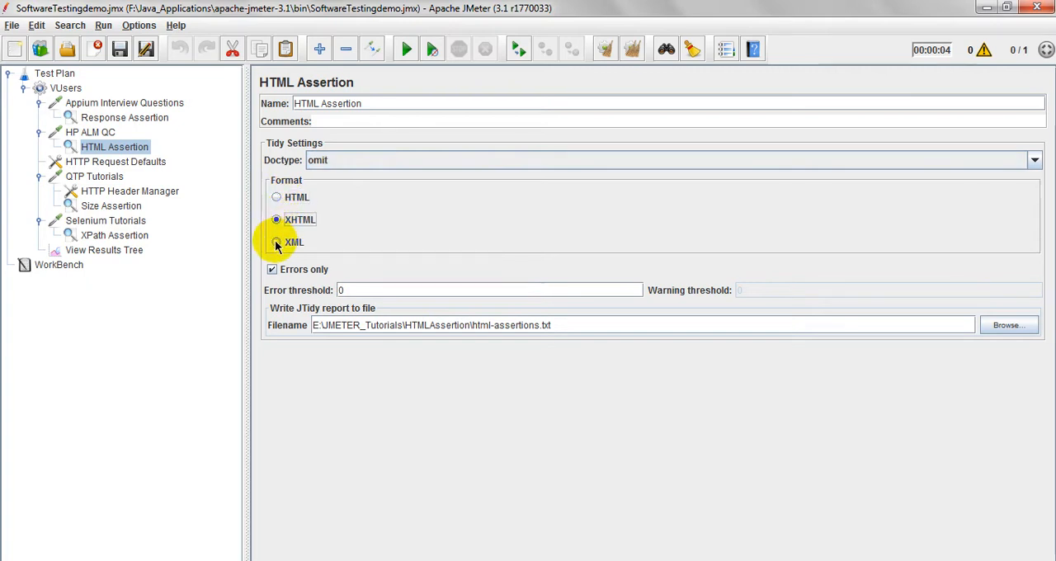
click(275, 196)
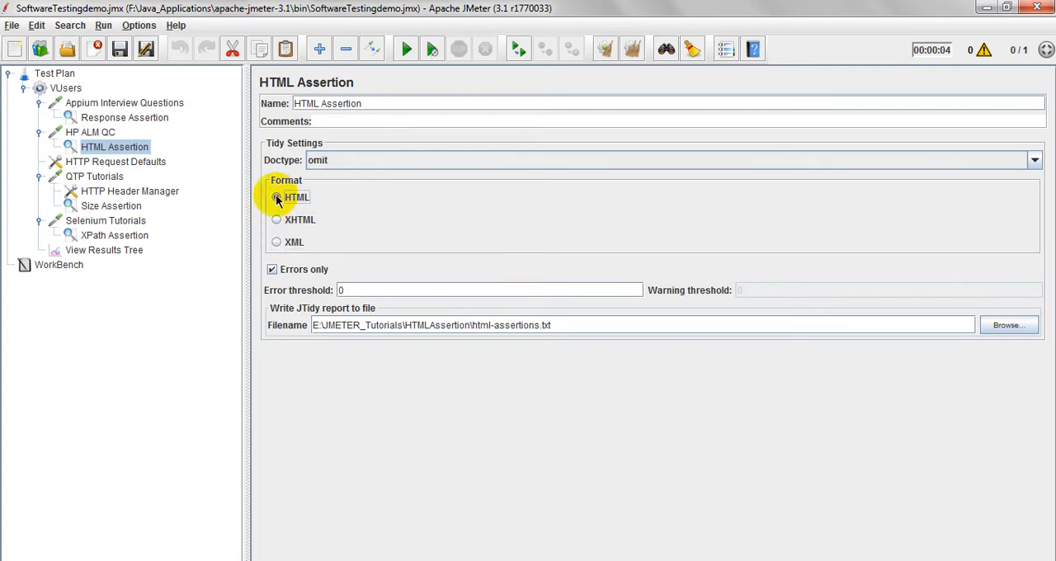
click(271, 269)
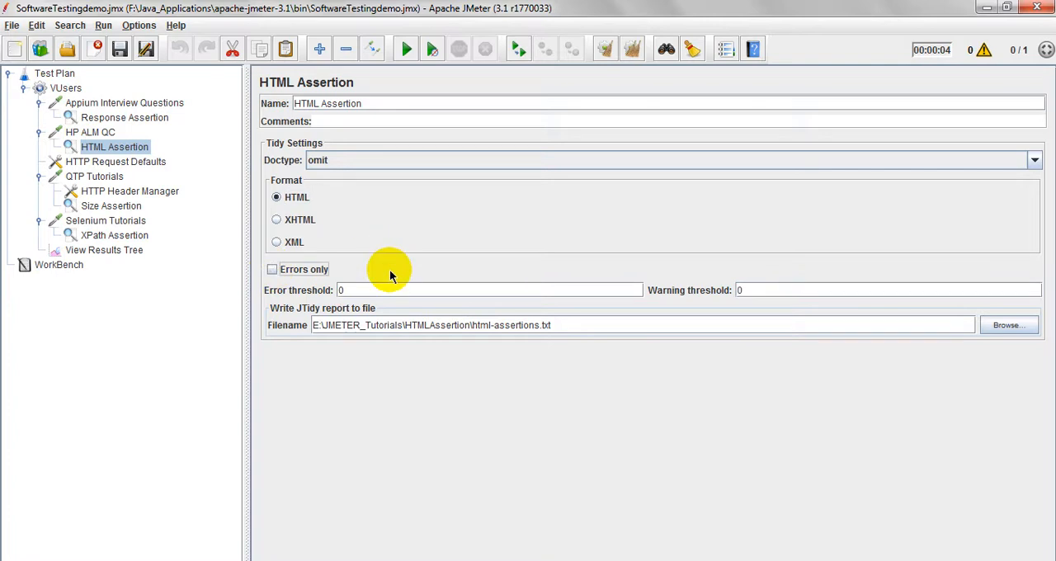
mouse_move(495, 307)
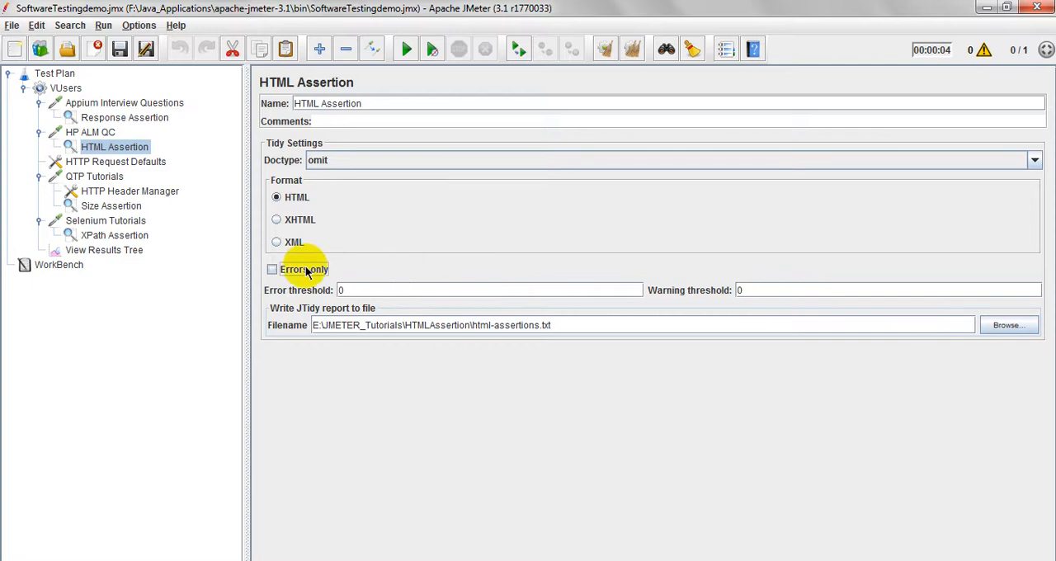
click(272, 269)
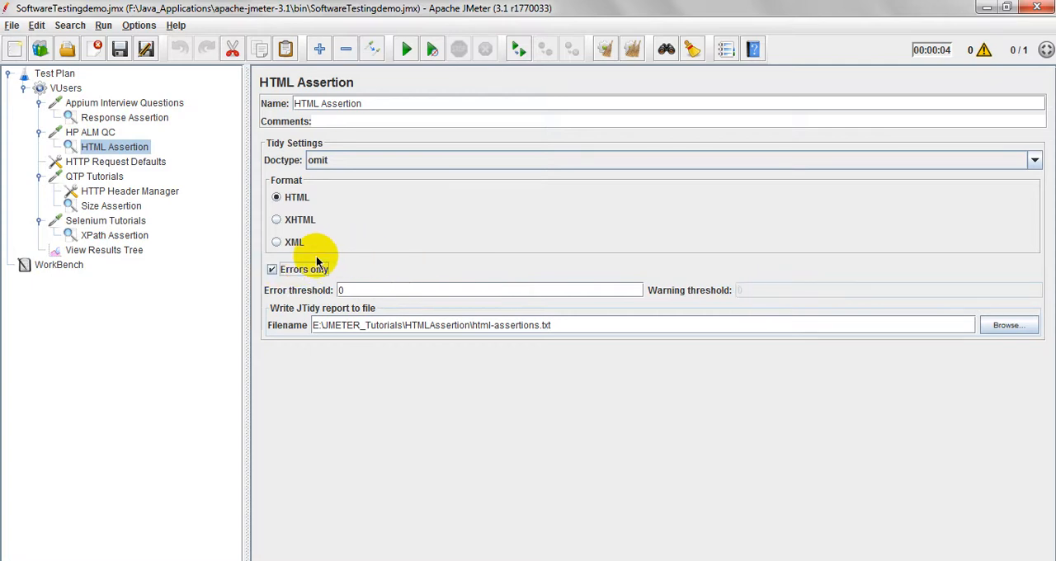
mouse_move(272, 314)
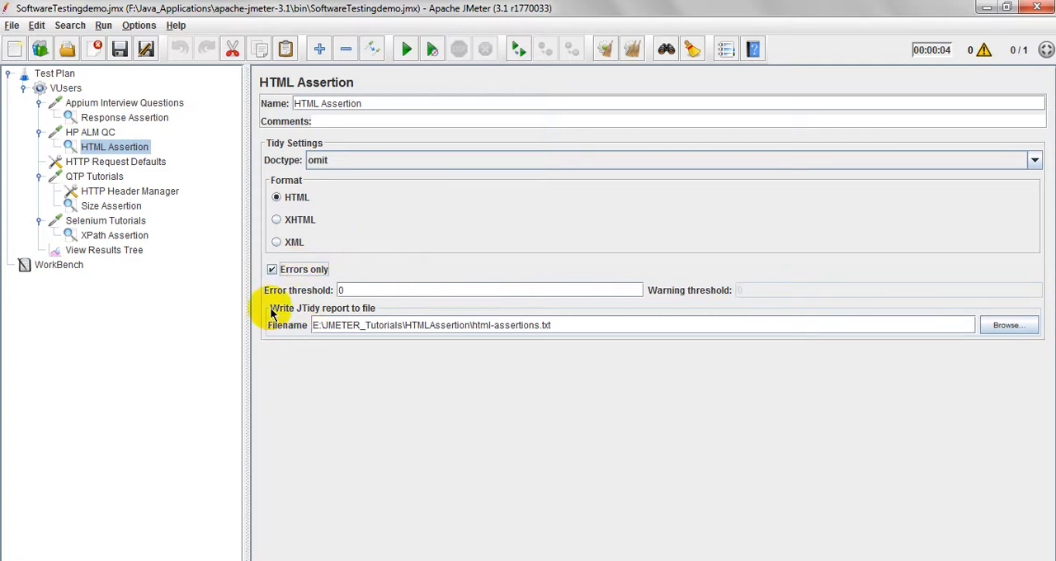
mouse_move(466, 249)
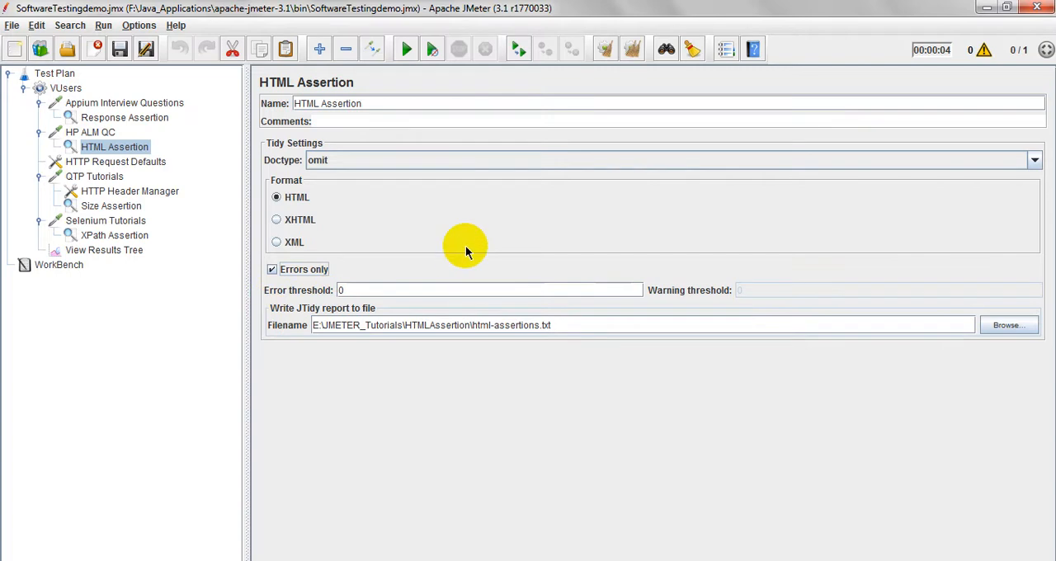
mouse_move(307, 336)
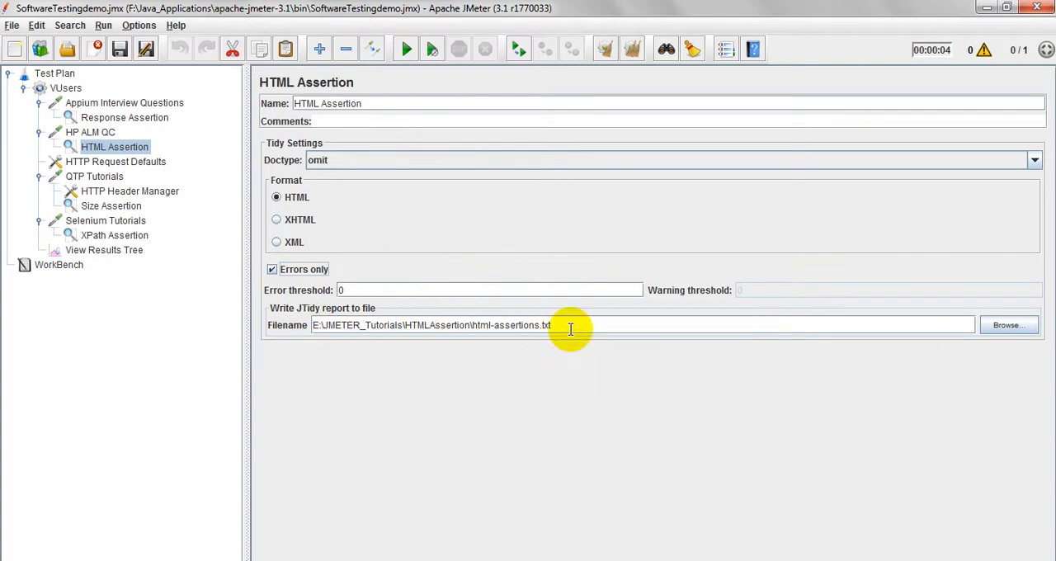
mouse_move(477, 324)
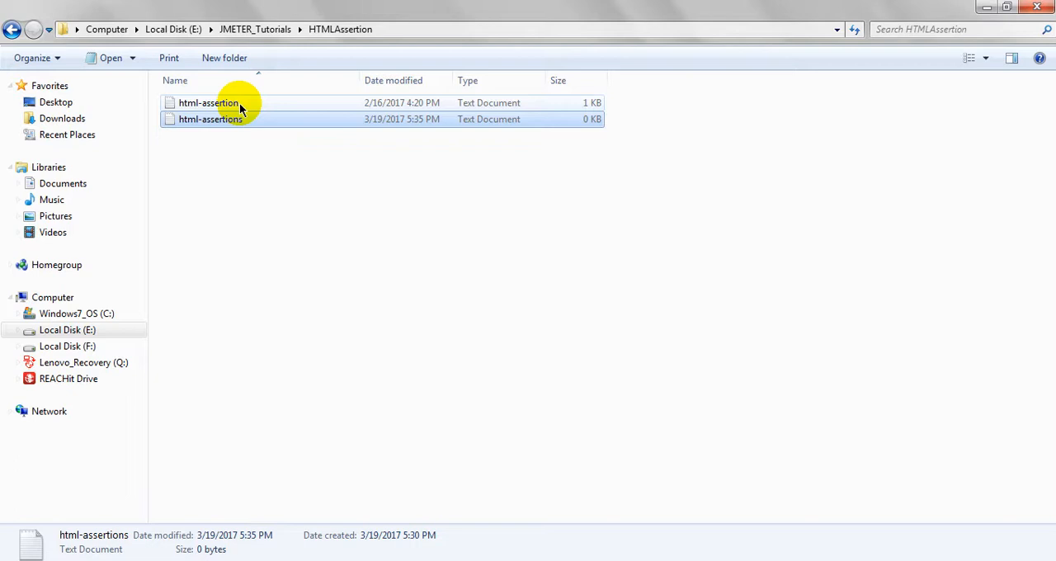
mouse_move(280, 261)
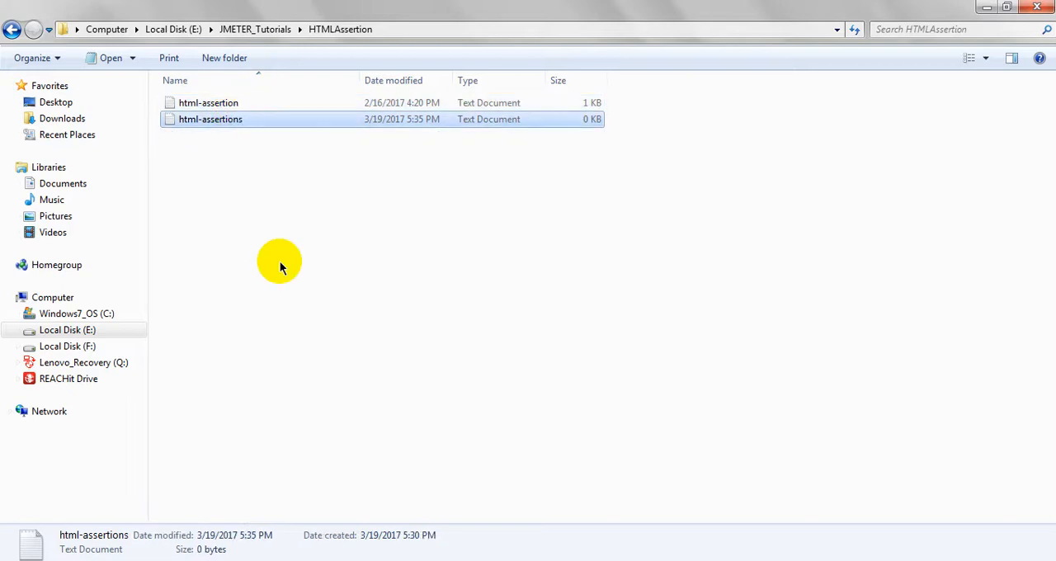
Delete html-assertions and confirm moving it to the Recycle Bin
key(Delete)
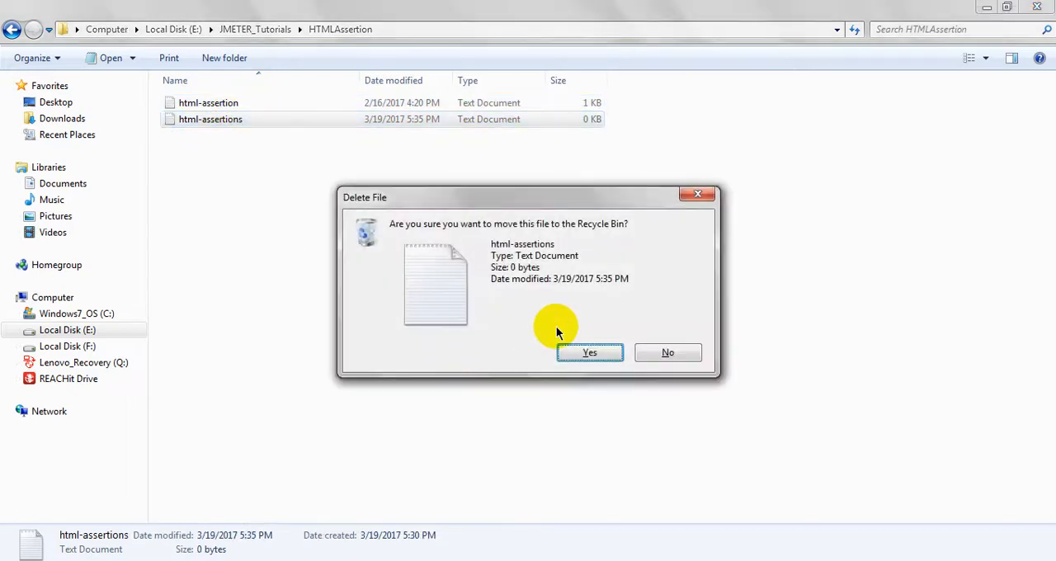
click(589, 352)
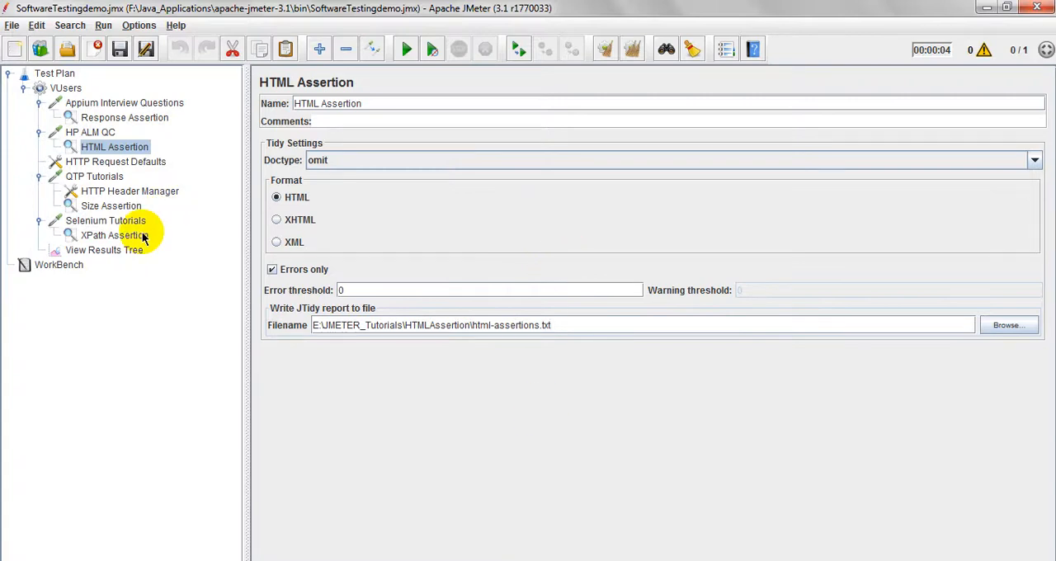
Clear the View Results Tree and start the test plan again
click(104, 249)
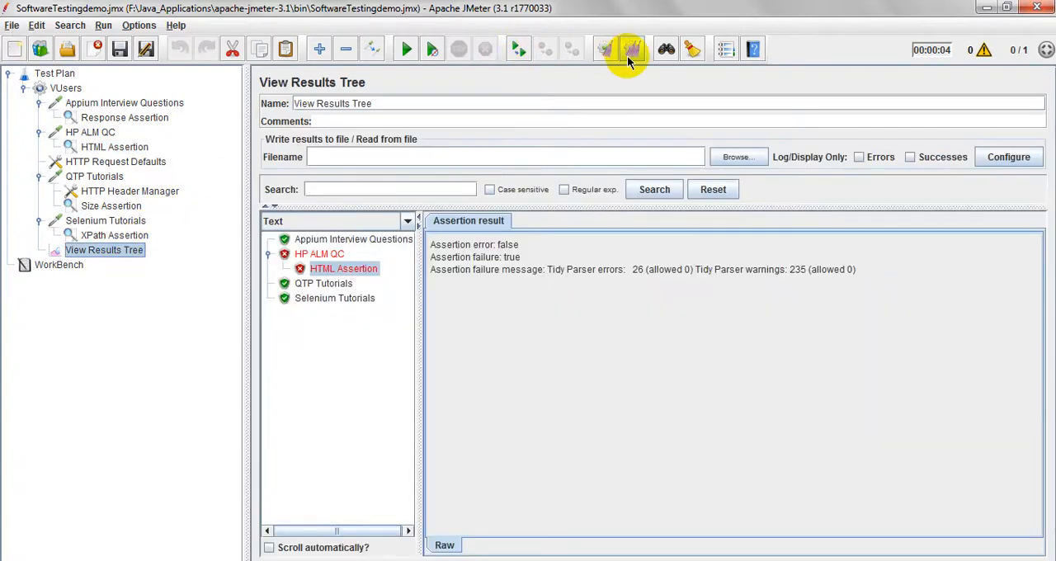
click(632, 49)
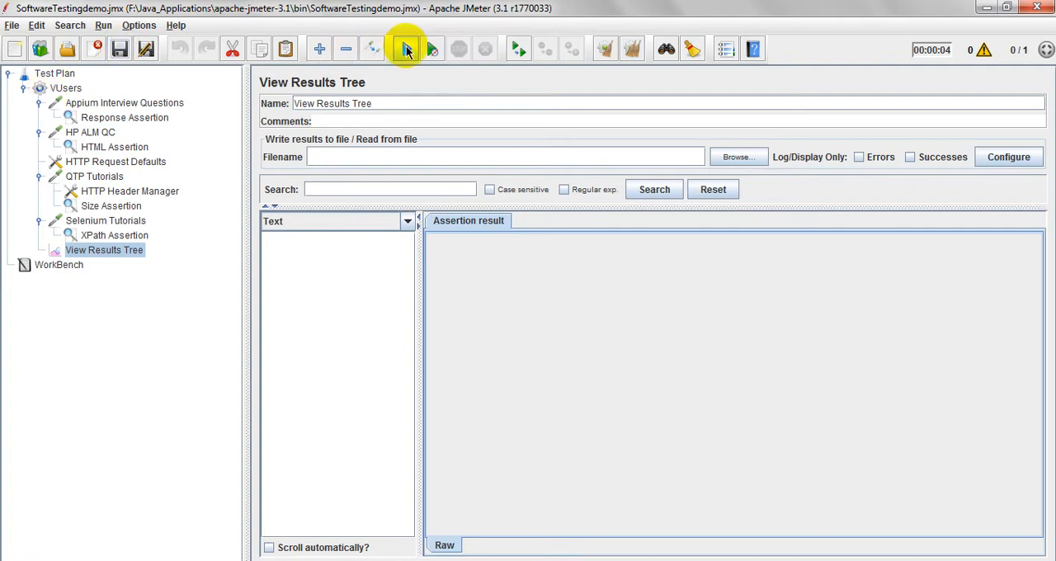
click(405, 48)
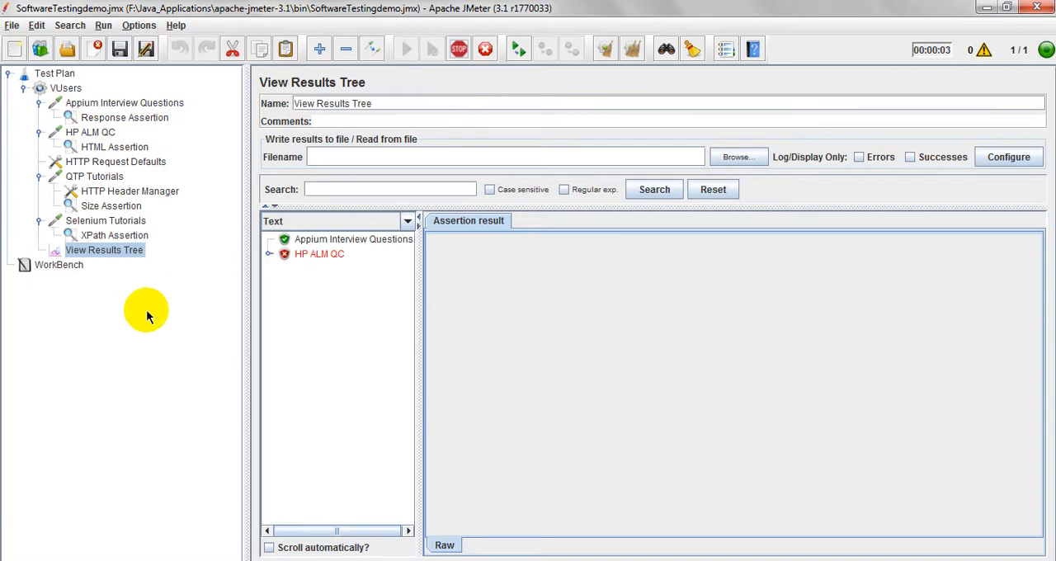
Inspect HP ALM QC's failed HTML Assertion result and scroll its response data
click(405, 48)
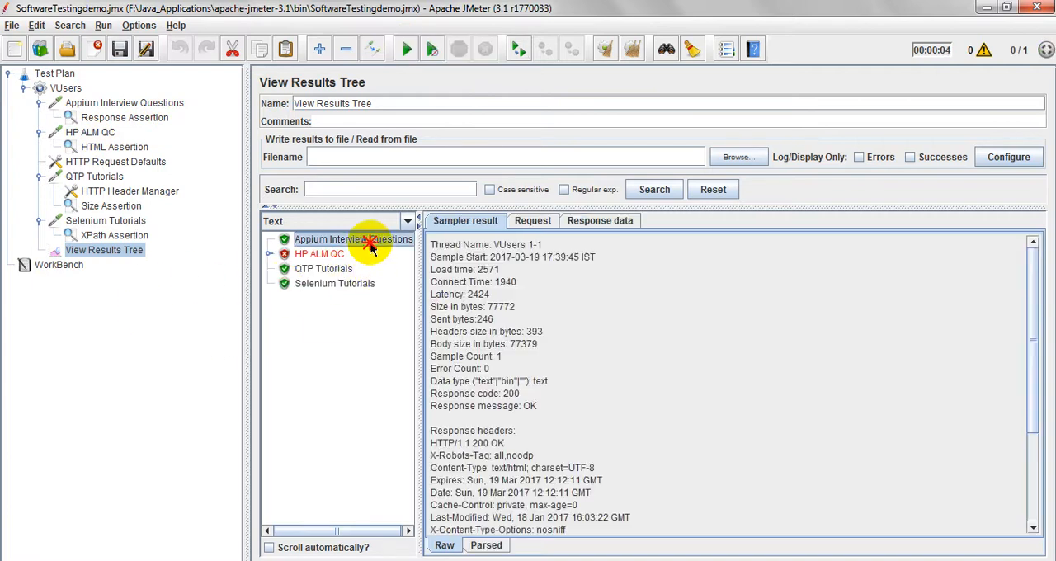
click(319, 253)
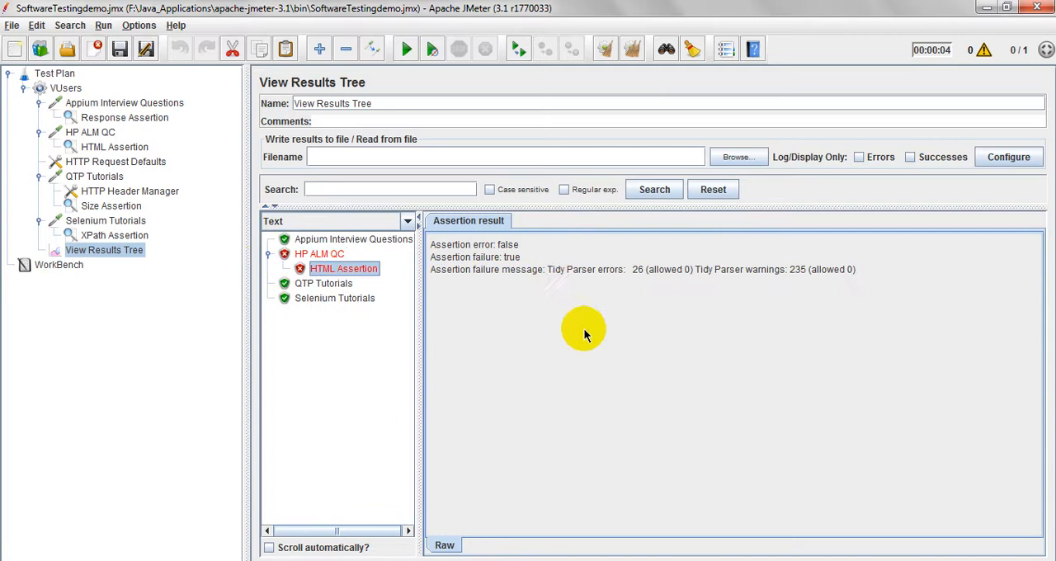
mouse_move(714, 283)
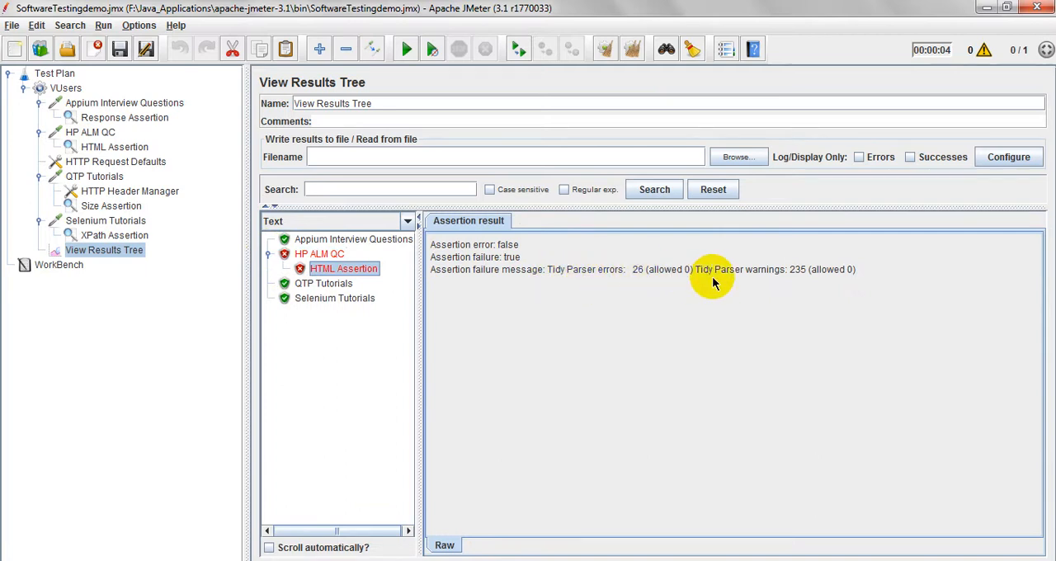
mouse_move(850, 280)
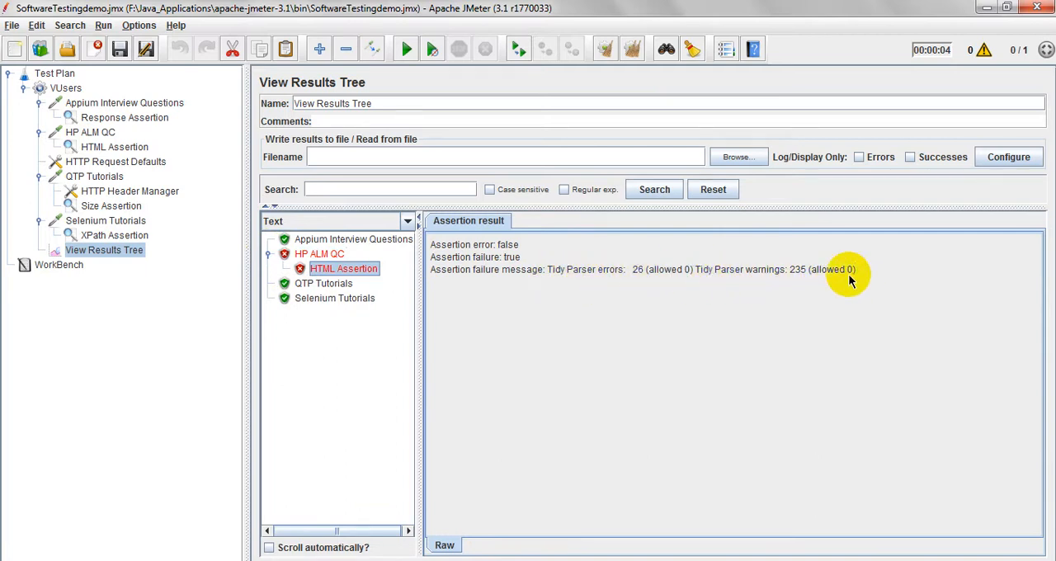
mouse_move(858, 277)
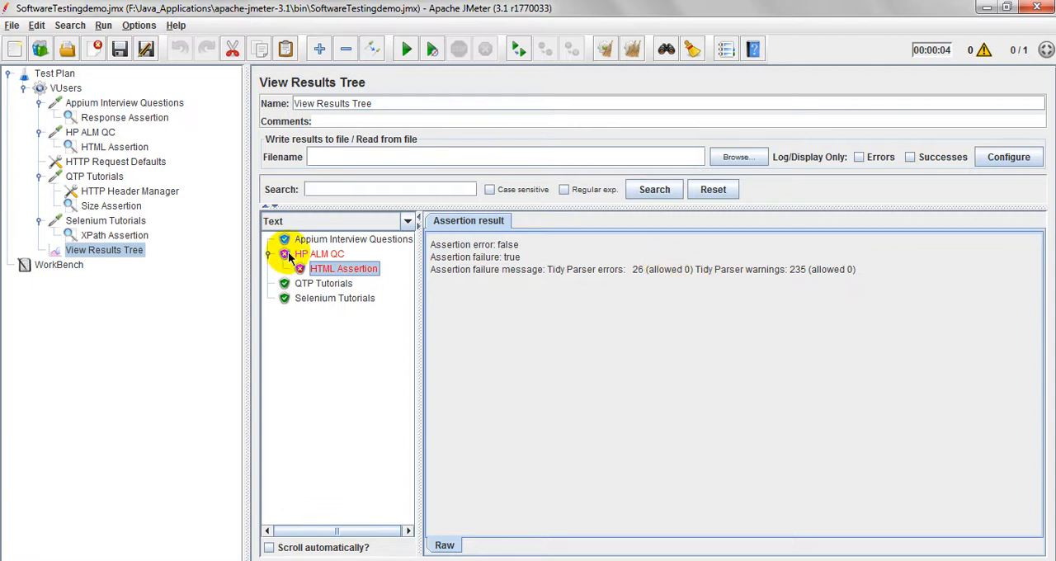
click(320, 253)
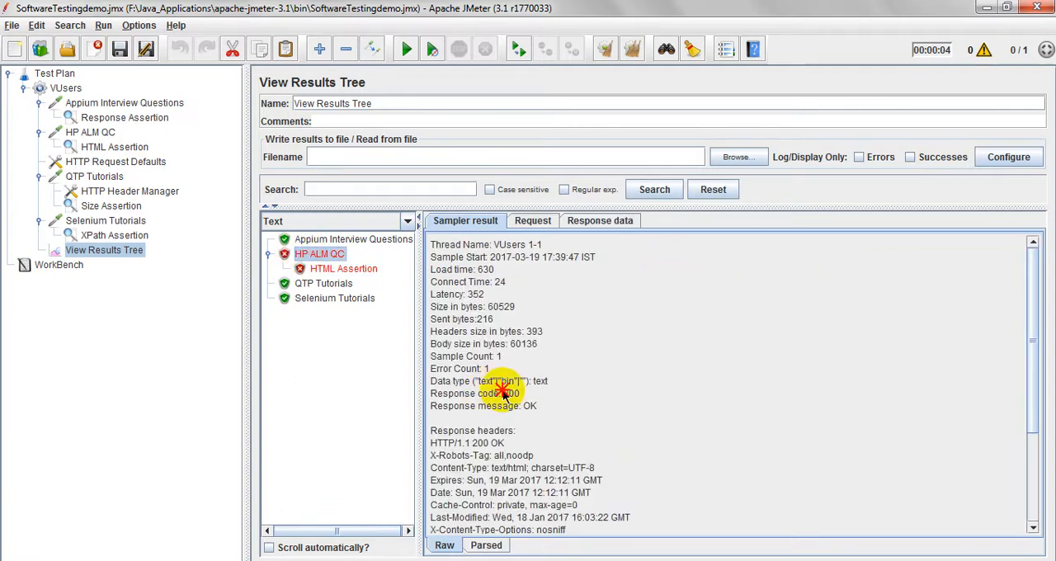
click(600, 221)
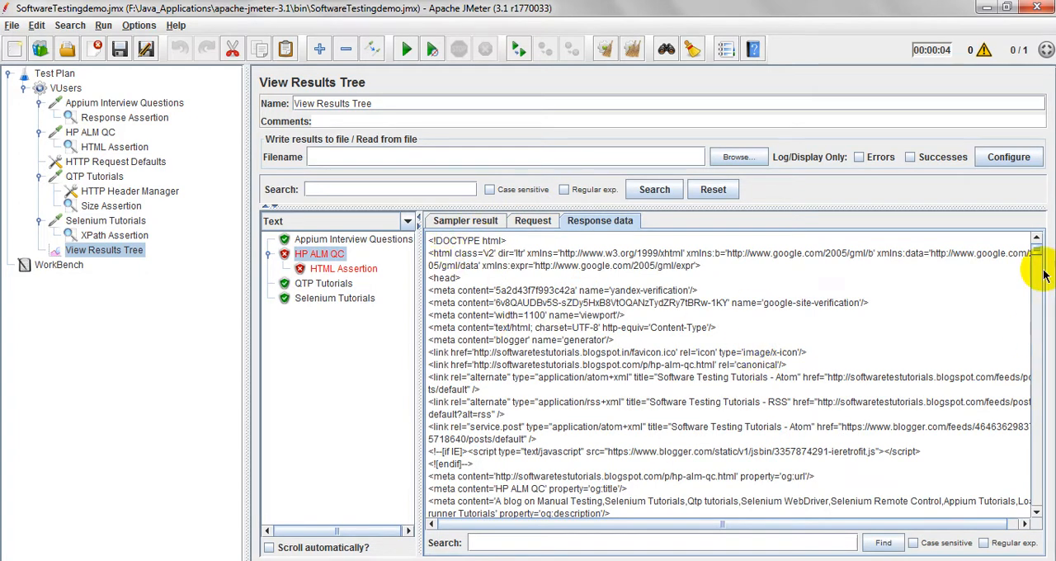
scroll(down, 3)
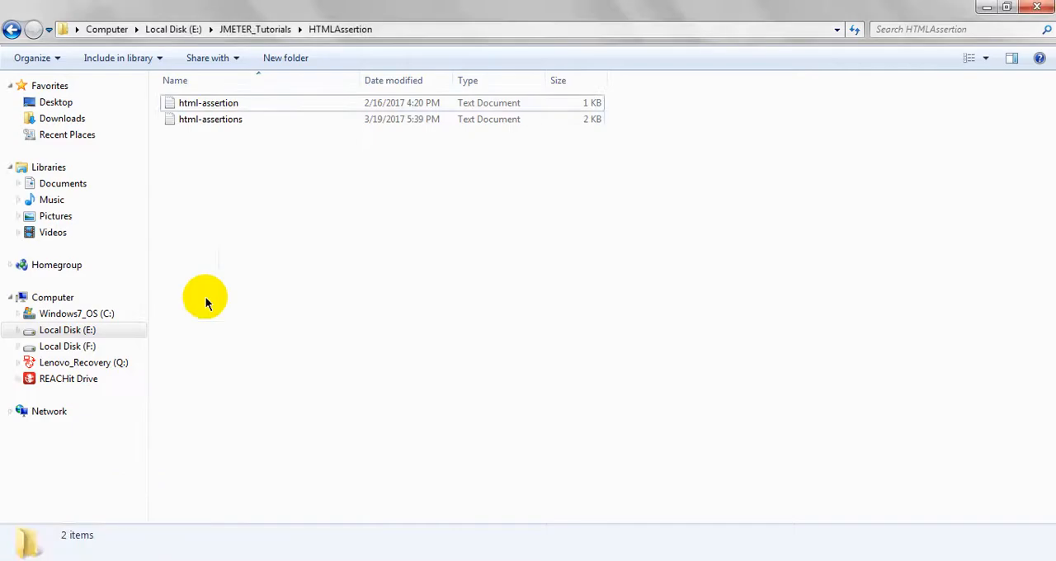
Open html-assertions.txt from the HTMLAssertion folder in Notepad
click(210, 119)
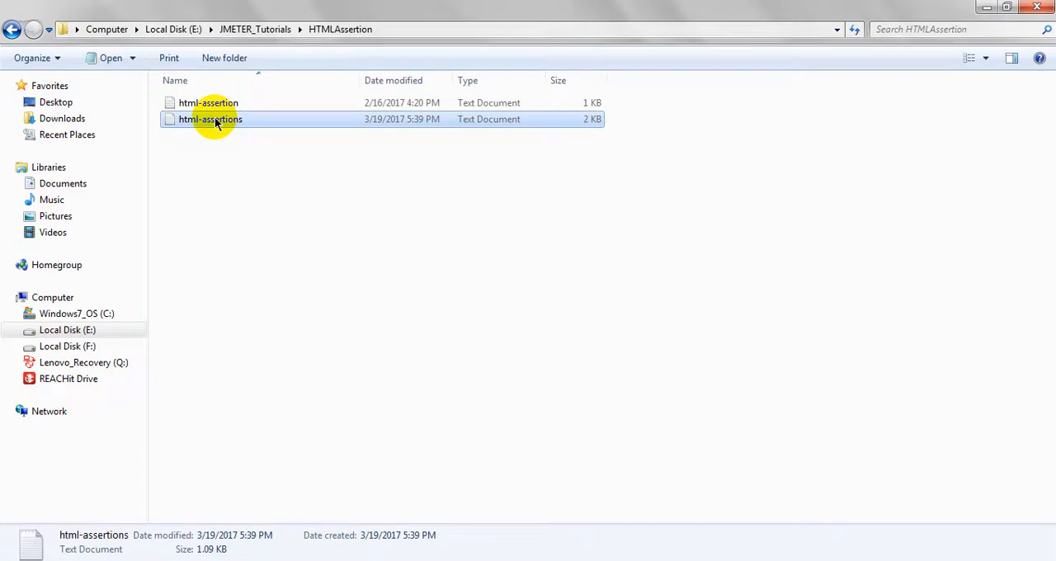
double_click(211, 119)
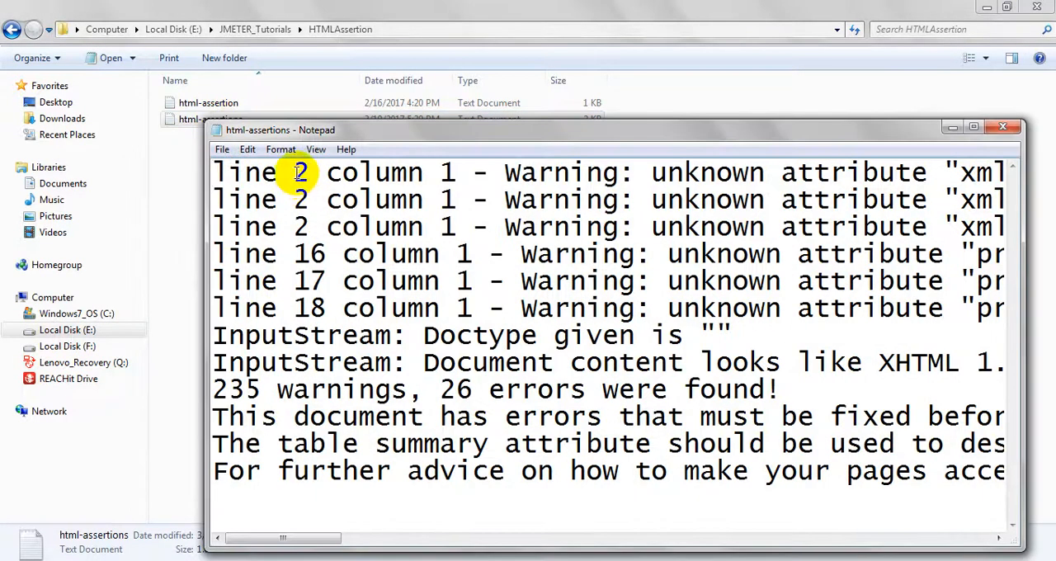
mouse_move(555, 509)
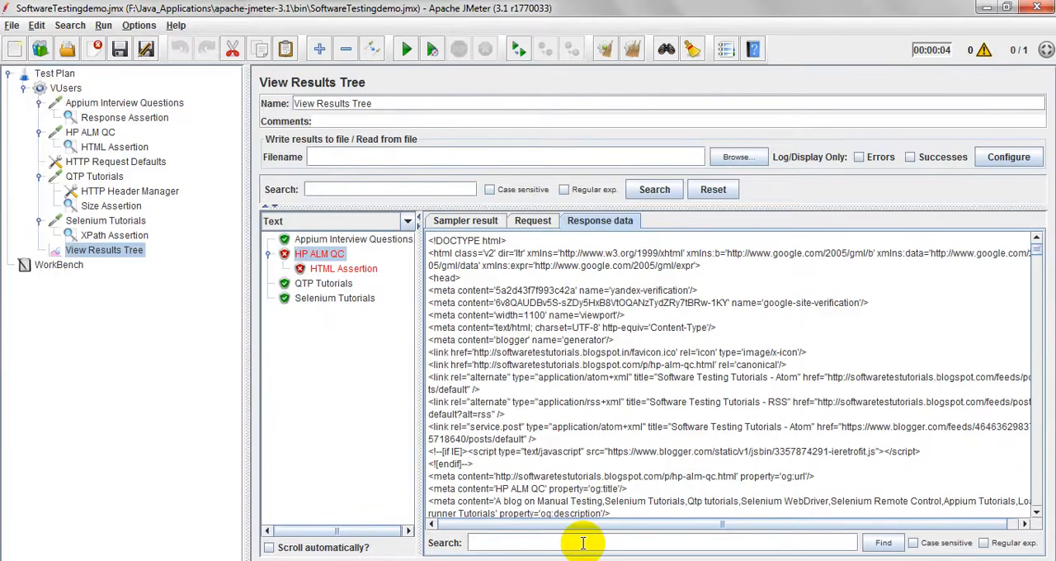
Search HP ALM QC's response data for xmlns:data
click(874, 543)
text(xmlns:data)
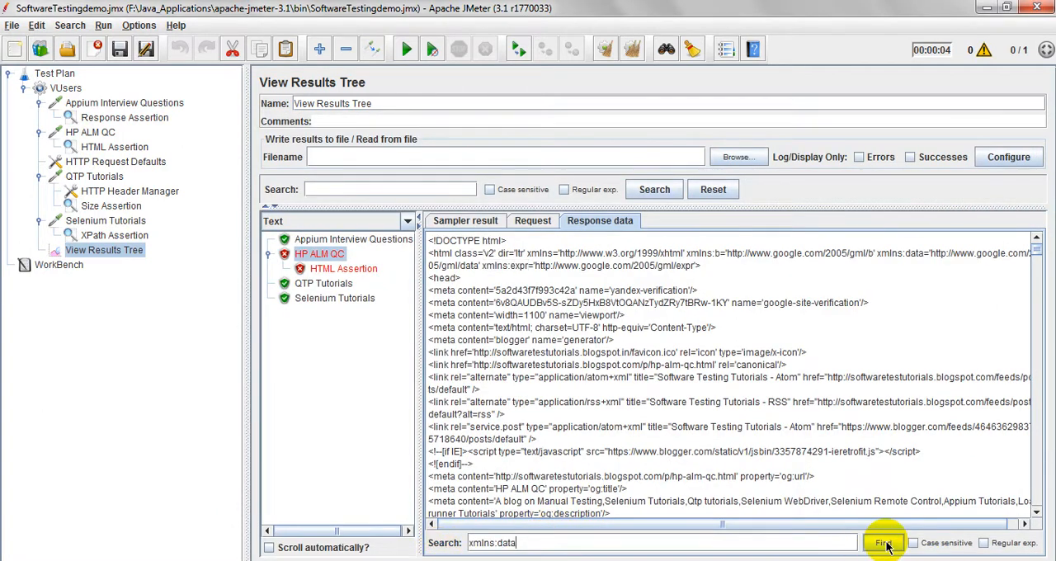
click(883, 542)
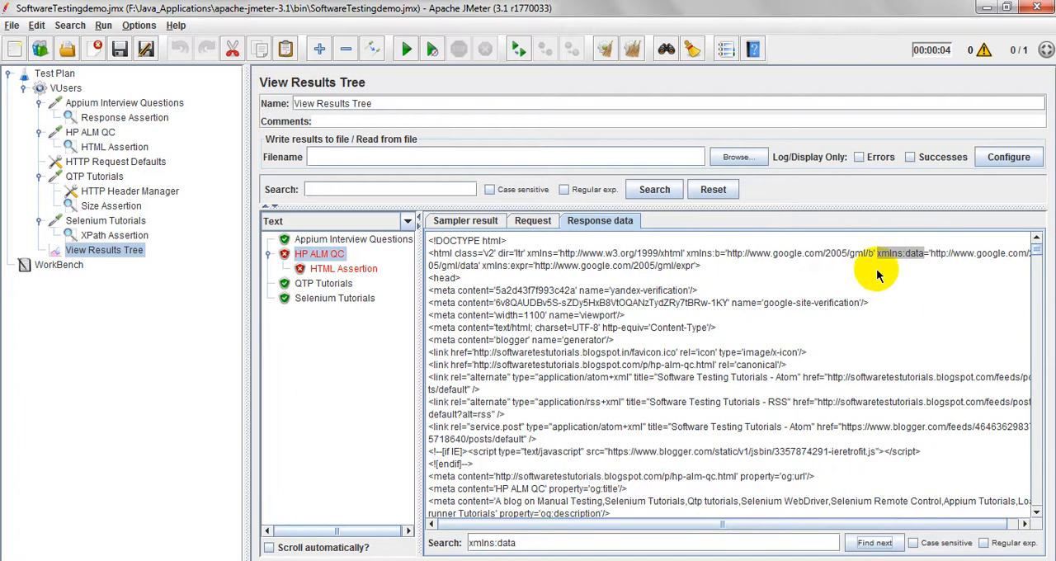
mouse_move(557, 301)
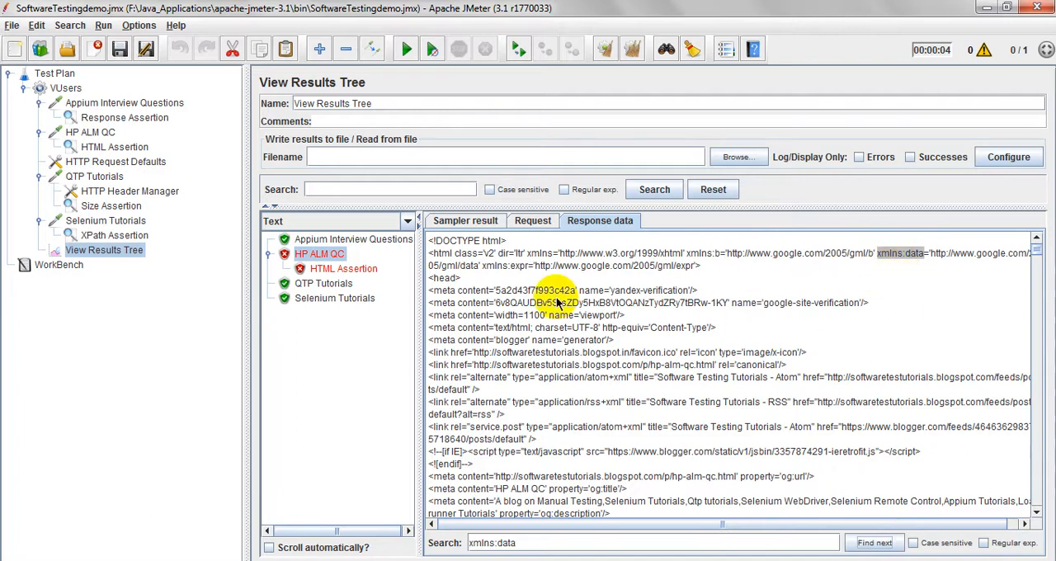
mouse_move(820, 293)
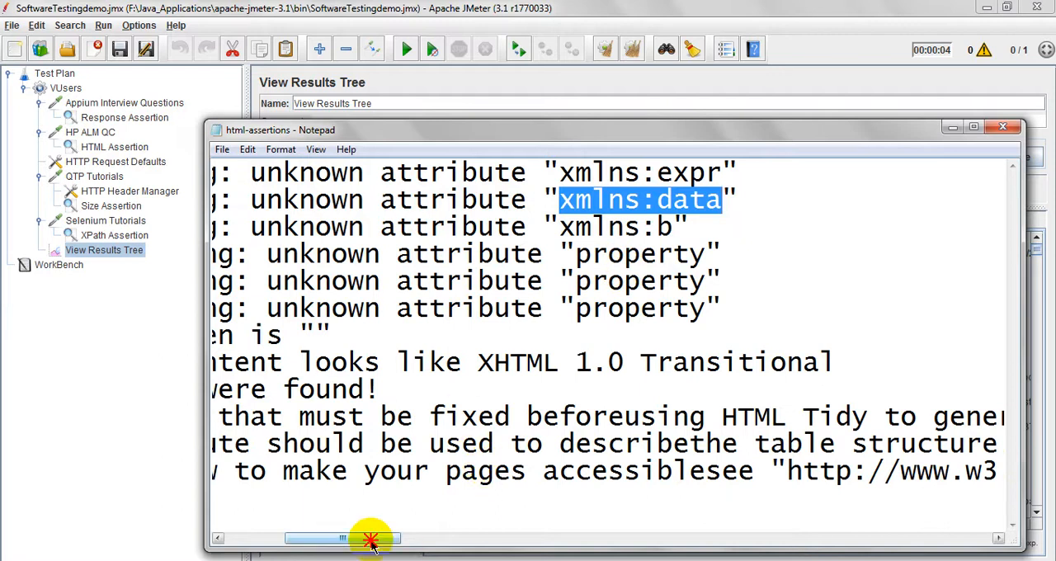
Pick Doctype from the report and search the response data for it, dismissing the not-found notice
drag(371, 538, 301, 538)
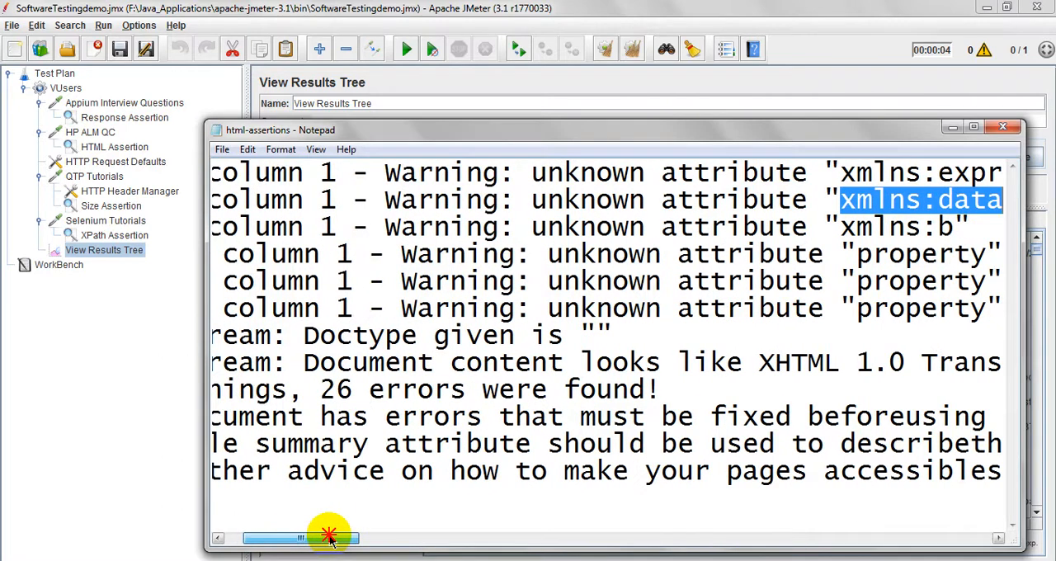
drag(329, 538, 280, 538)
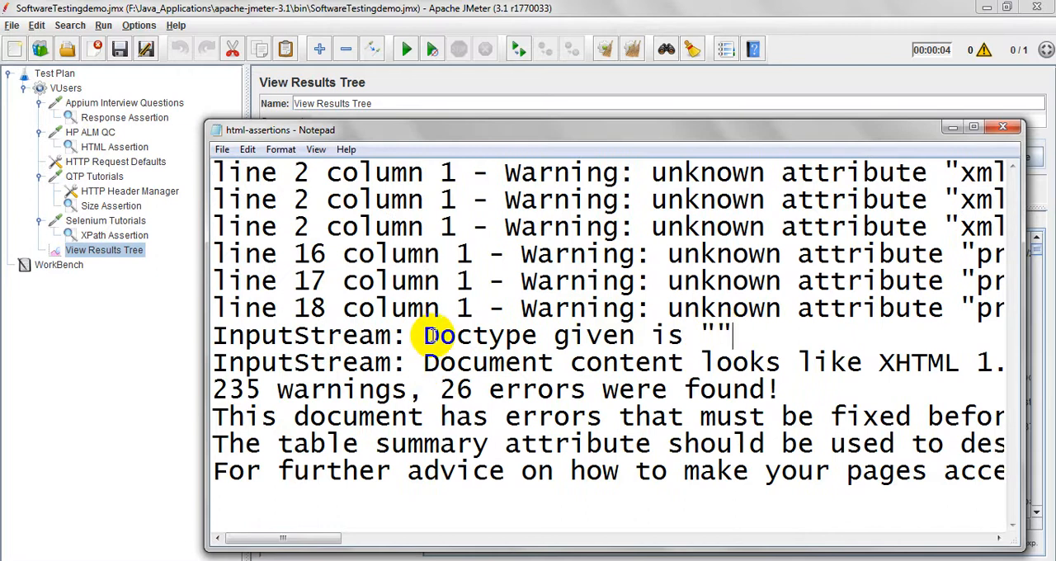
double_click(477, 335)
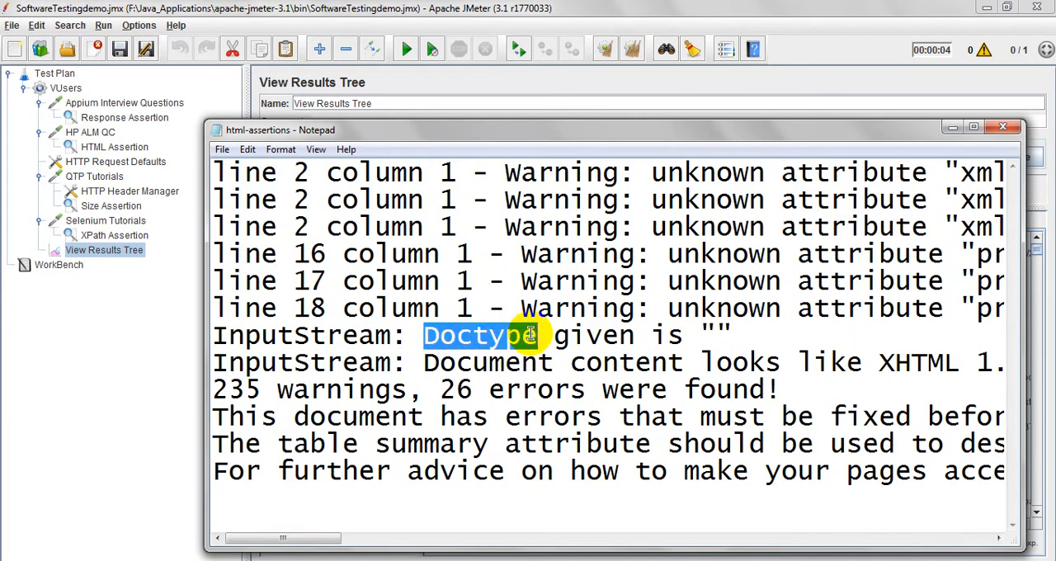
double_click(478, 335)
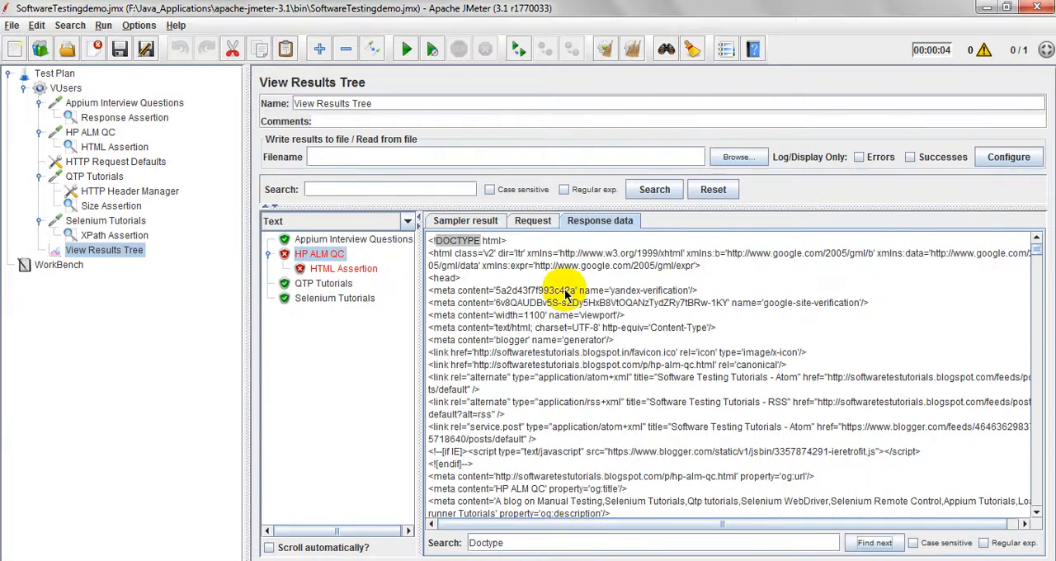
click(875, 542)
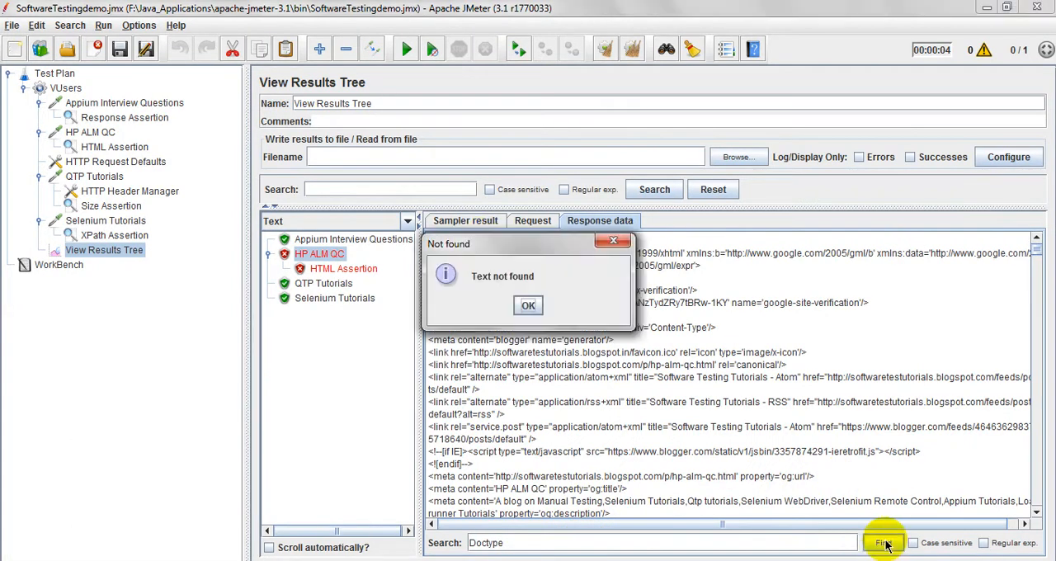
click(528, 305)
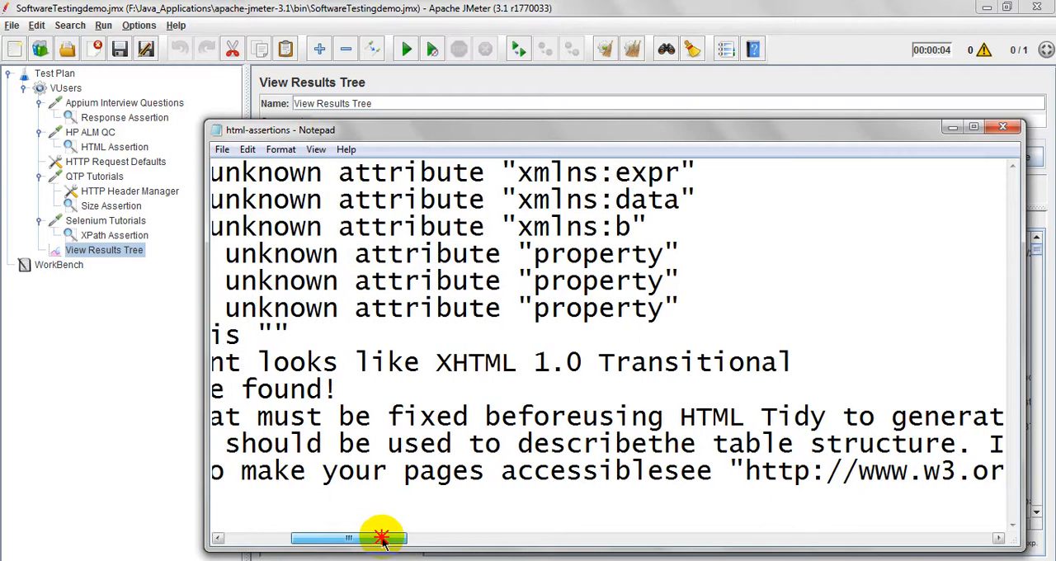
Scroll the JTidy report horizontally again, then close Notepad
drag(382, 538, 297, 538)
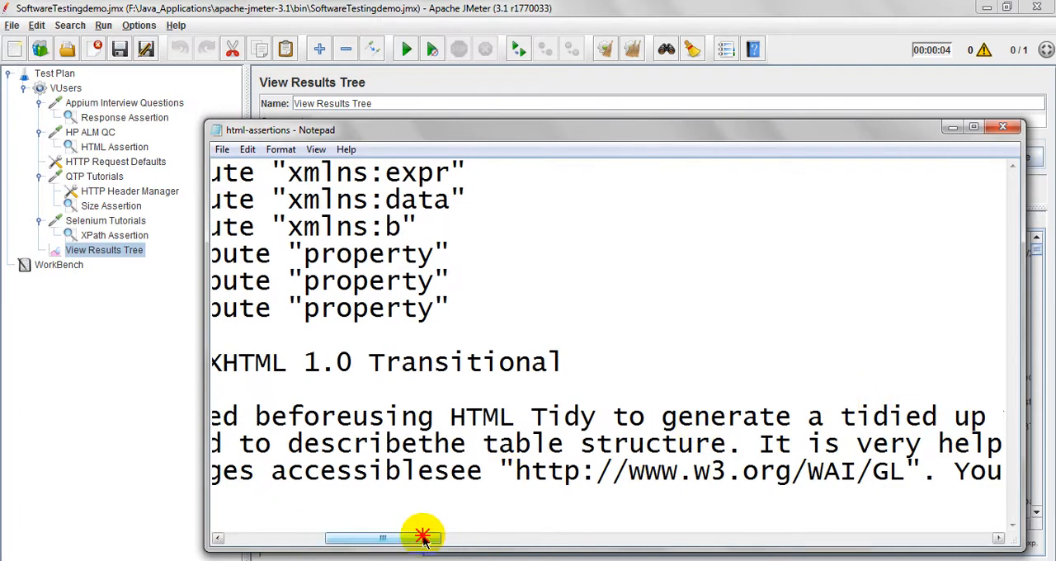
drag(422, 537, 485, 538)
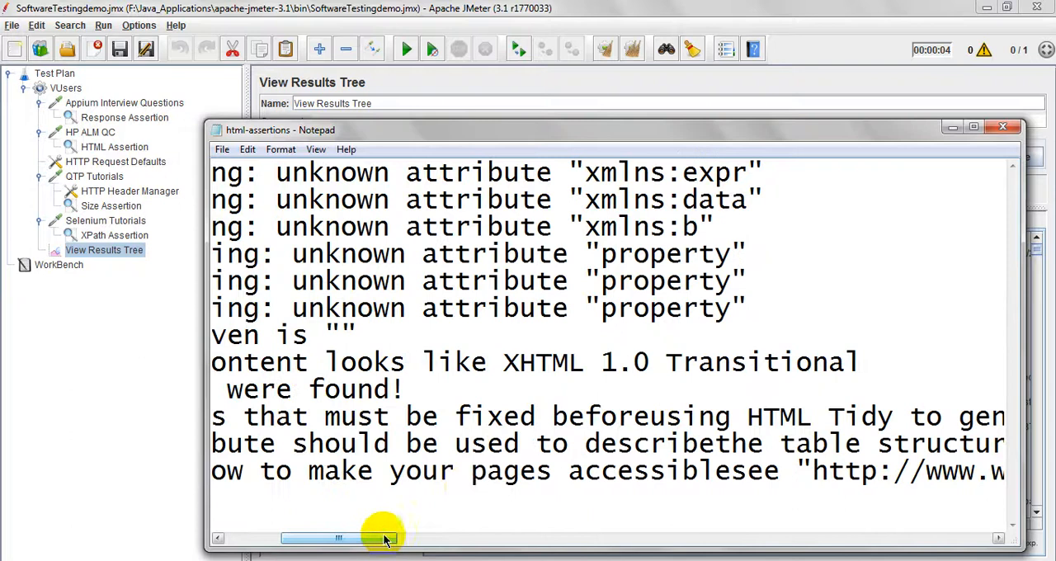
mouse_move(1016, 99)
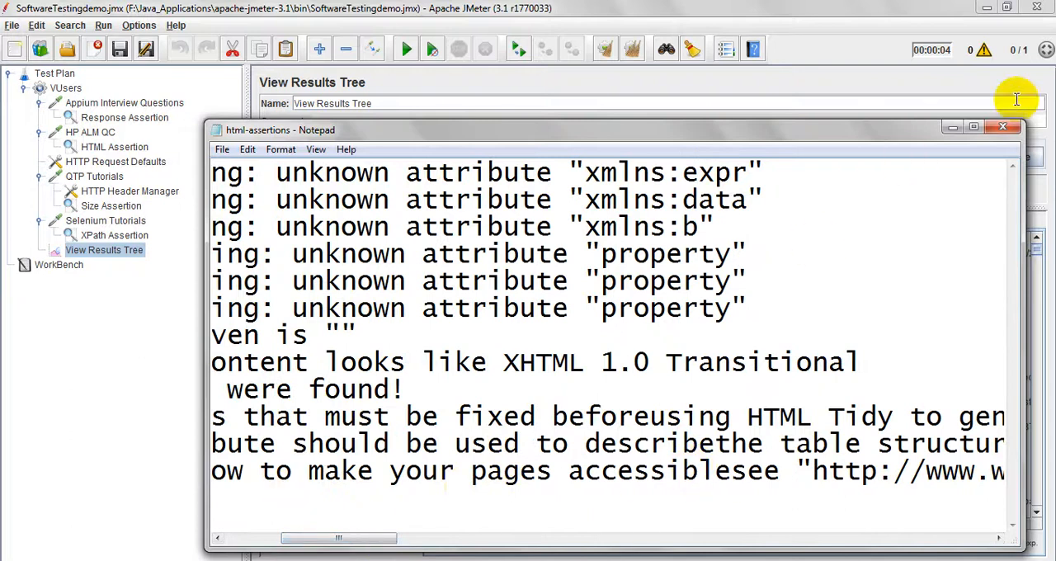
click(1002, 127)
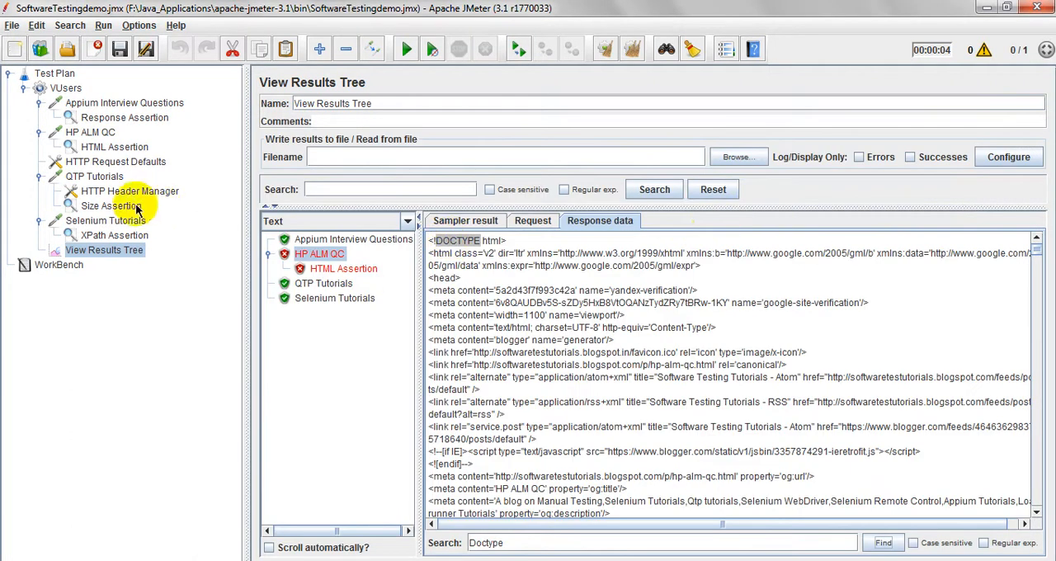
Switch the HP ALM QC HTML Assertion format to XHTML and right-click the html-assertions report file
click(114, 146)
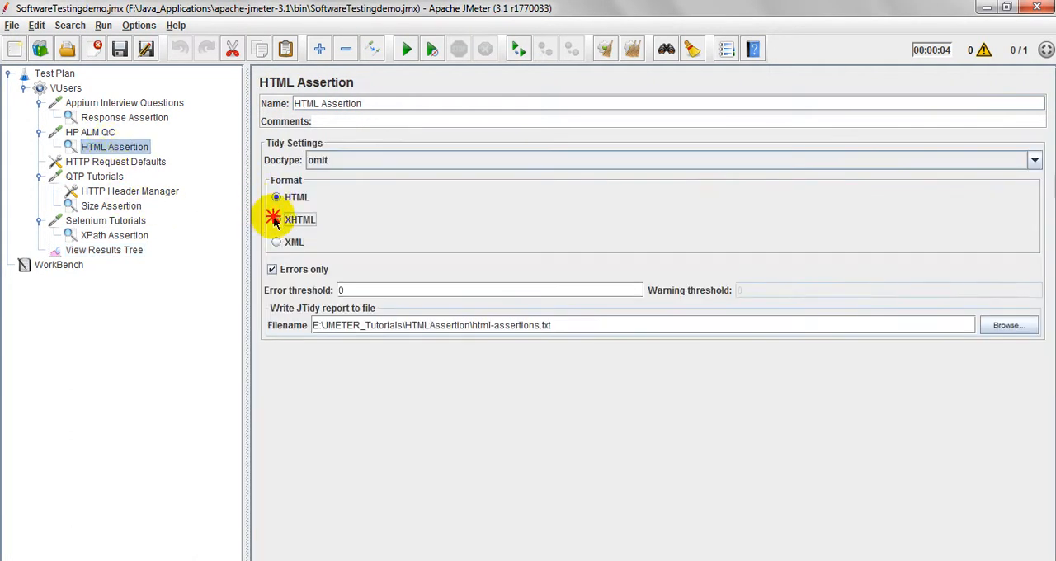
click(276, 219)
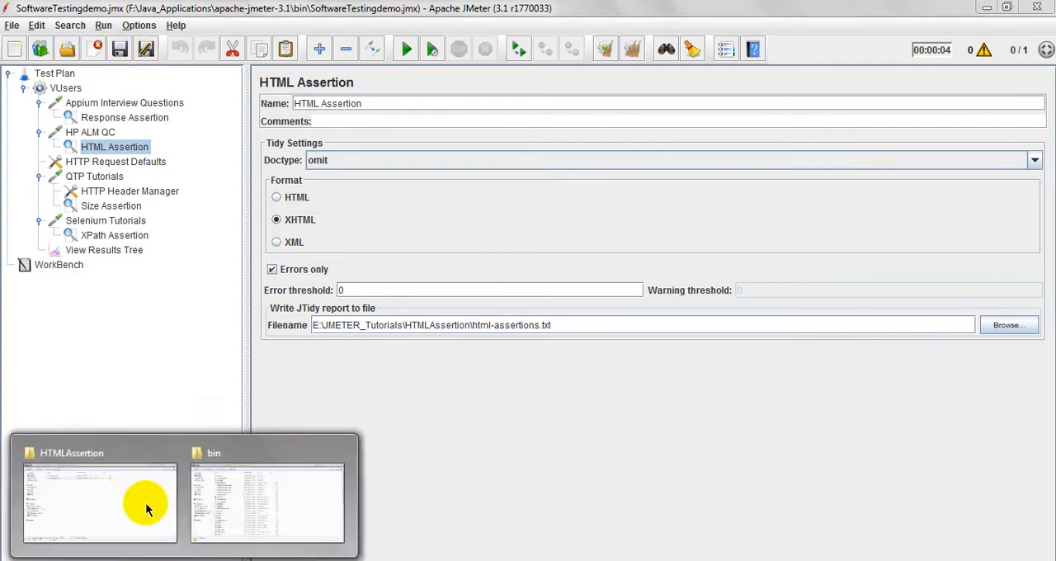
click(99, 502)
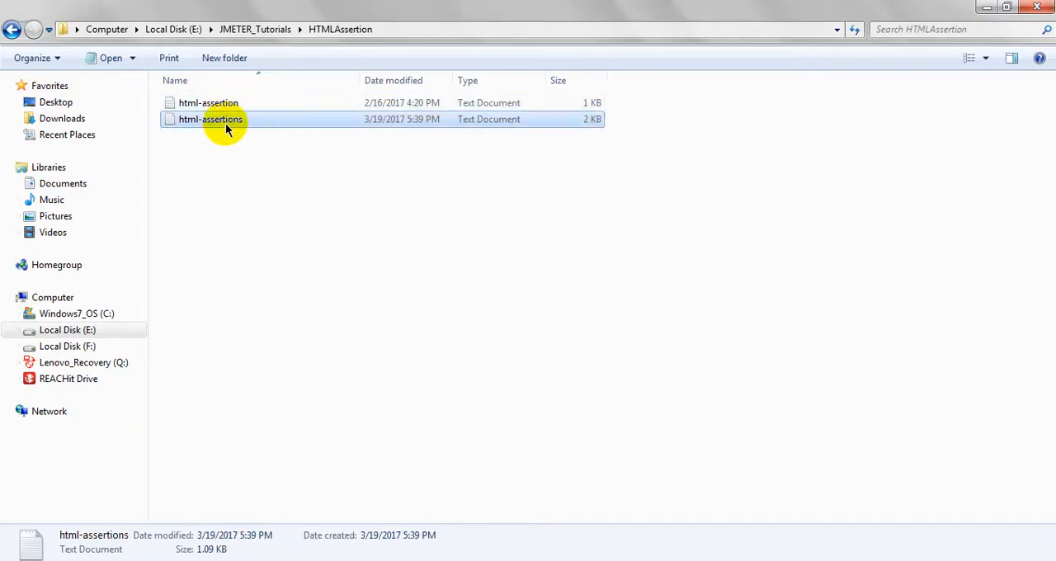
right_click(413, 210)
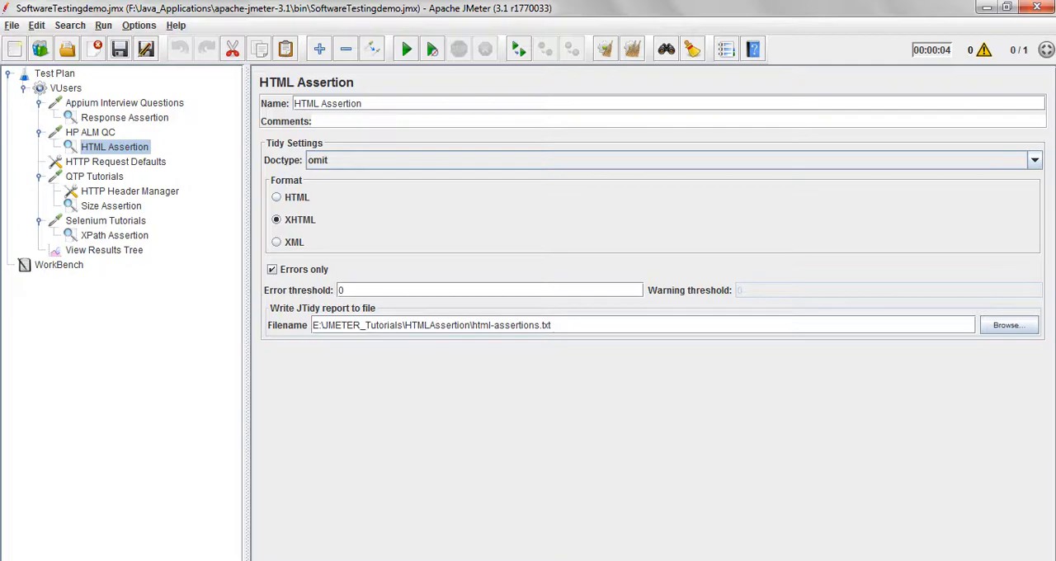
mouse_move(150, 276)
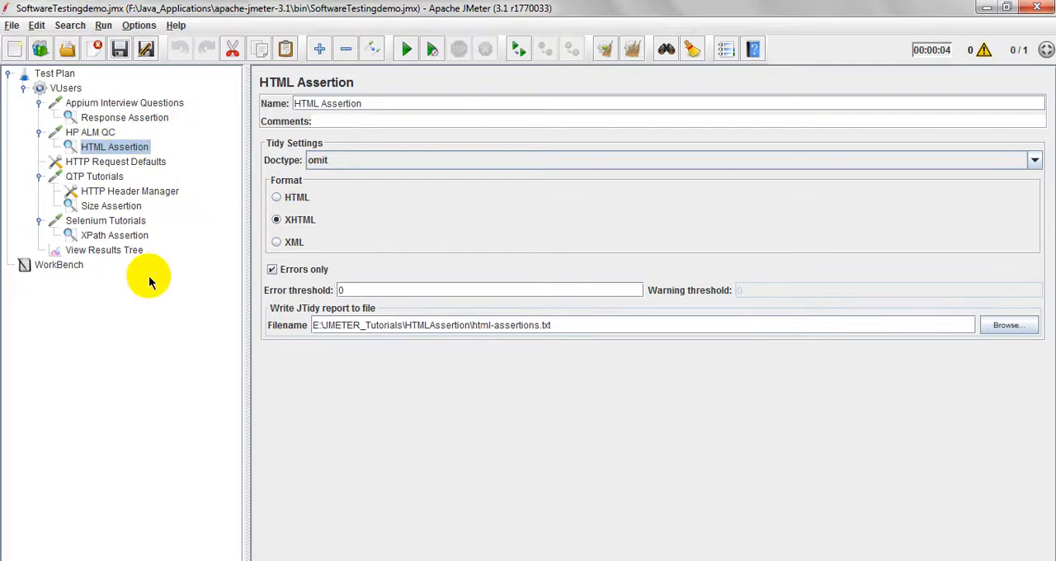
Clear the previous results and rerun the test plan
click(104, 250)
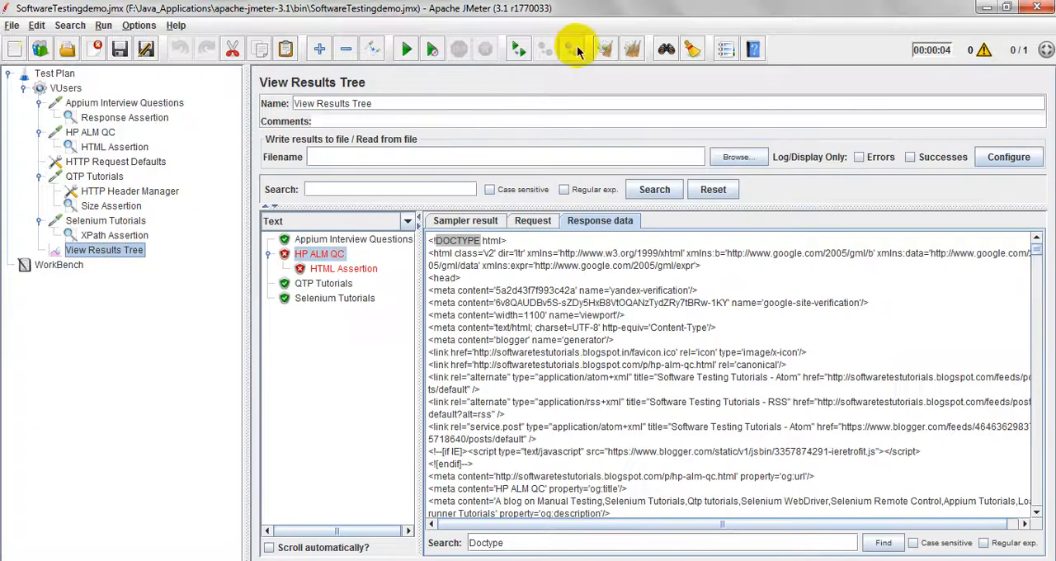
click(119, 49)
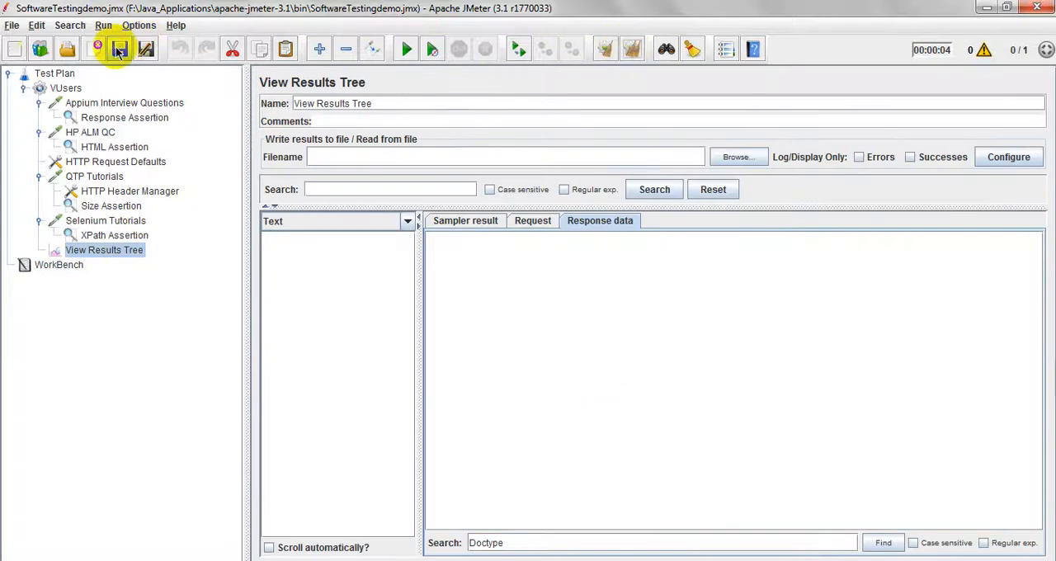
click(405, 48)
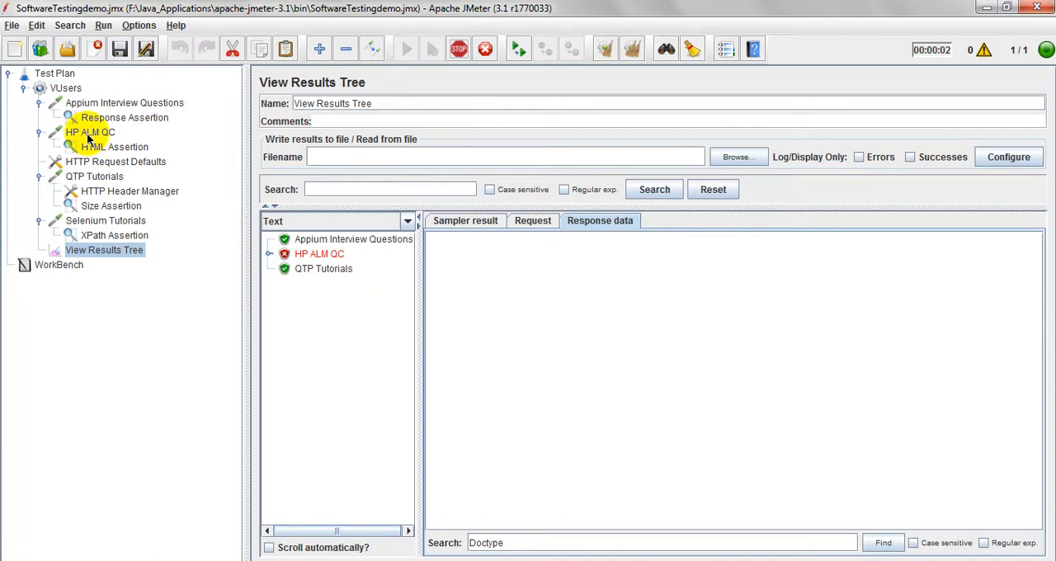
Review HP ALM QC's failed HTML Assertion message, then reopen the assertion settings
click(268, 253)
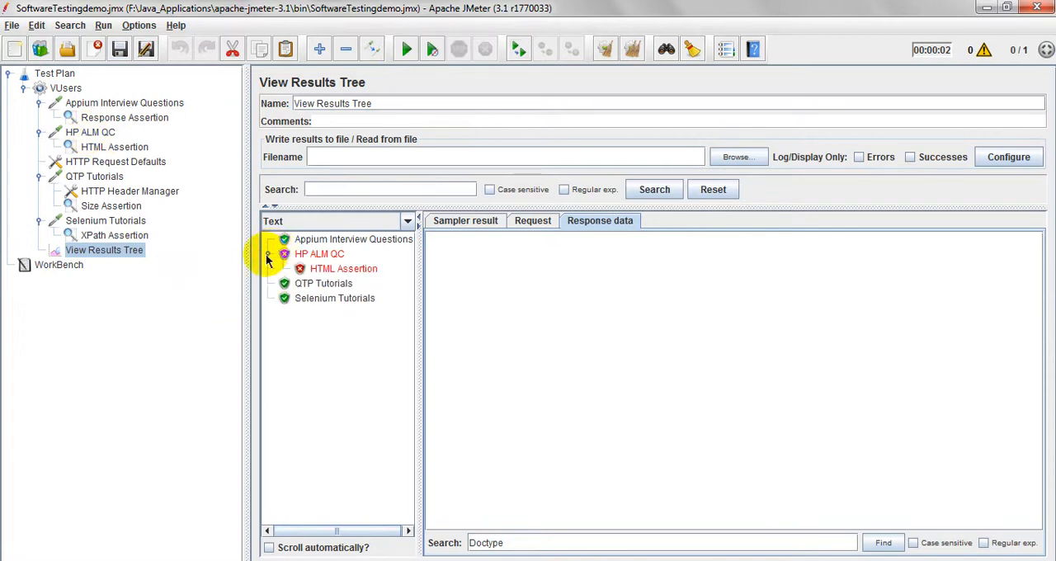
click(343, 268)
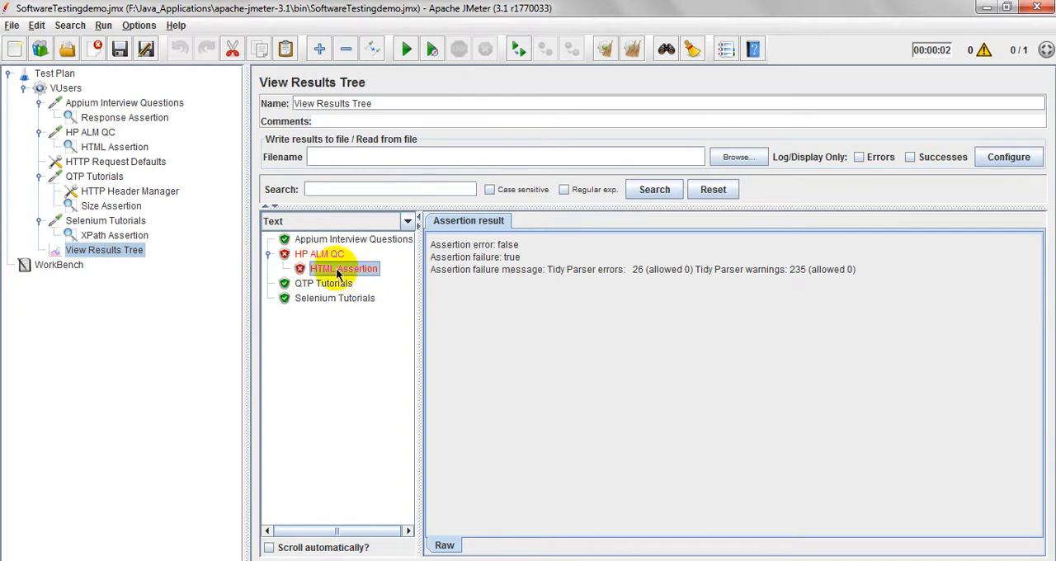
click(320, 253)
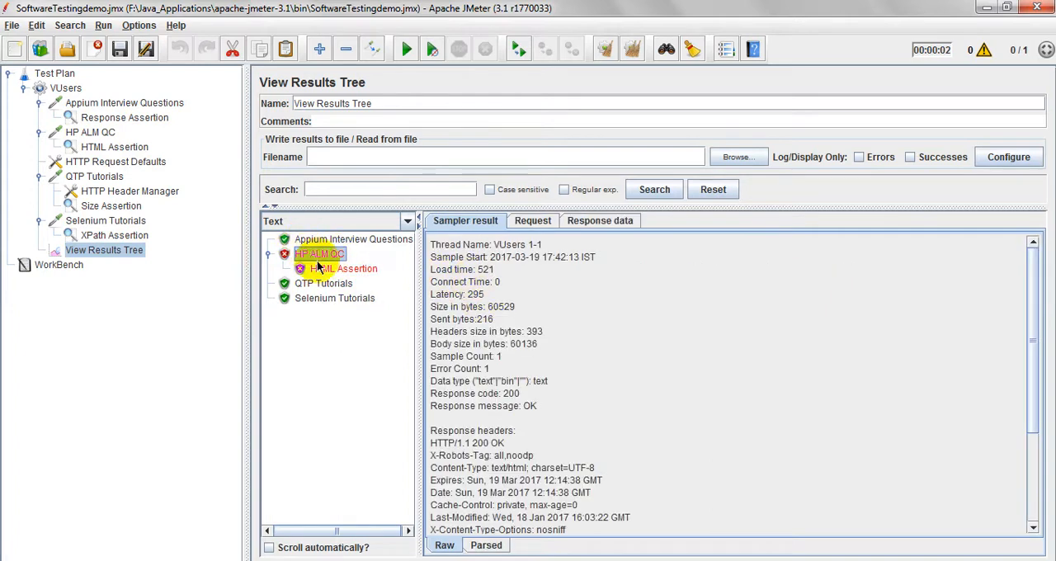
click(344, 268)
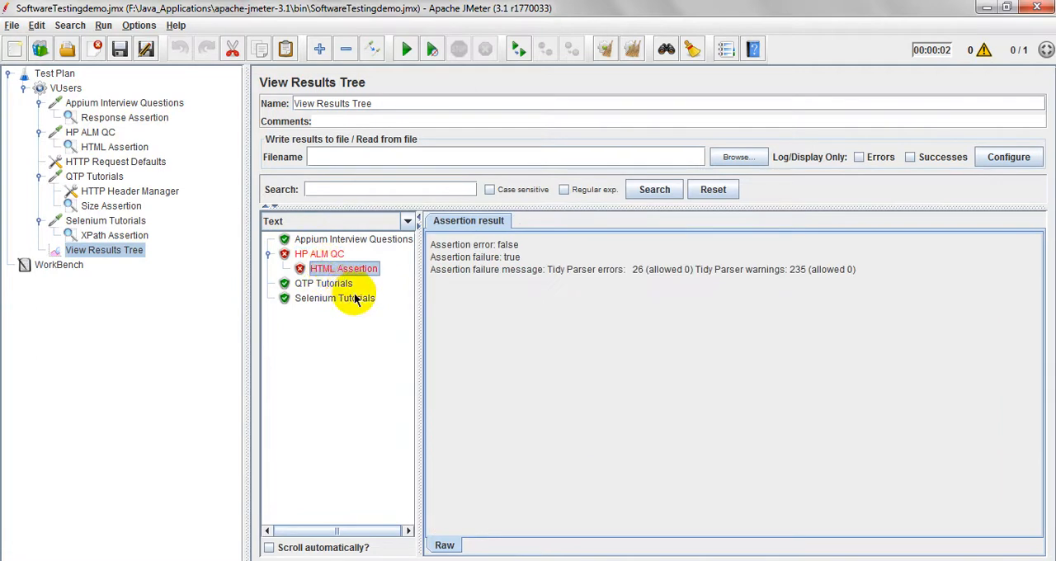
click(114, 146)
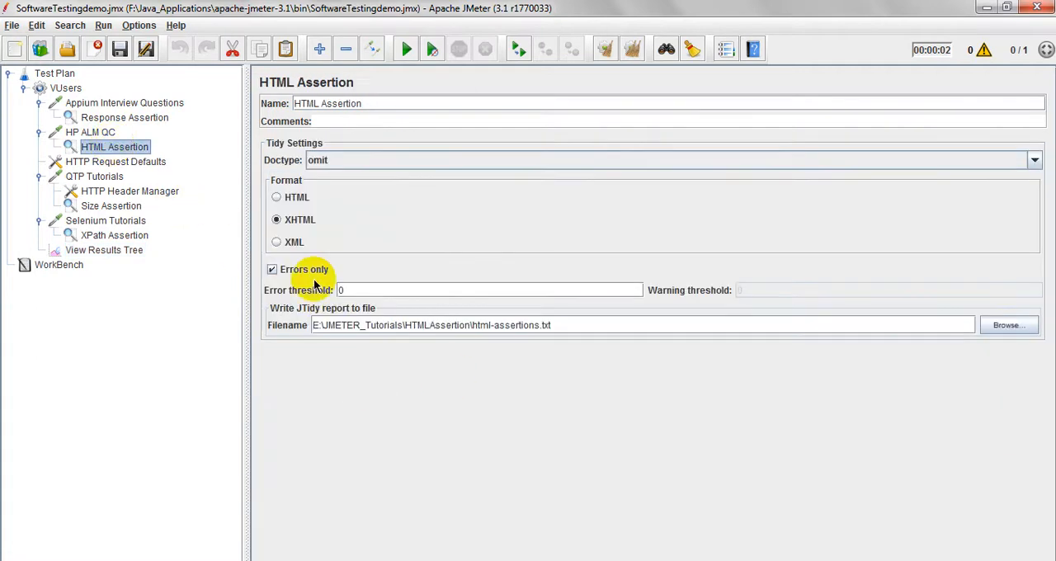
mouse_move(423, 277)
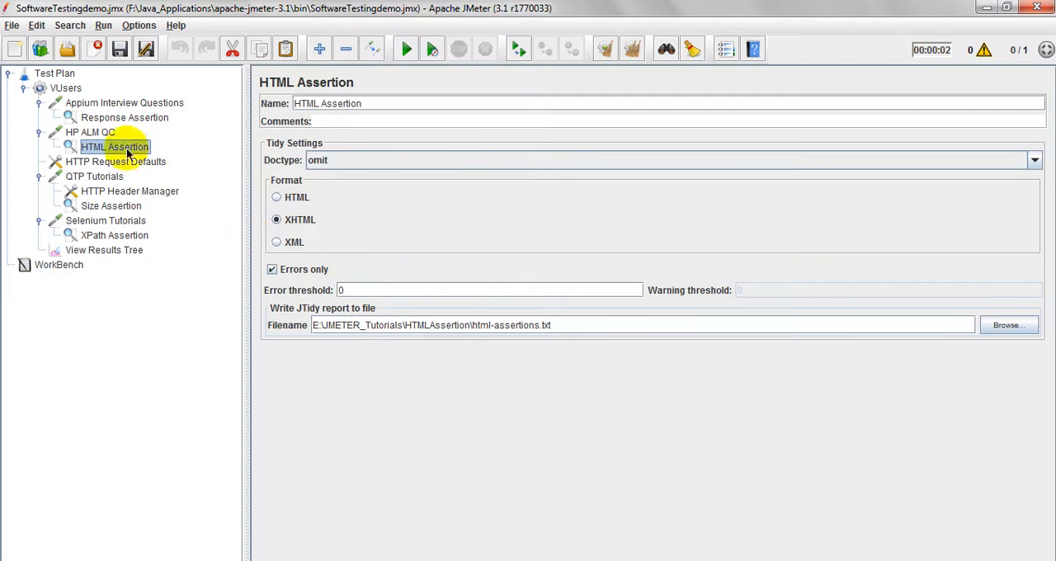
View the QTP Tutorials HTTP Header Manager, then the Selenium Tutorials GET request
click(130, 191)
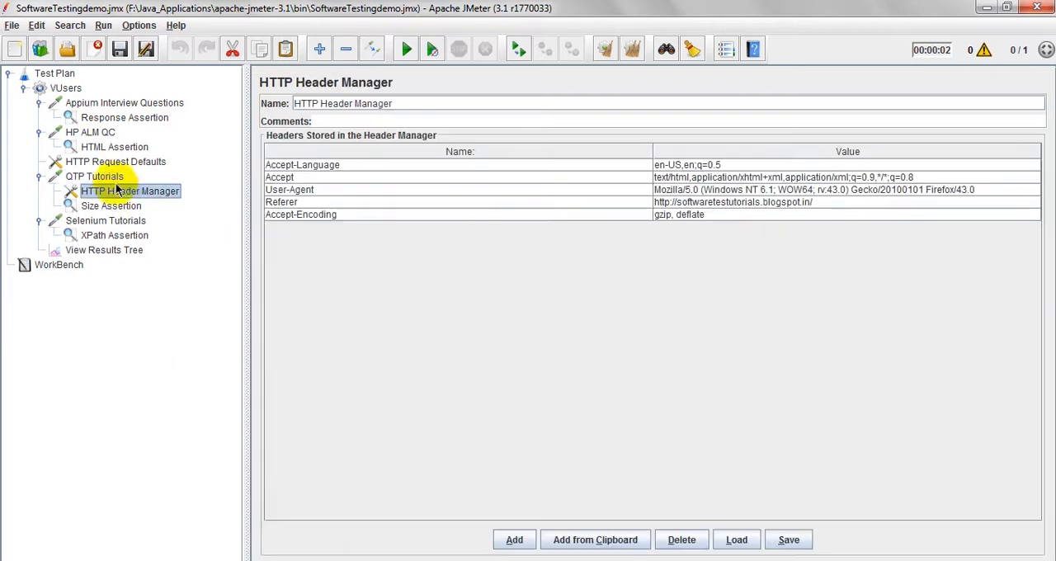
mouse_move(123, 198)
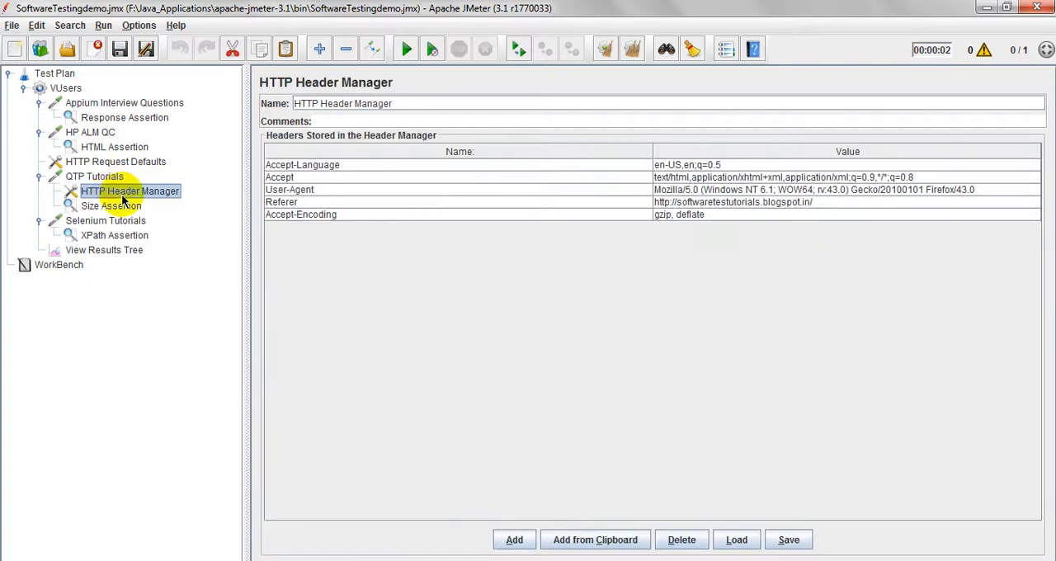
mouse_move(239, 280)
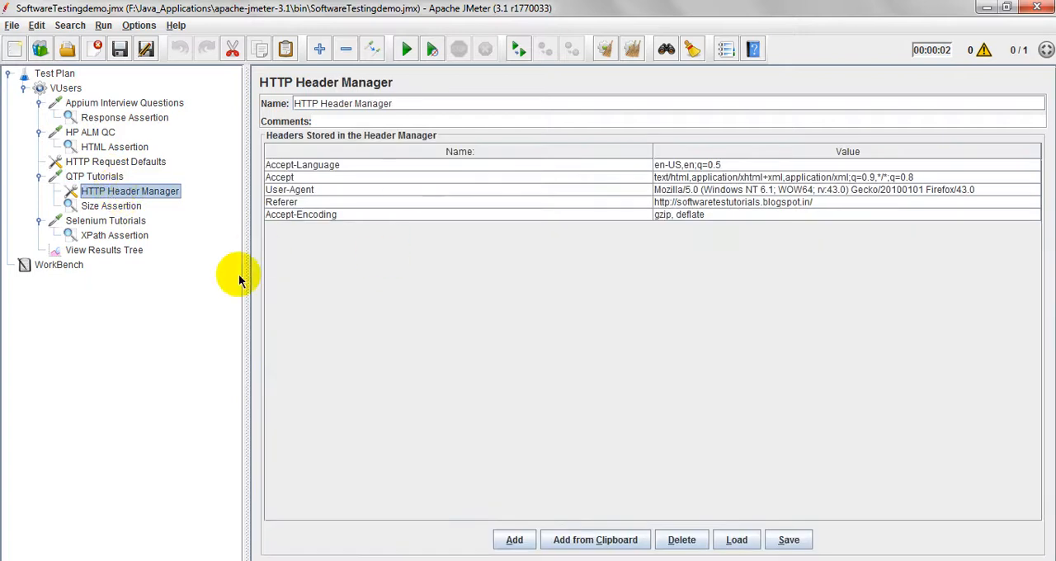
click(106, 220)
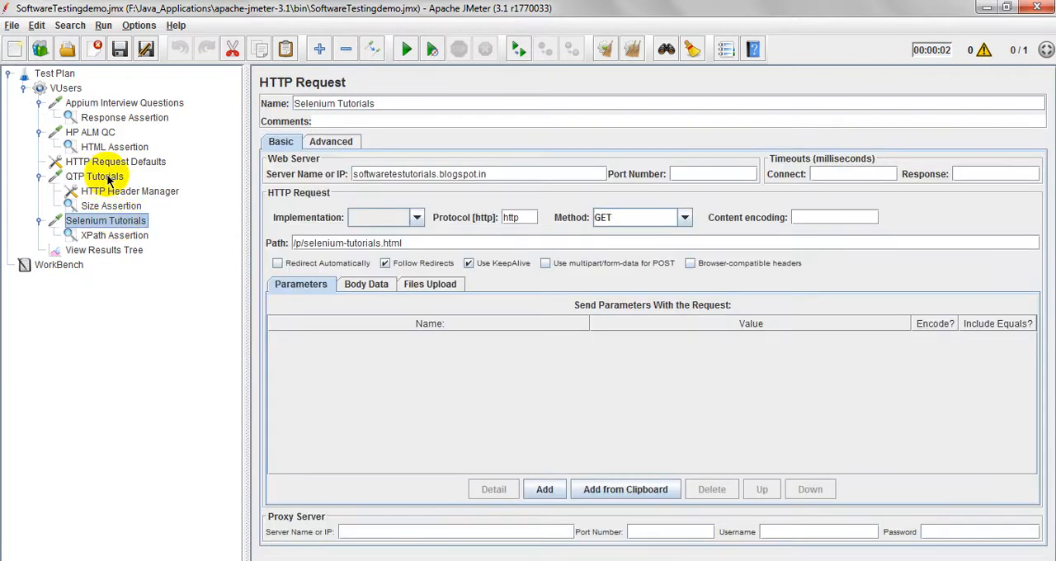
Add an HTML Assertion to QTP Tutorials reporting errors only to html-assertions.txt
right_click(94, 177)
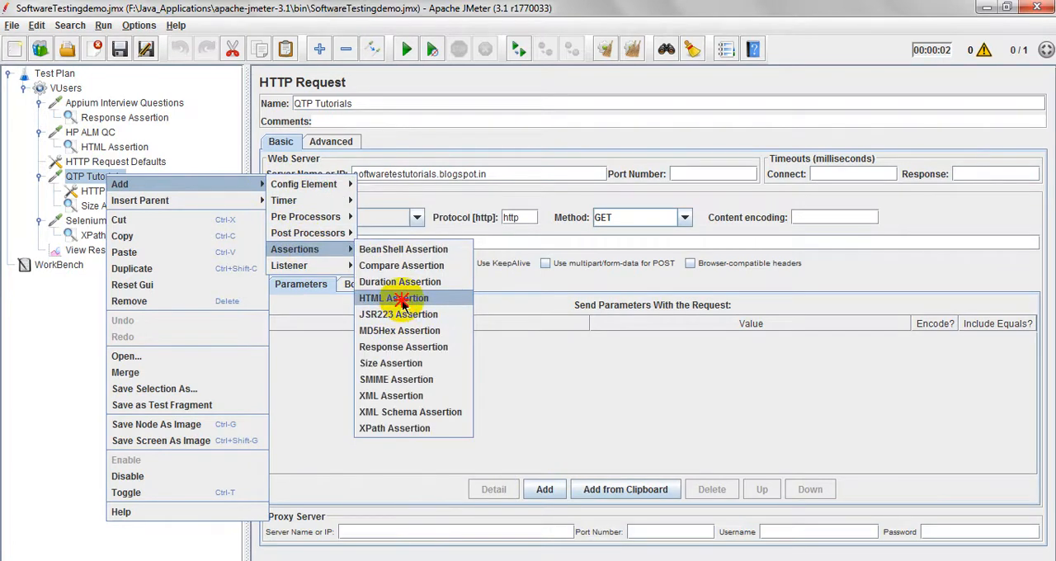
click(394, 298)
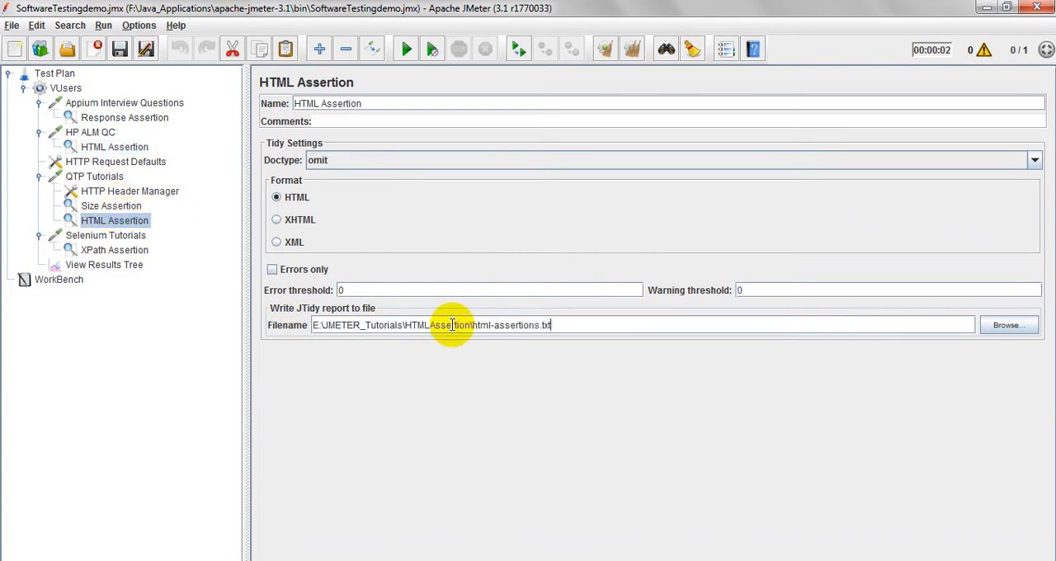
click(273, 269)
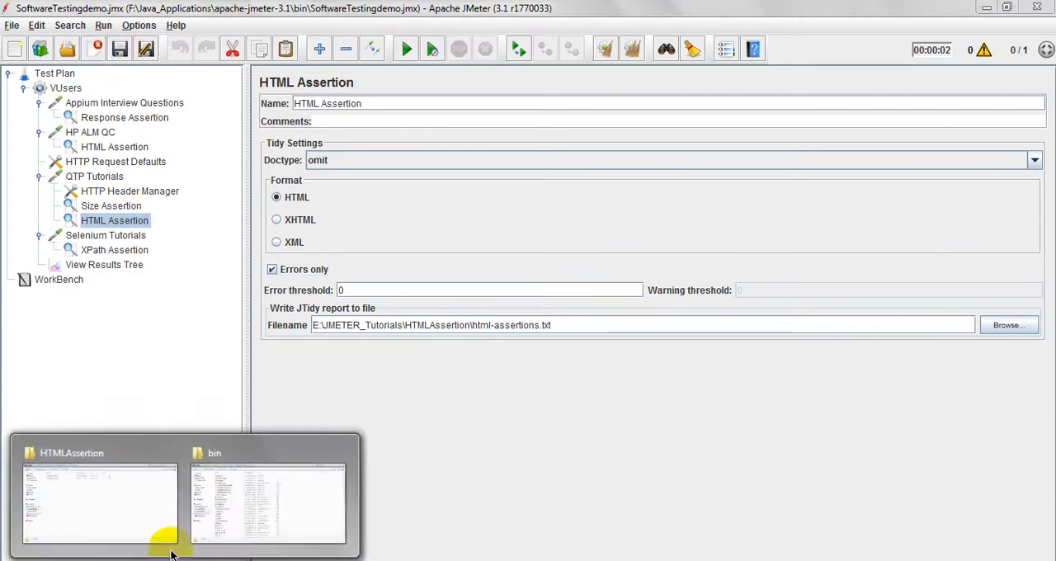
click(99, 499)
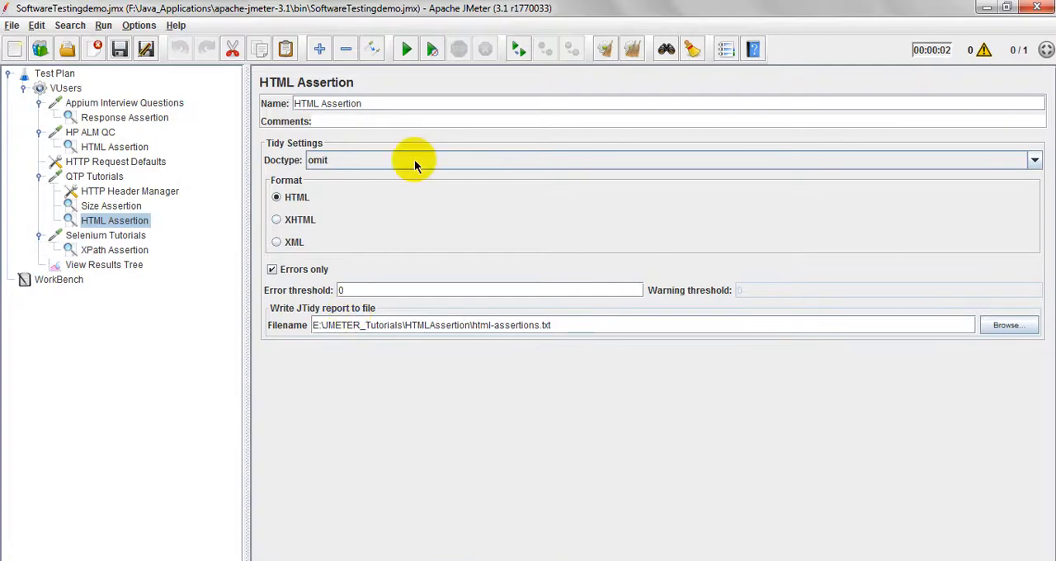
Rerun the test plan and expand the failed QTP Tutorials result in View Results Tree
click(104, 264)
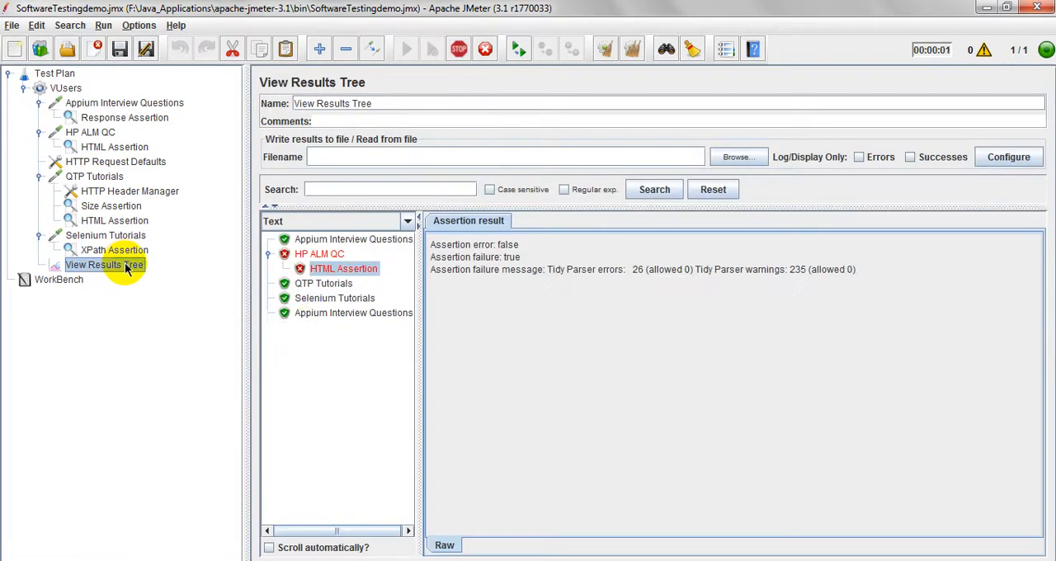
click(406, 49)
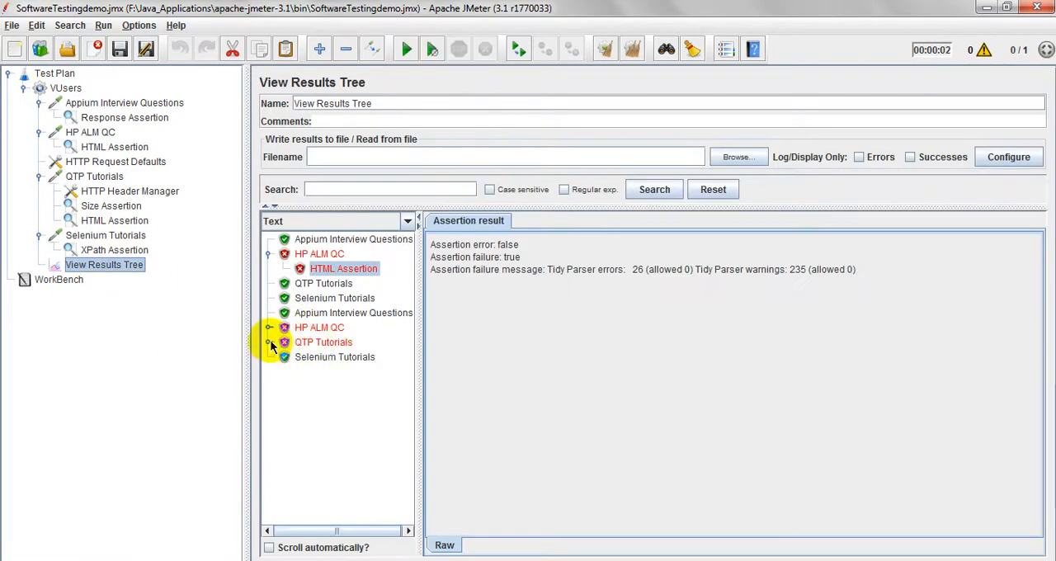
click(269, 341)
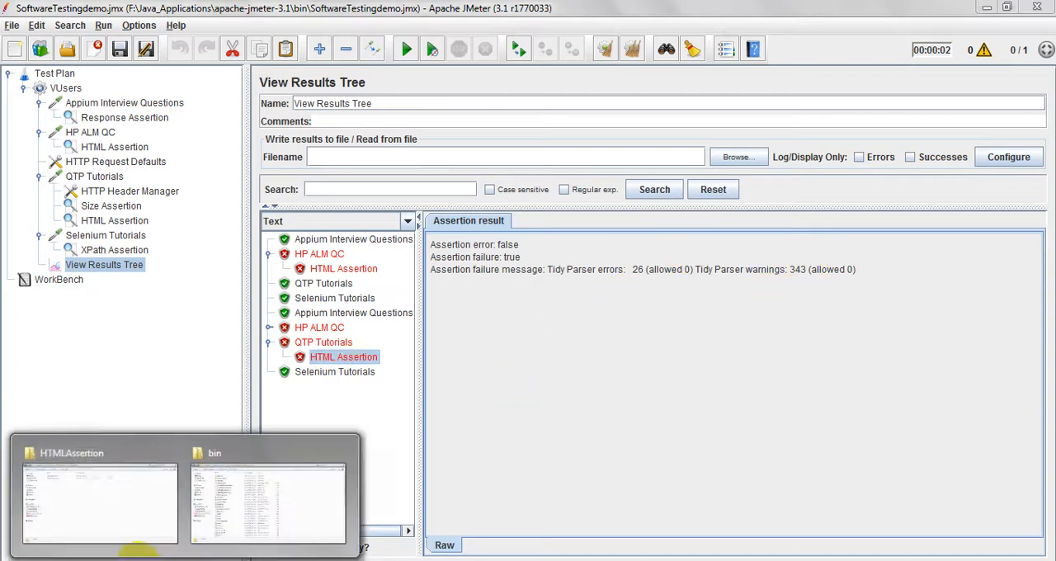
Open html-assertions.txt in Notepad to see 343 warnings and 26 errors
click(99, 504)
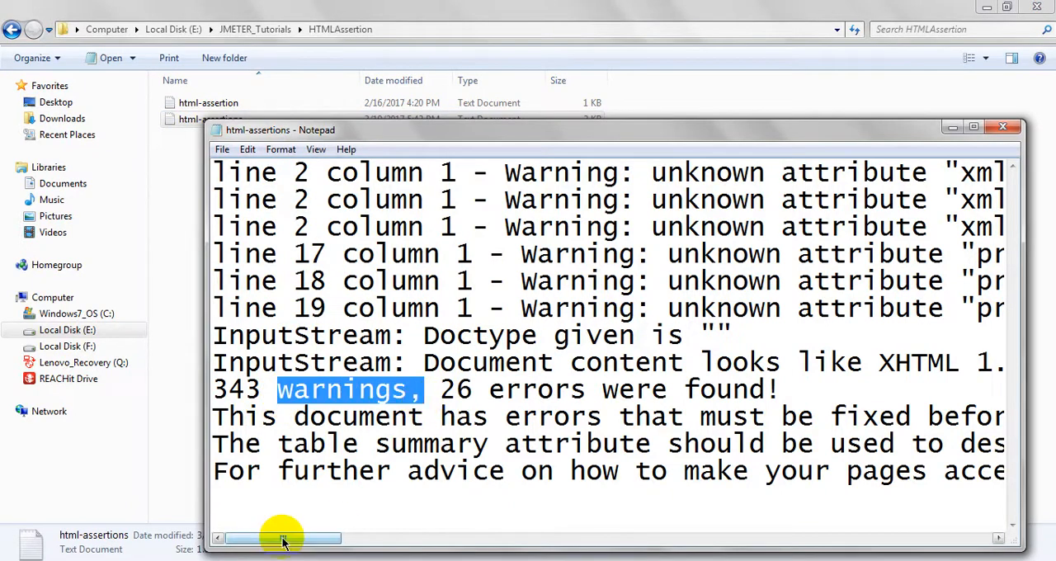
drag(283, 538, 316, 538)
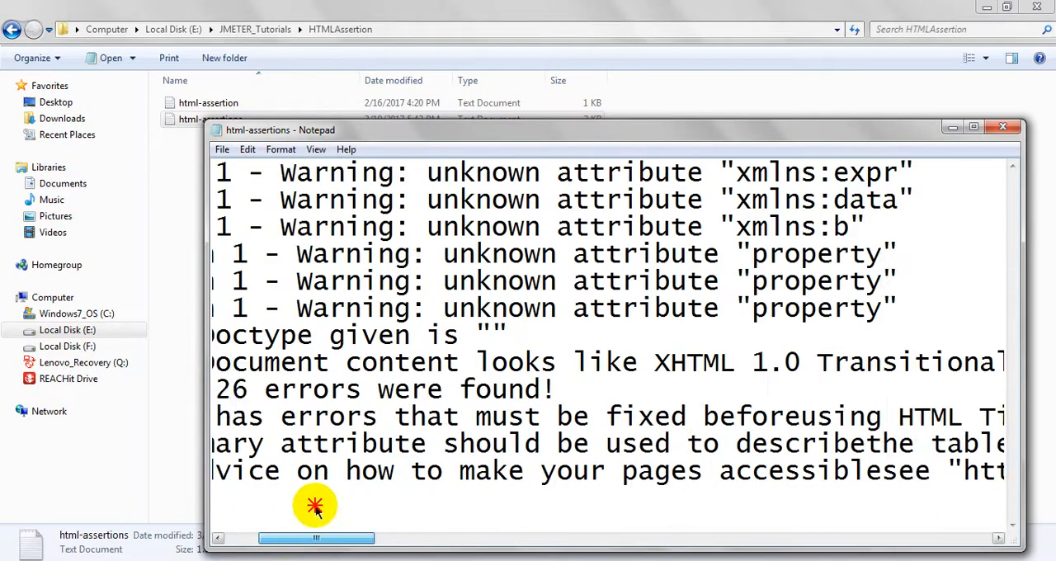
click(1003, 126)
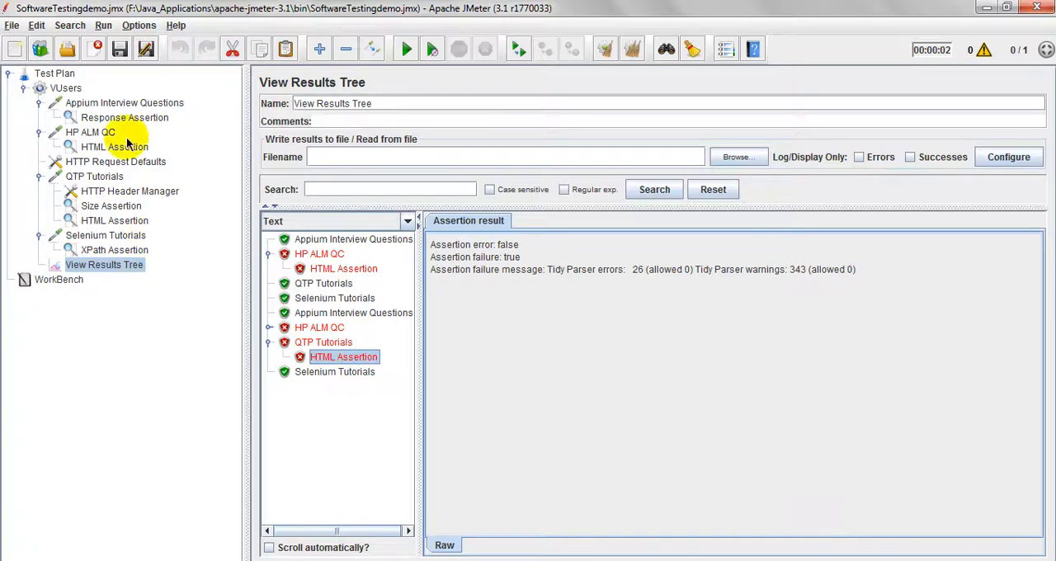
Set the QTP Tutorials HTML Assertion format to XML, save the plan, and rerun it
click(91, 132)
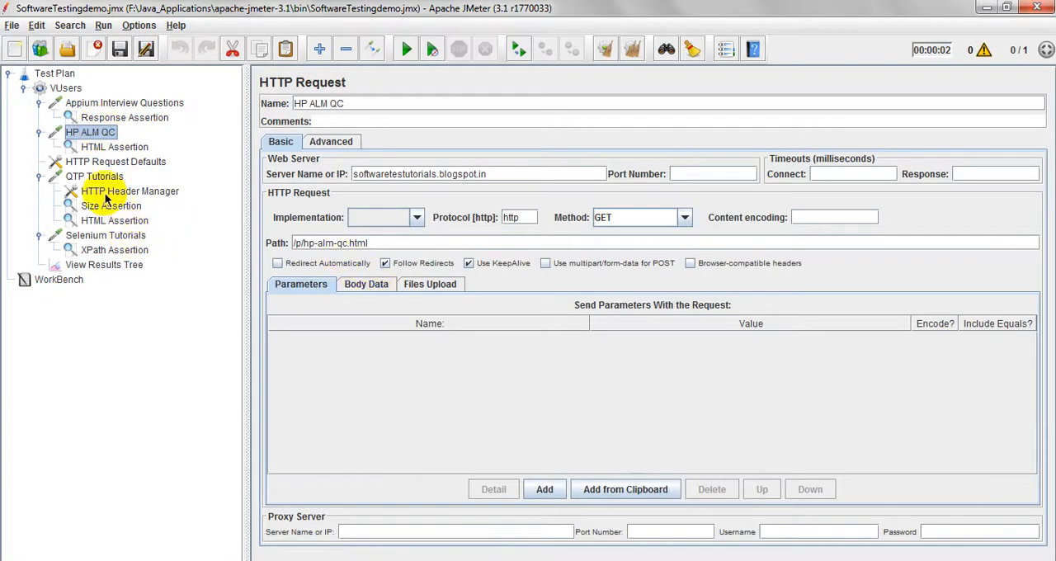
click(114, 221)
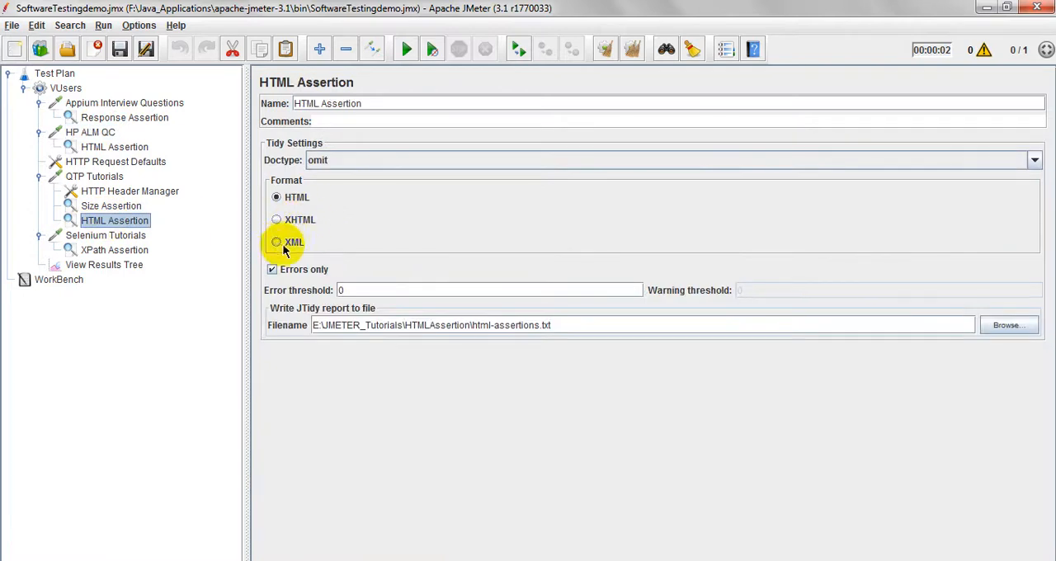
click(277, 242)
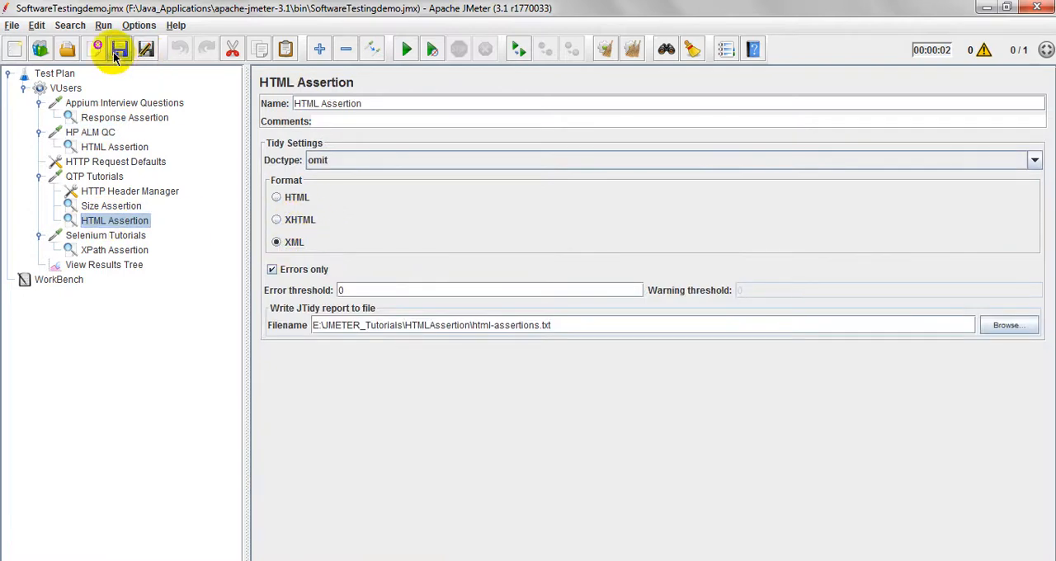
click(406, 49)
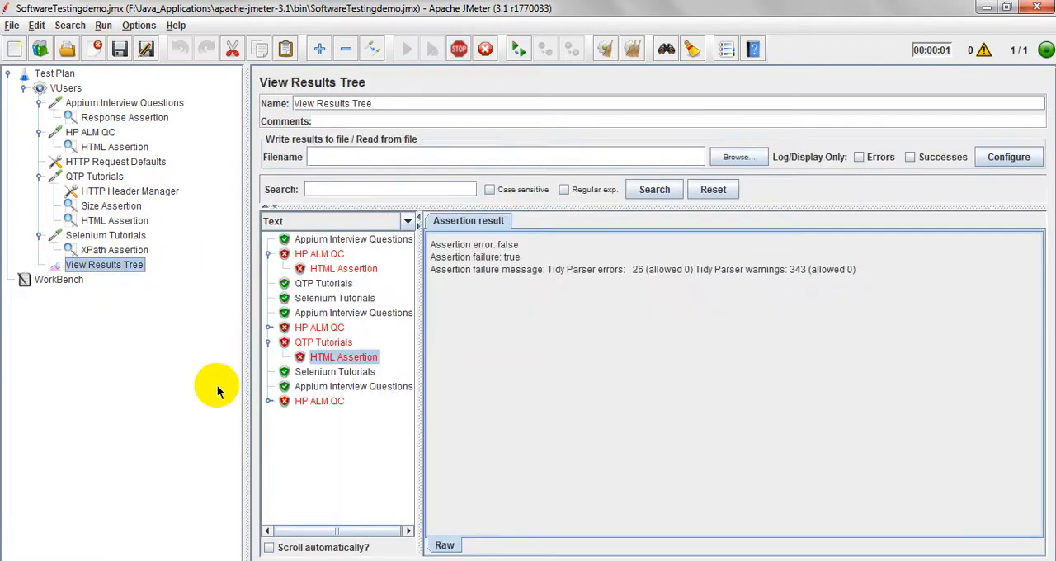
click(405, 49)
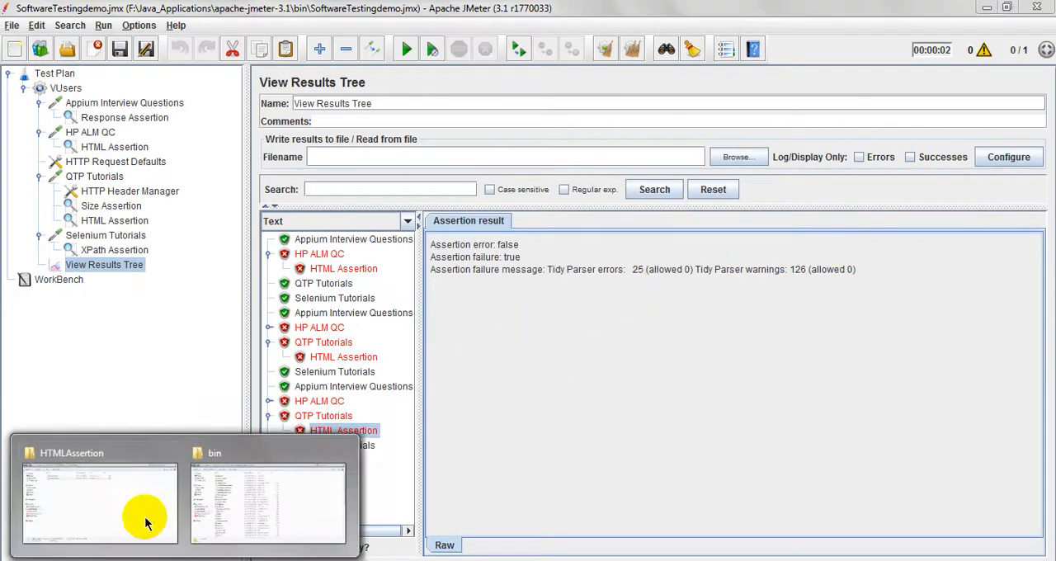
Switch to the html-assertions Notepad window and scroll through the Tidy warnings and errors
click(99, 503)
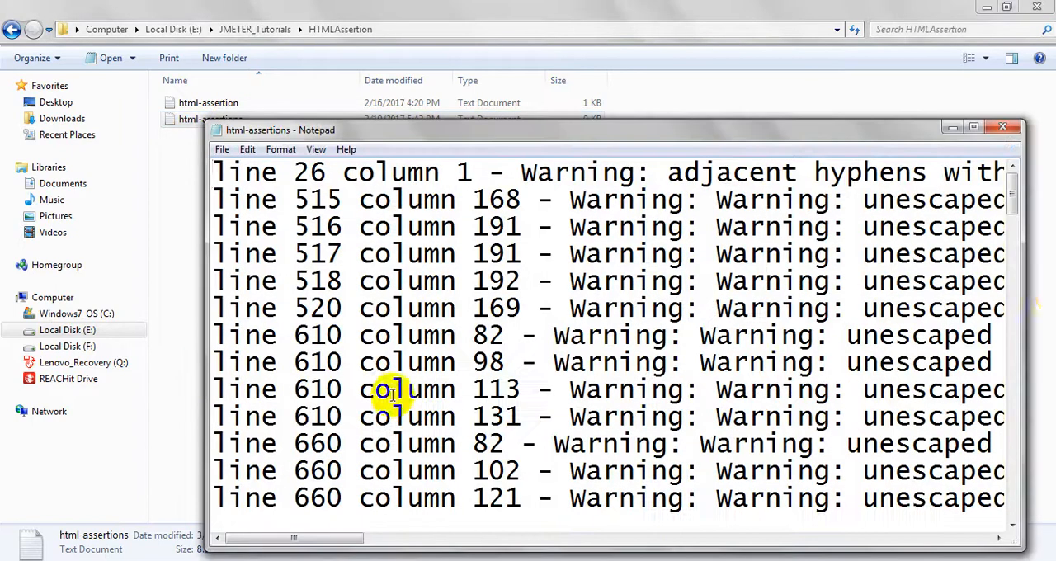
scroll(down, 3)
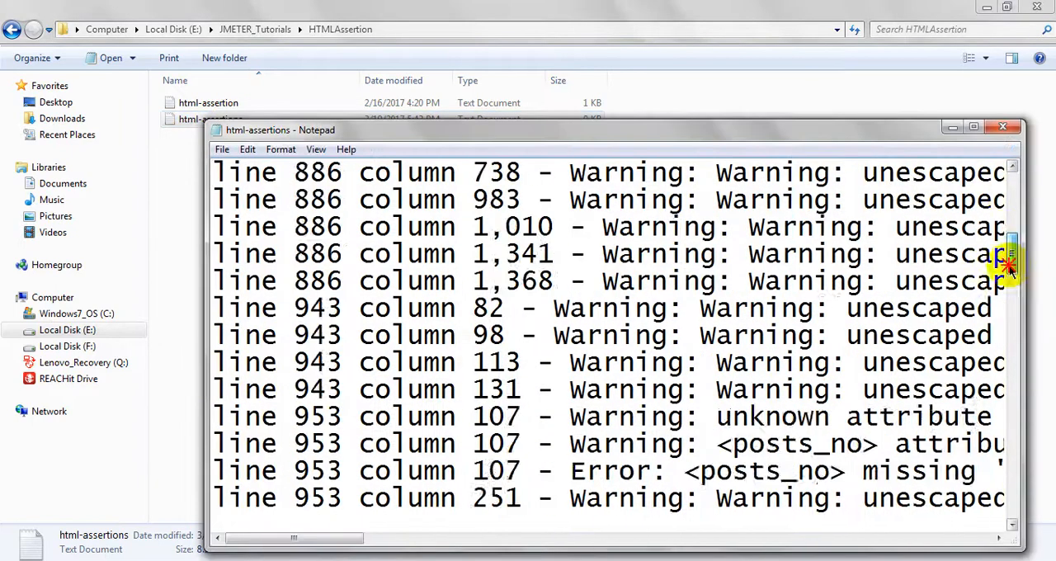
scroll(down, 3)
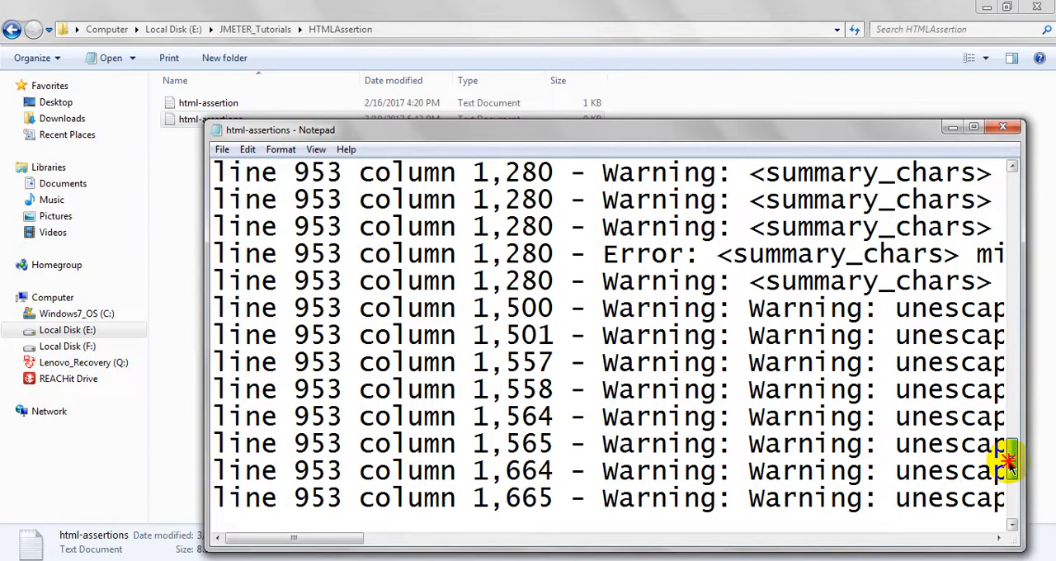
scroll(up, 3)
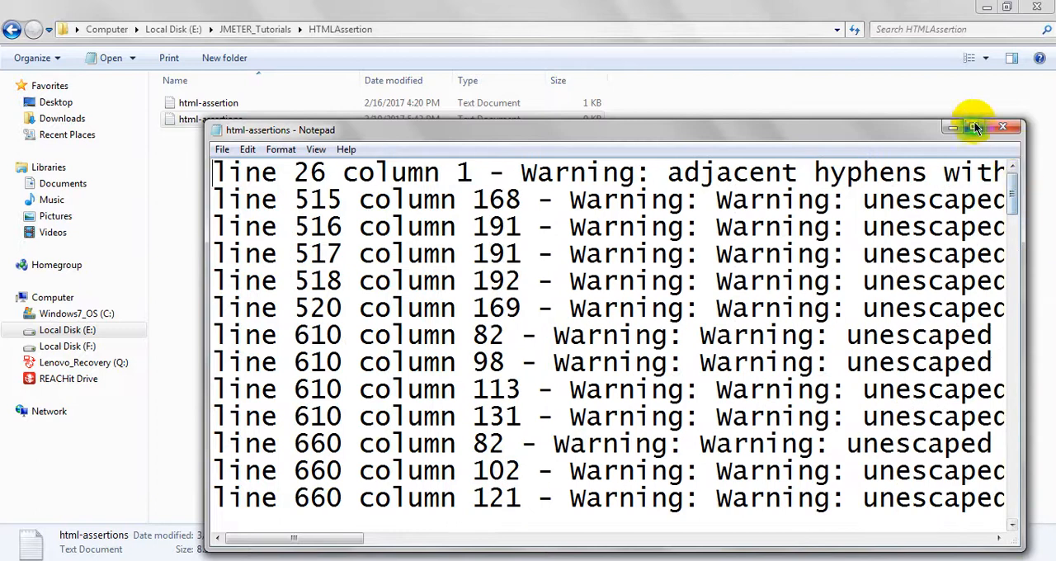
Maximize Notepad and read the report, highlighting 'Aug' and '</li>', down to the summary
click(975, 127)
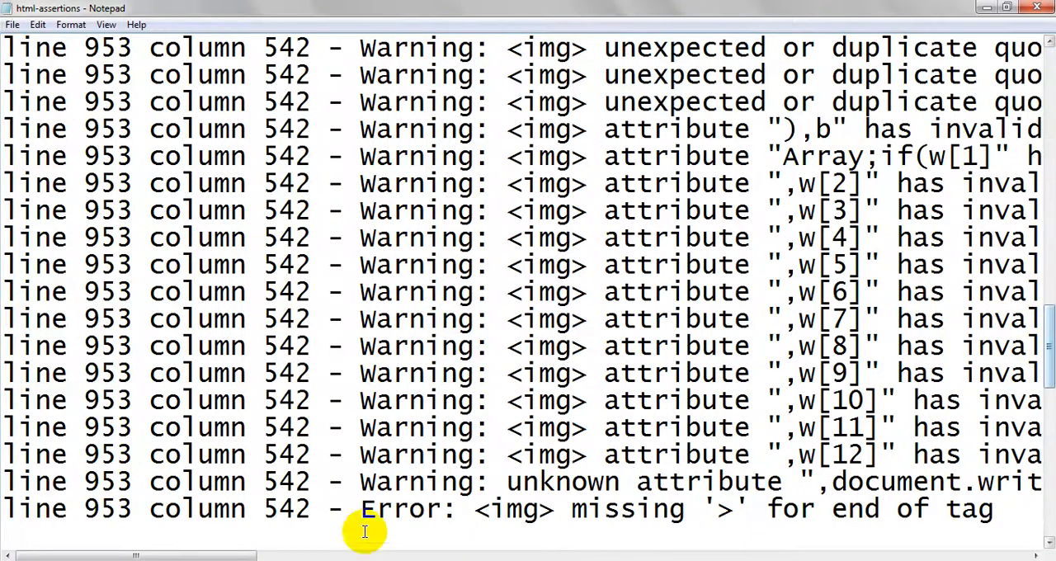
drag(136, 554, 264, 555)
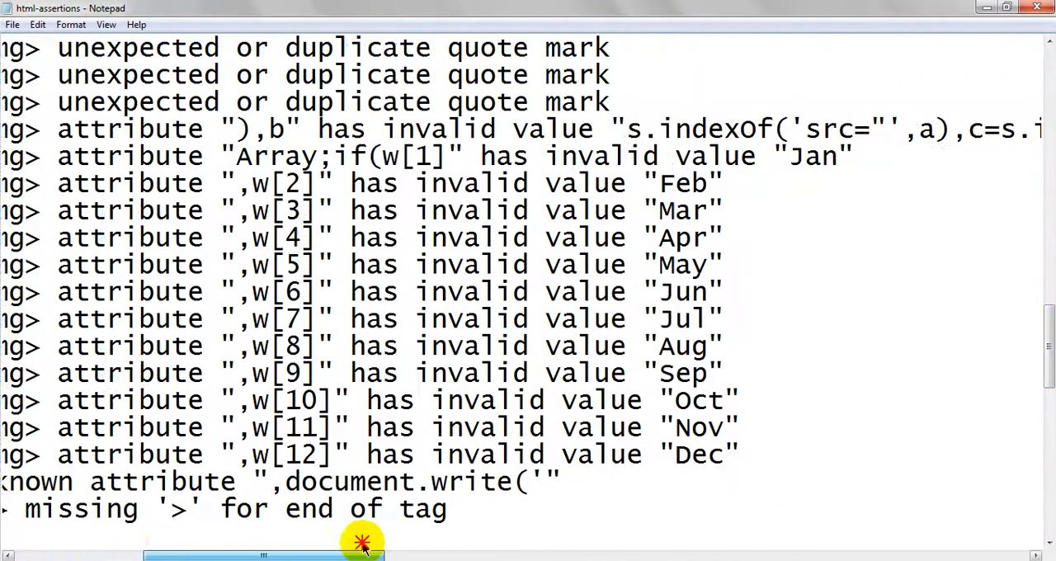
double_click(681, 345)
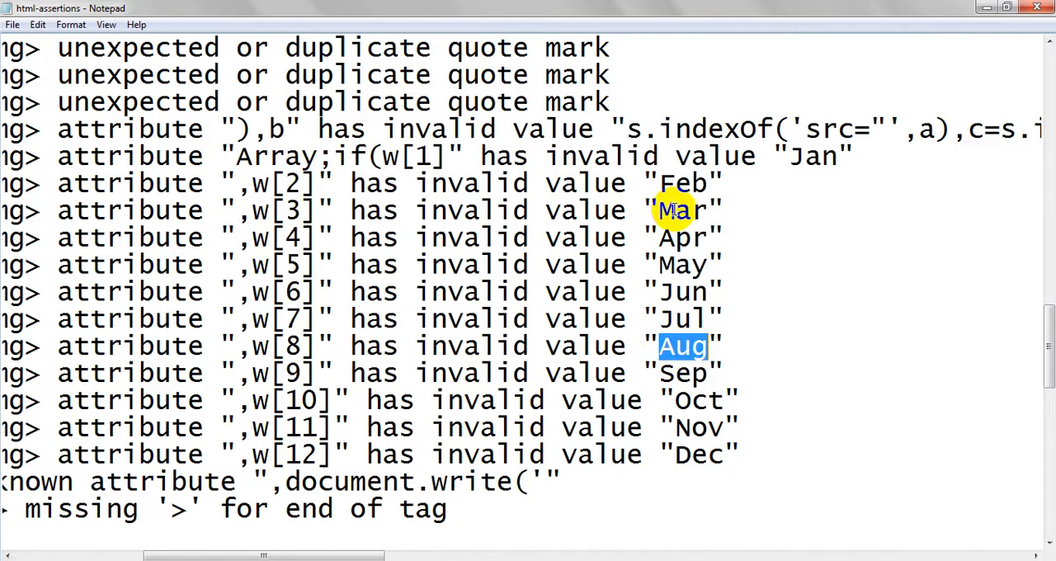
click(670, 237)
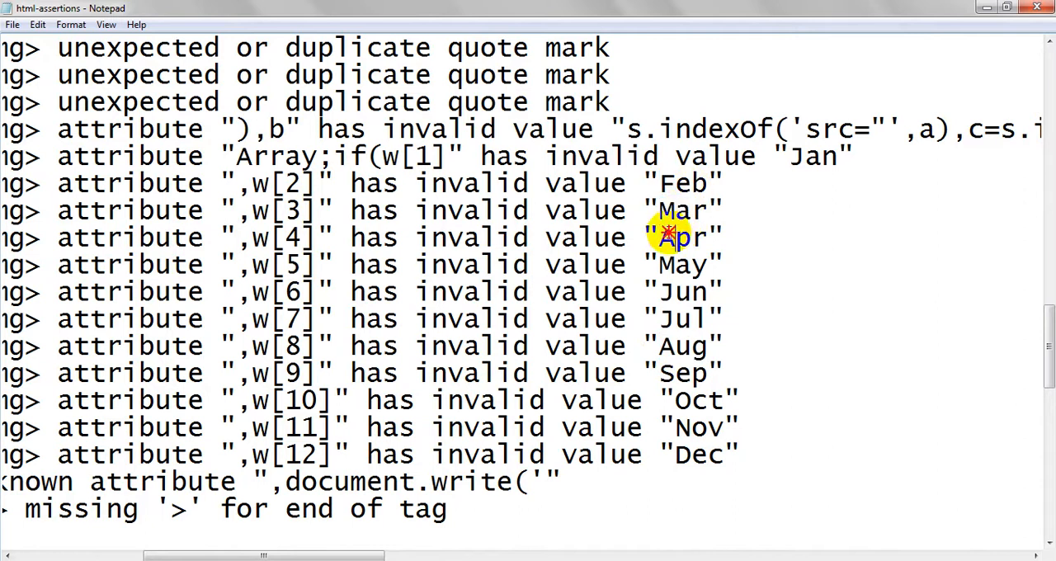
mouse_move(350, 462)
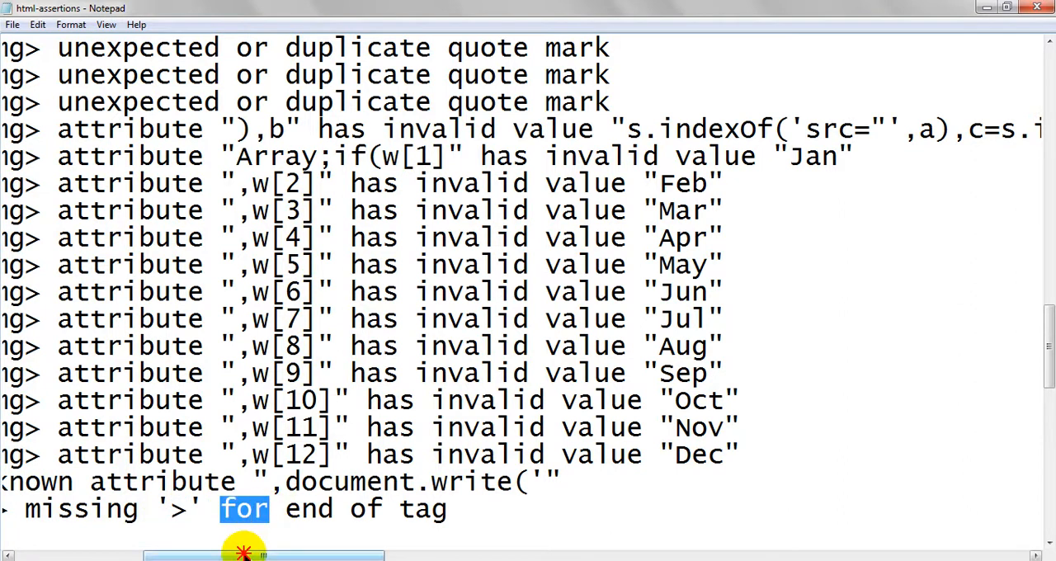
scroll(left, 3)
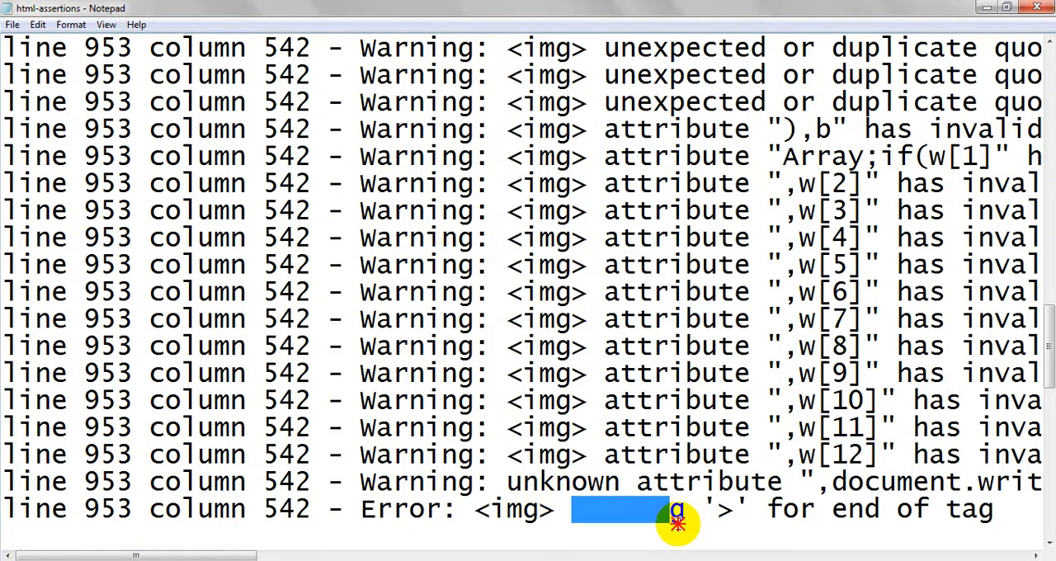
scroll(down, 3)
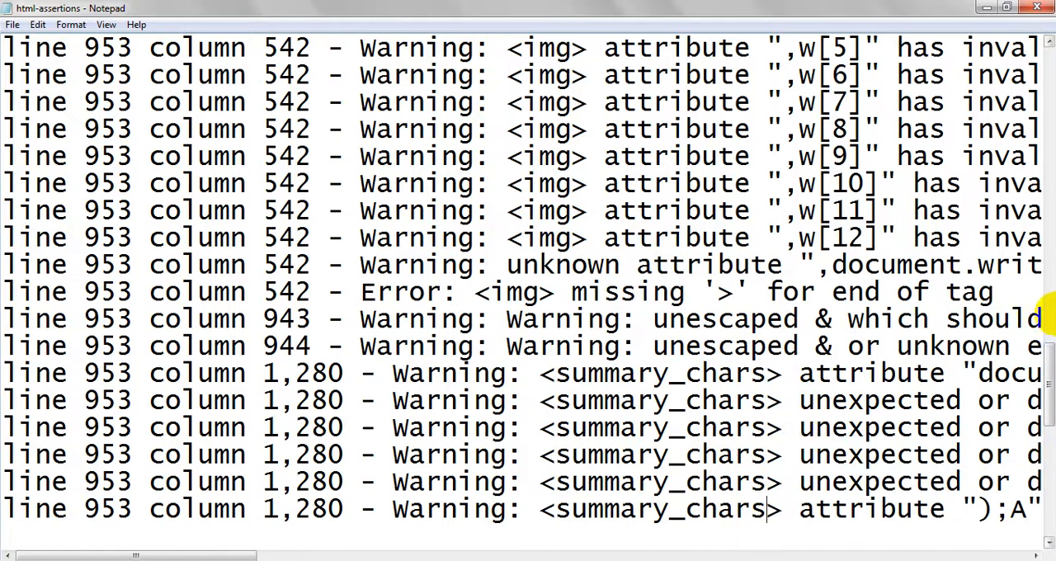
scroll(down, 3)
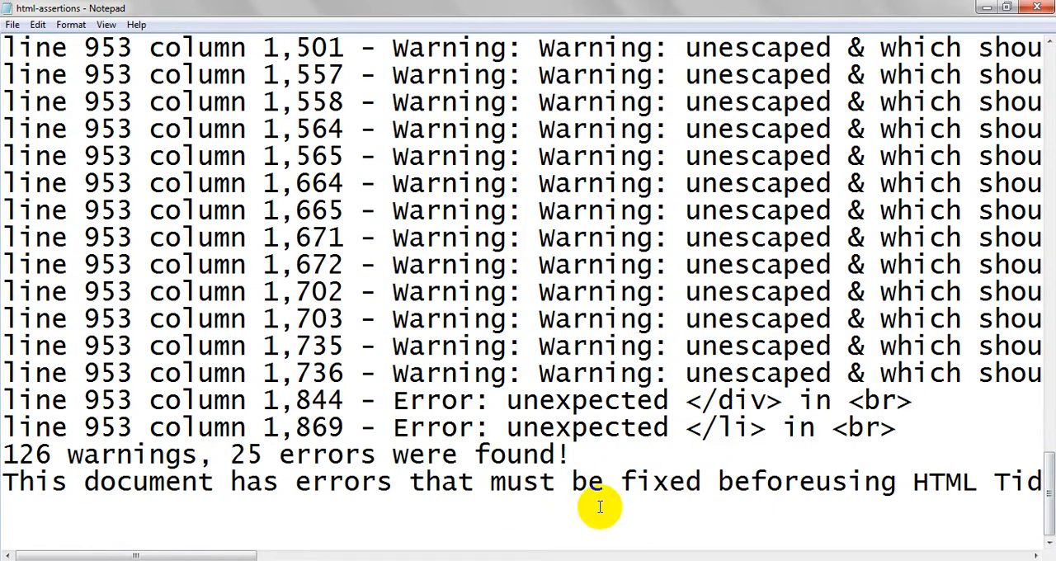
mouse_move(501, 414)
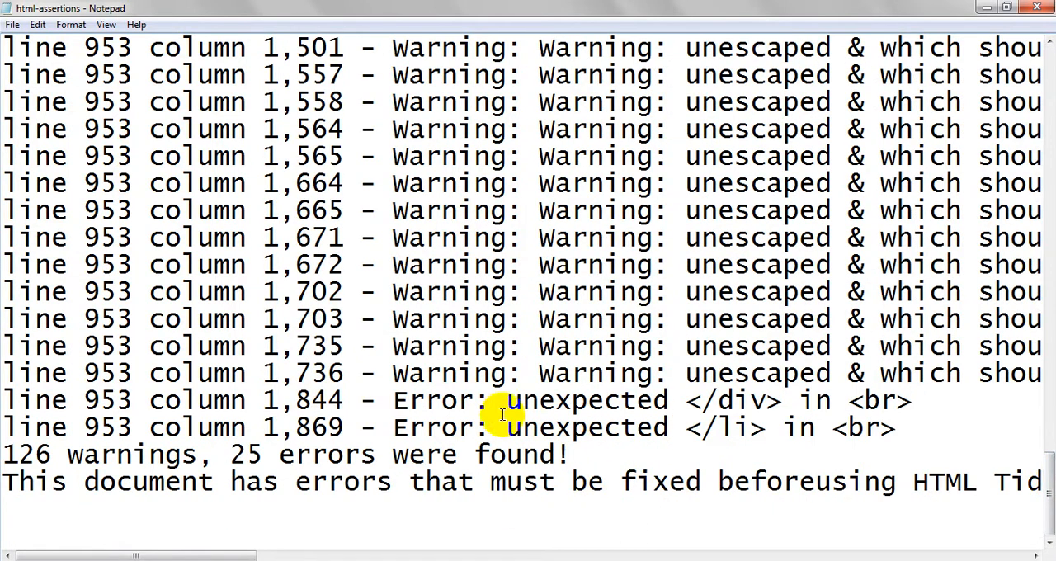
mouse_move(792, 427)
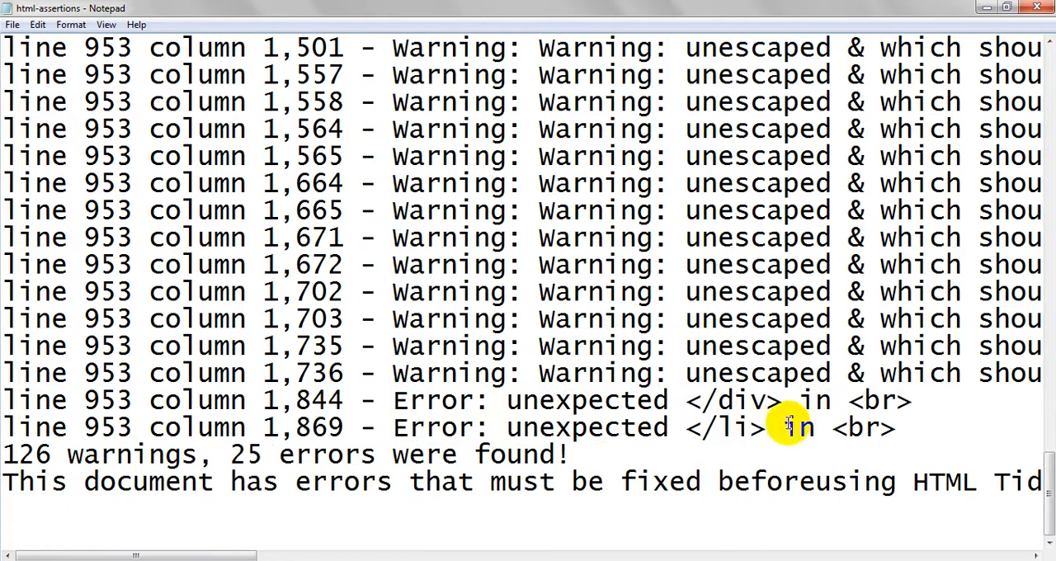
double_click(725, 427)
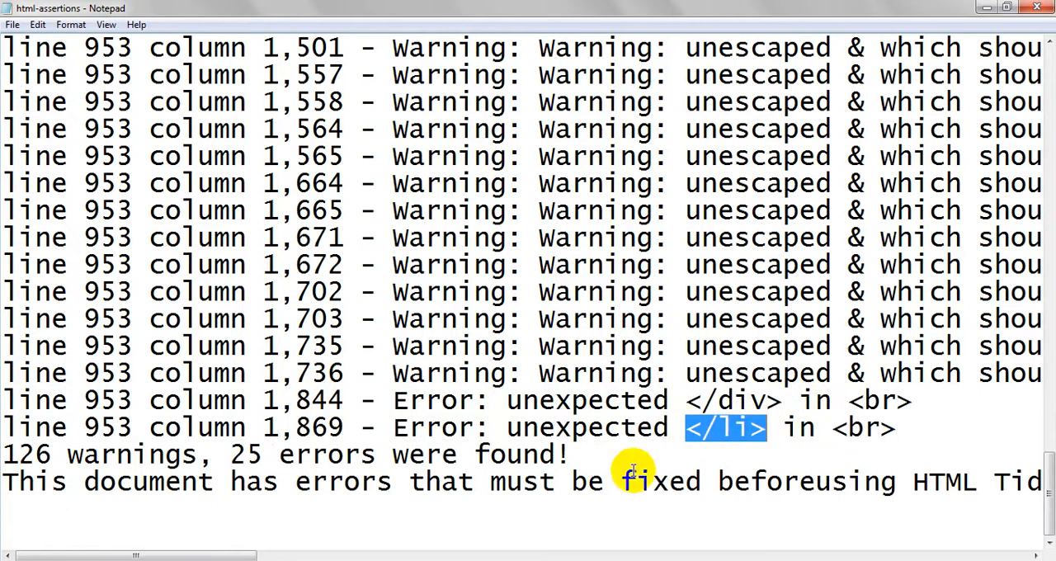
drag(136, 556, 404, 555)
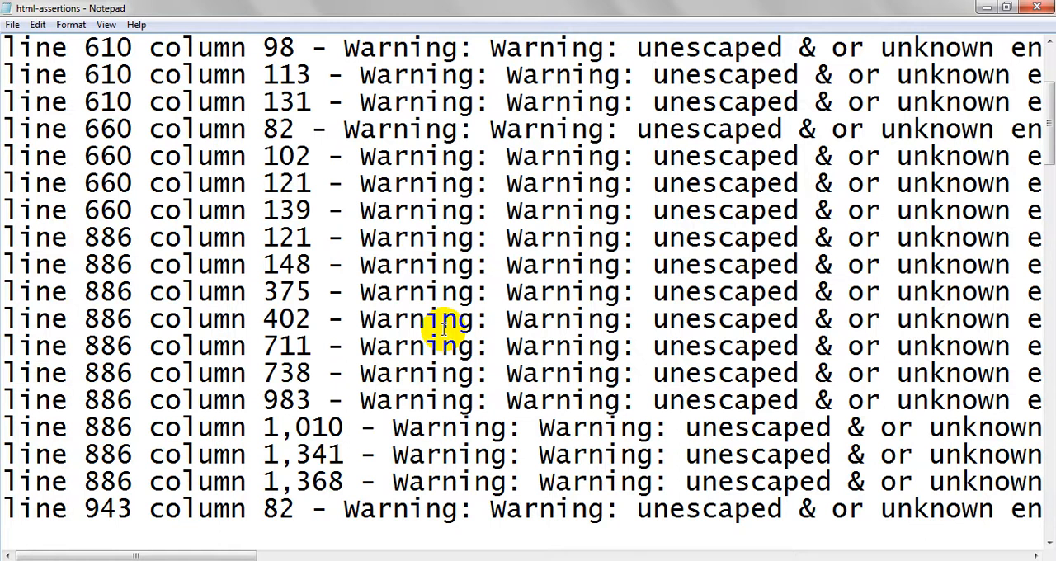
mouse_move(577, 362)
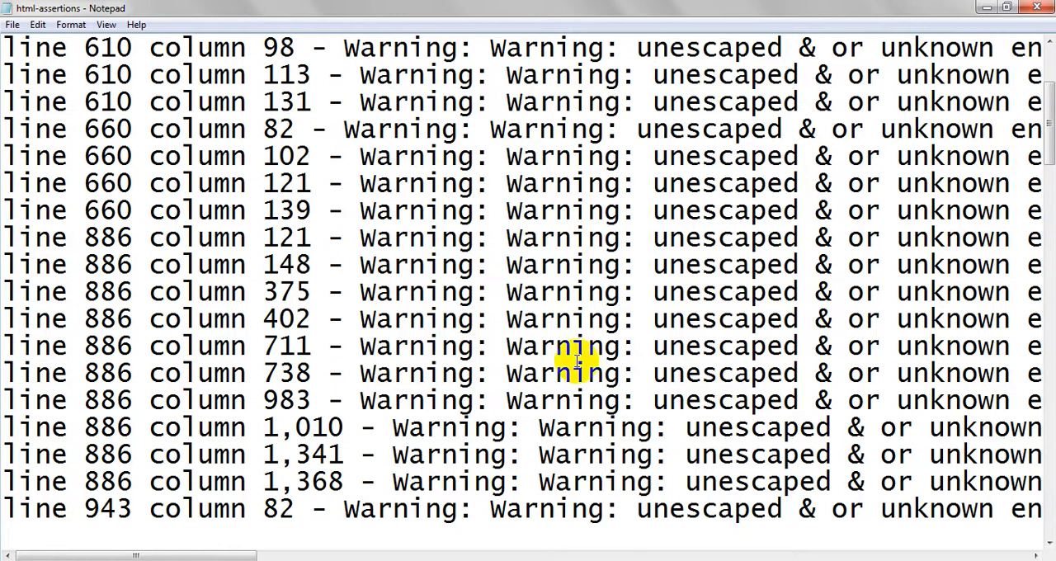
mouse_move(491, 549)
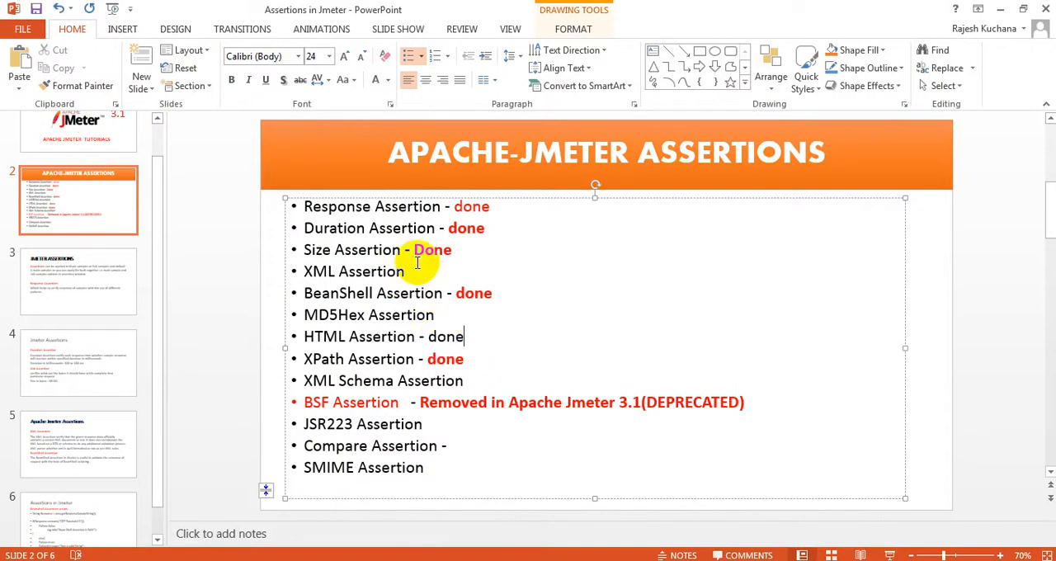
mouse_move(367, 297)
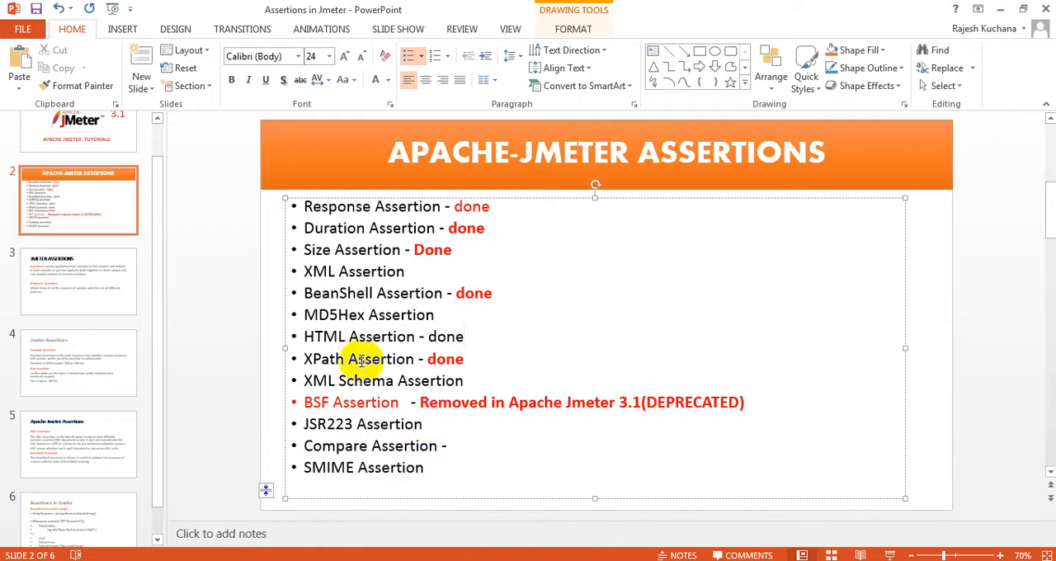
mouse_move(549, 470)
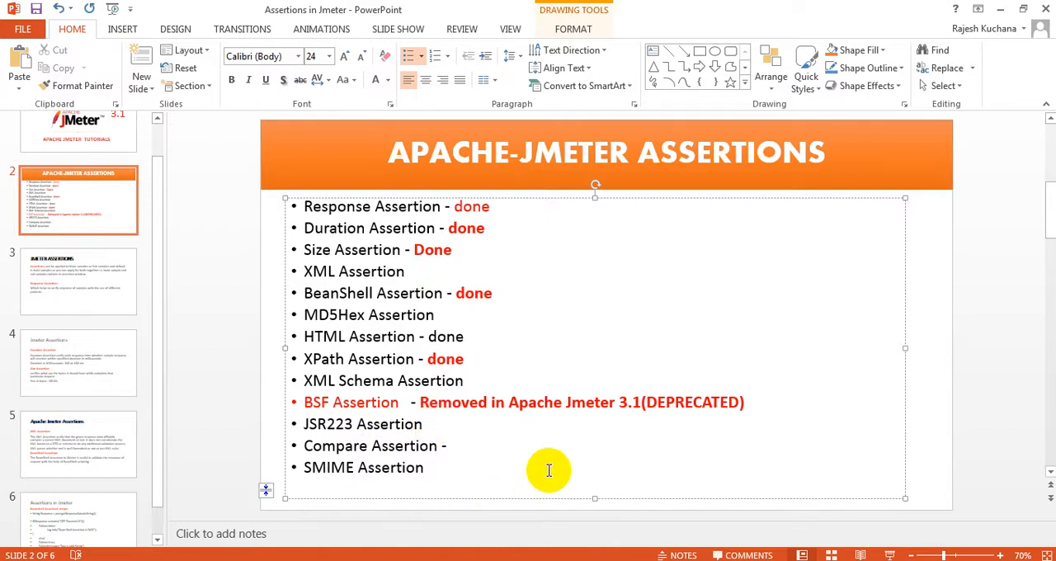
Click outside the slide 2 text box to finish marking HTML Assertion as done
click(996, 394)
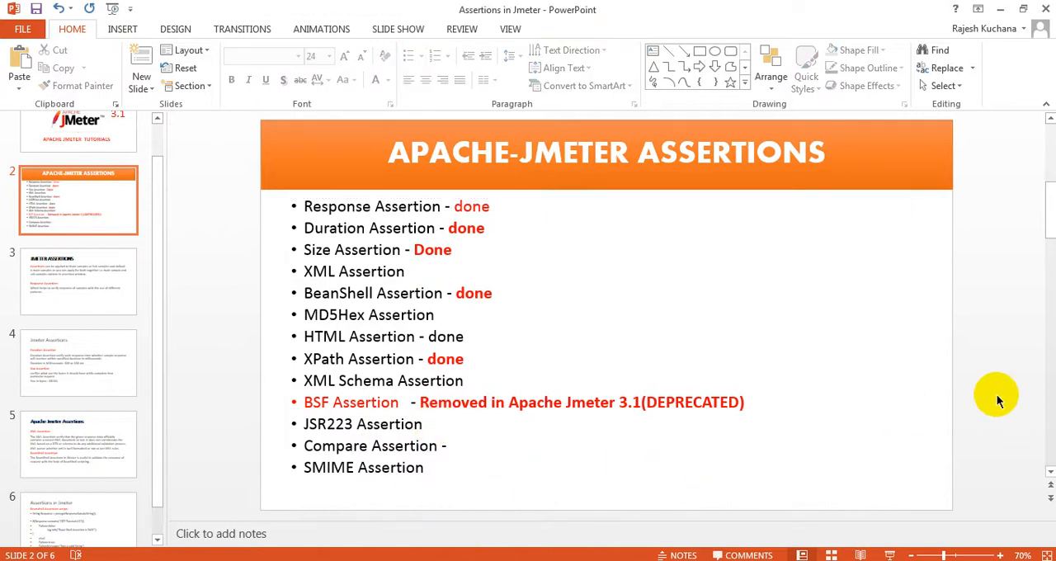